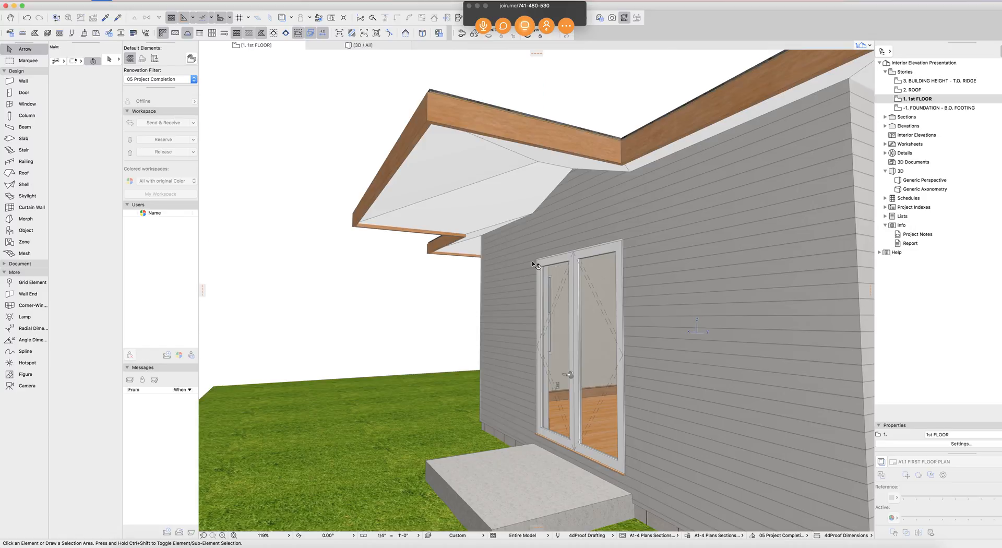
# - Open the 1. 1st FLOOR plan from the Project Map instead of the 3D window
pyautogui.click(923, 180)
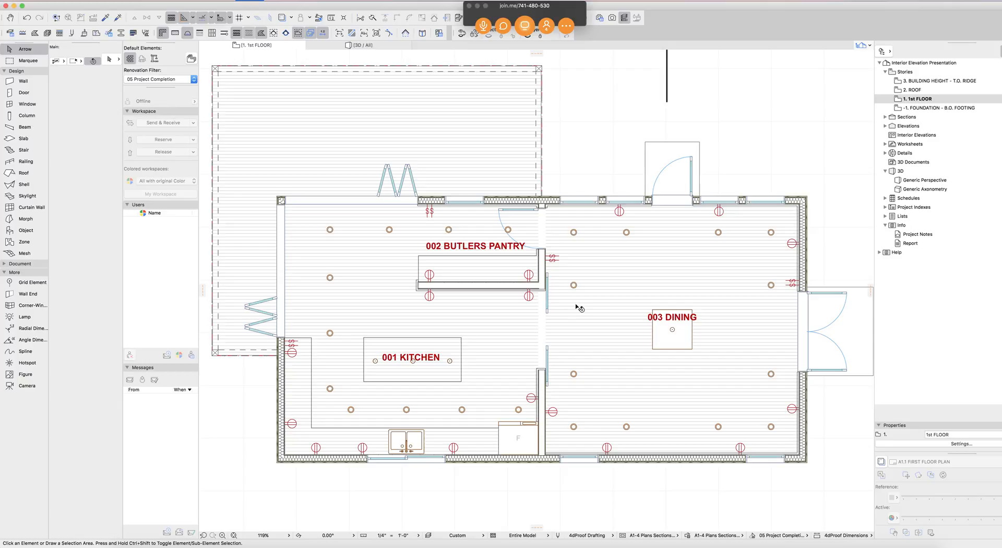
pyautogui.moveTo(496, 236)
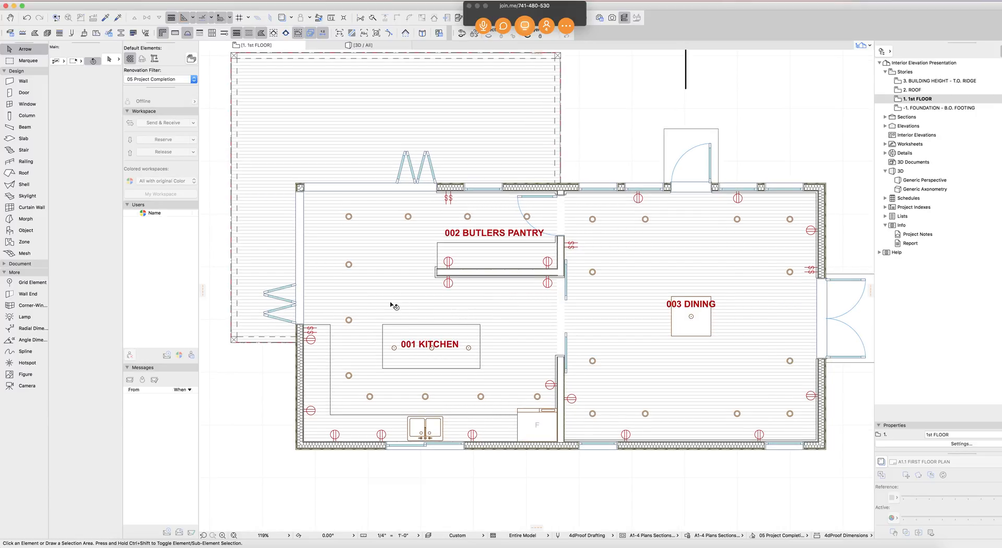
pyautogui.moveTo(420, 397)
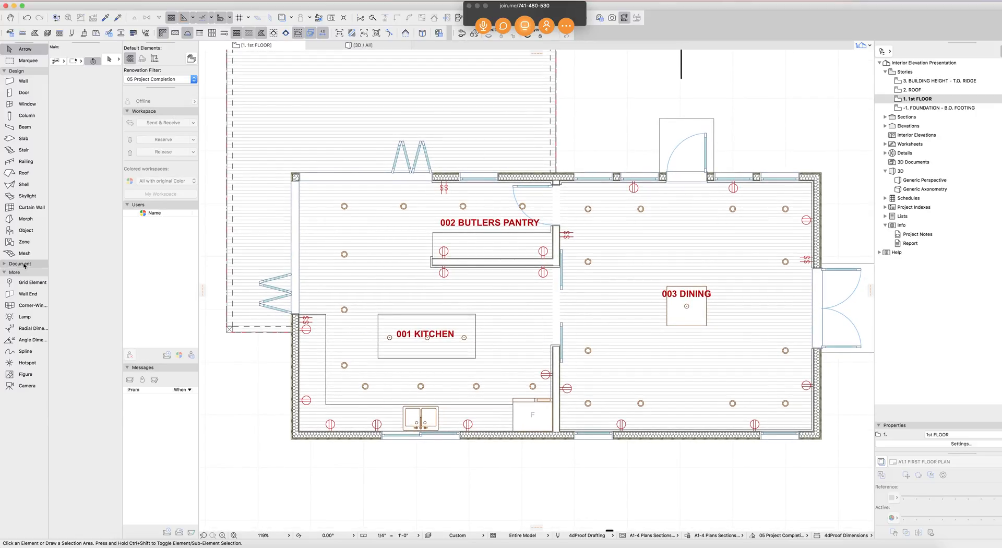
# - In Interior Elevation defaults, make new markers reference the first placed drawing of the viewpoint
pyautogui.click(19, 263)
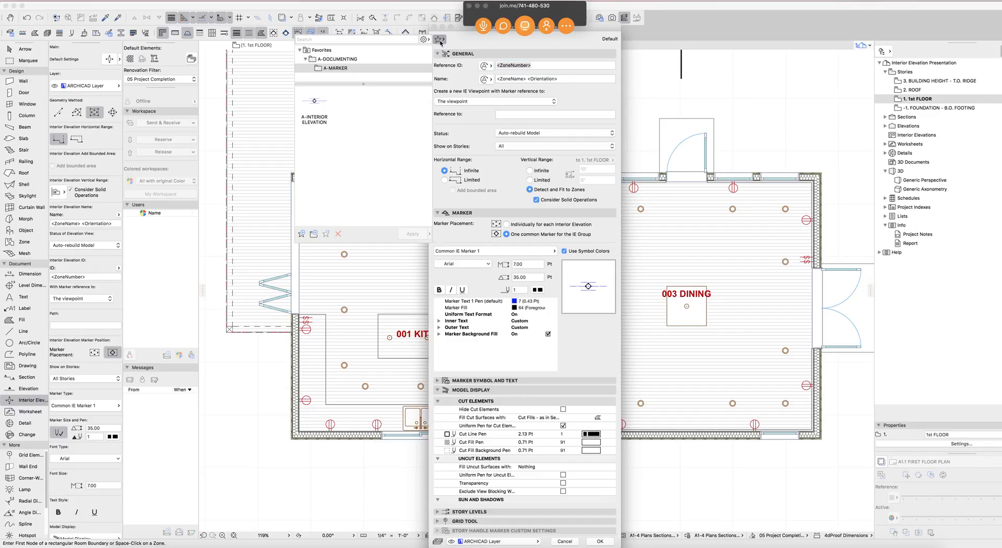
pyautogui.moveTo(412, 53)
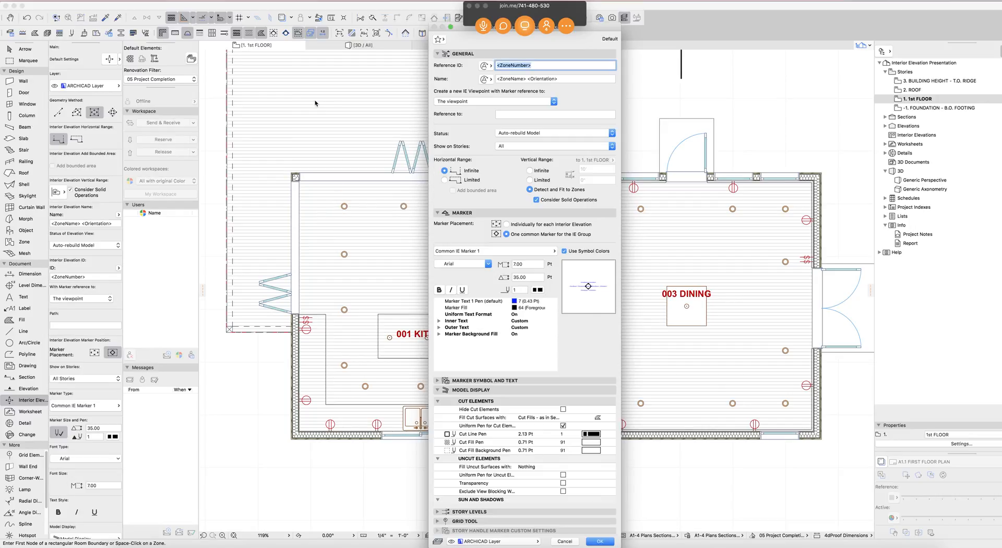
pyautogui.moveTo(479, 115)
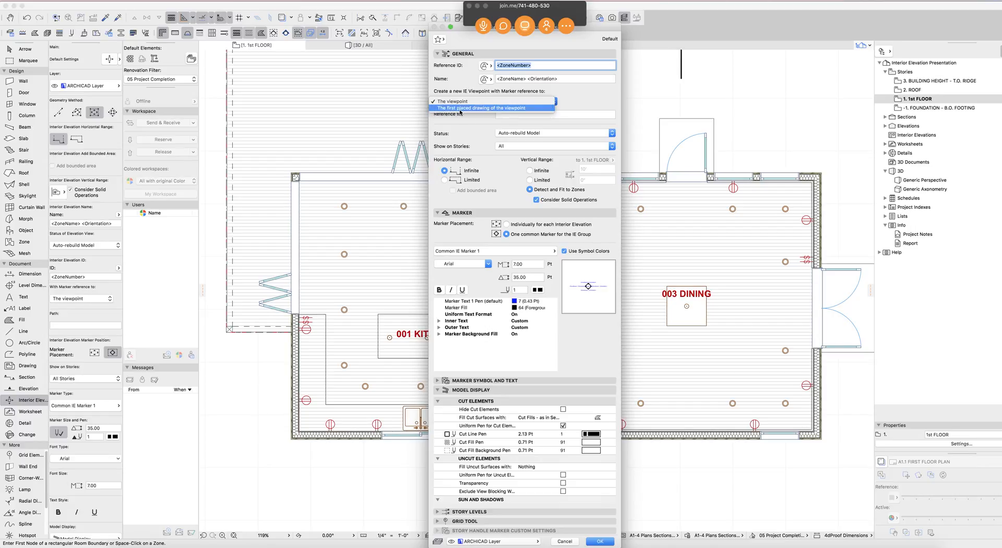
pyautogui.click(491, 107)
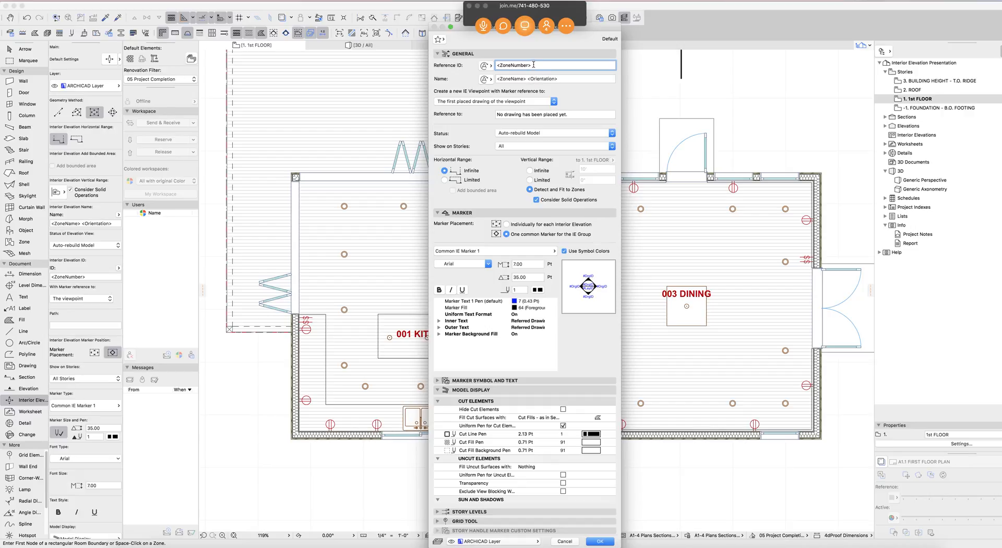
pyautogui.click(555, 79)
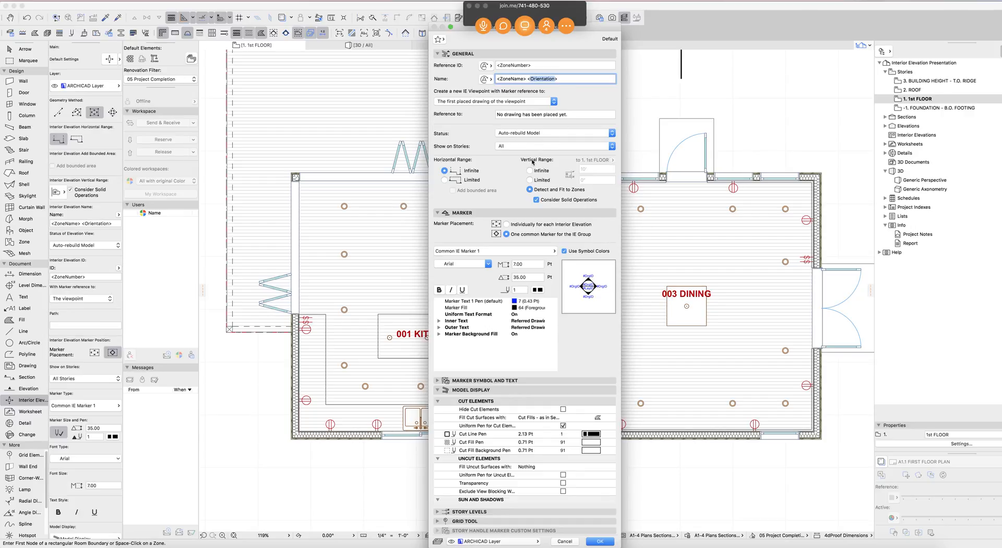
pyautogui.moveTo(491, 87)
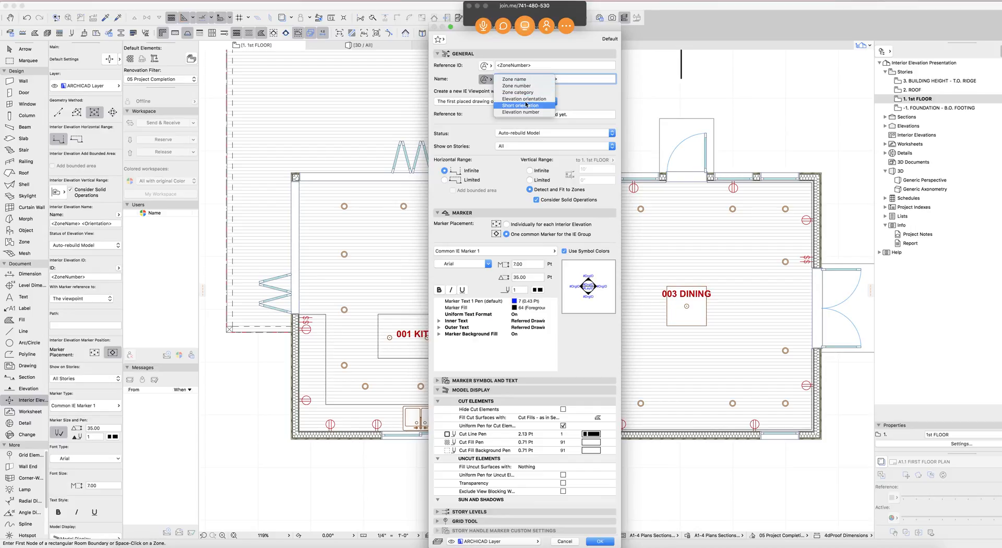
# - Keep Drawing ID on for the marker's outer text, then expand the inner text options
pyautogui.click(524, 105)
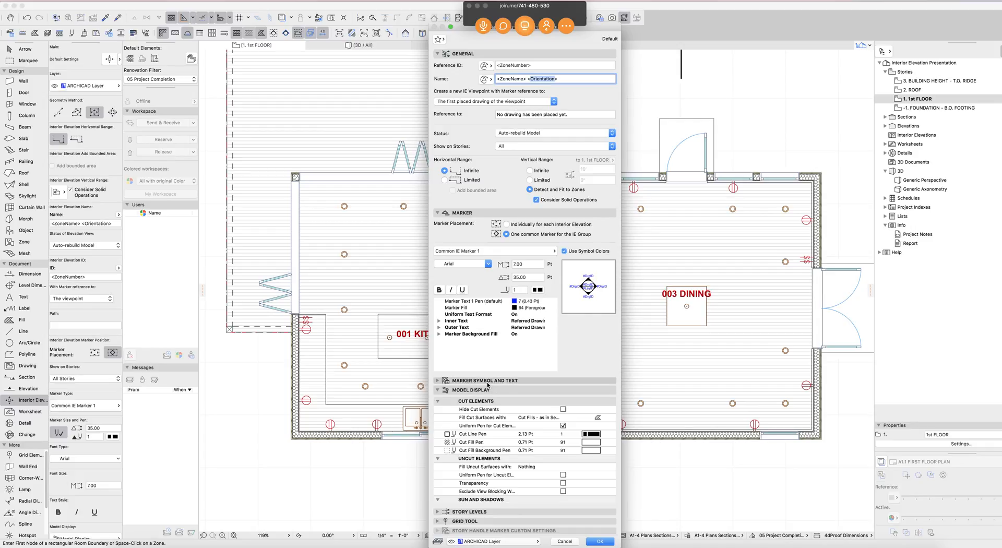
pyautogui.click(439, 327)
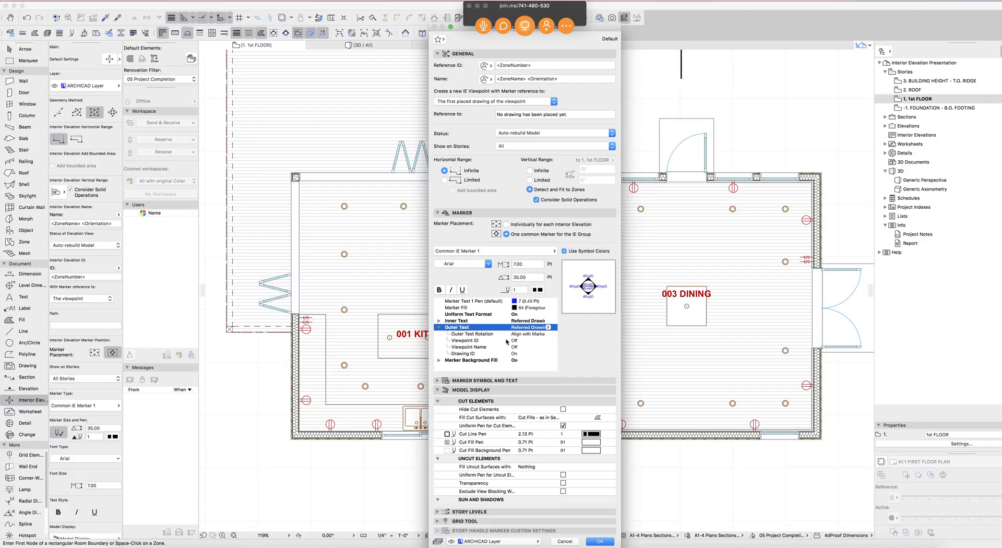
pyautogui.click(464, 353)
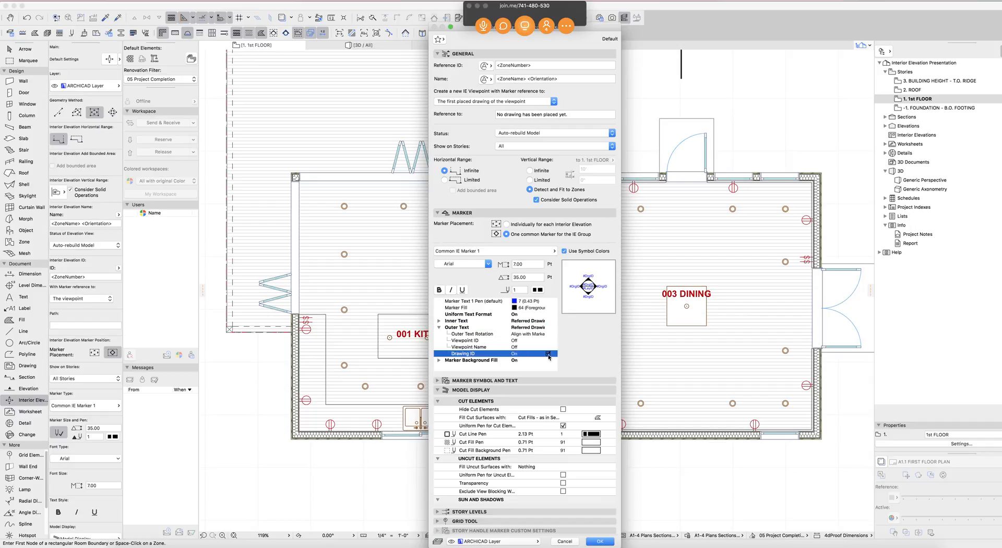
pyautogui.click(548, 354)
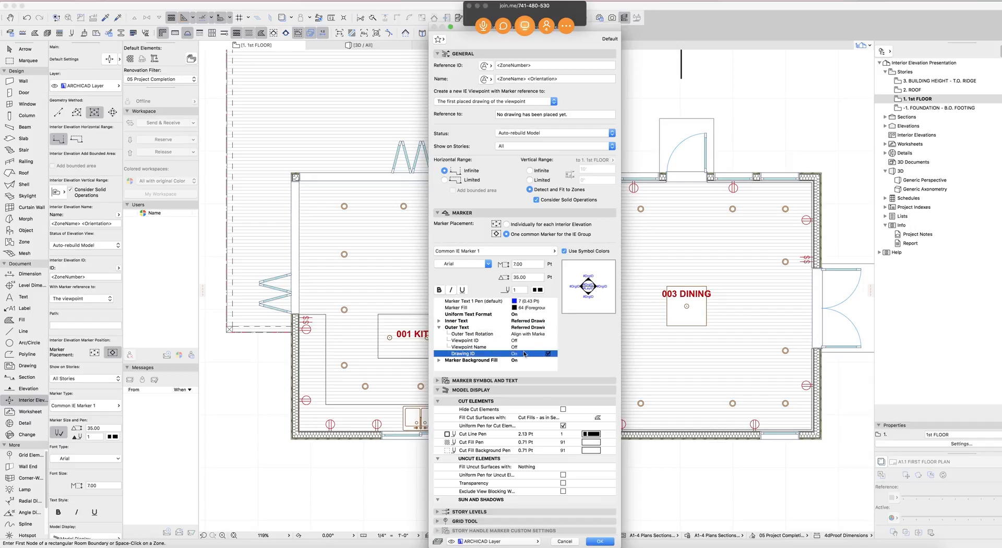
pyautogui.click(548, 354)
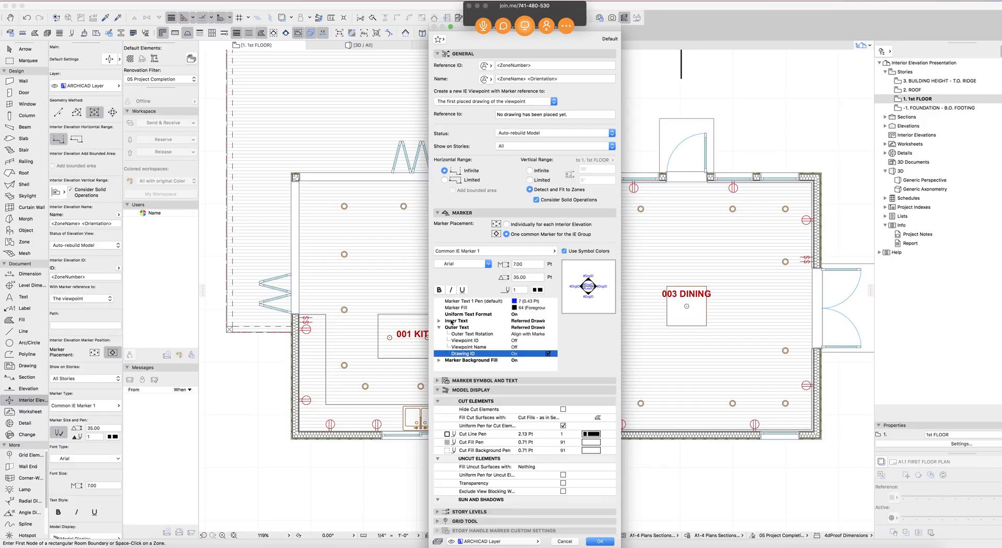
pyautogui.click(439, 320)
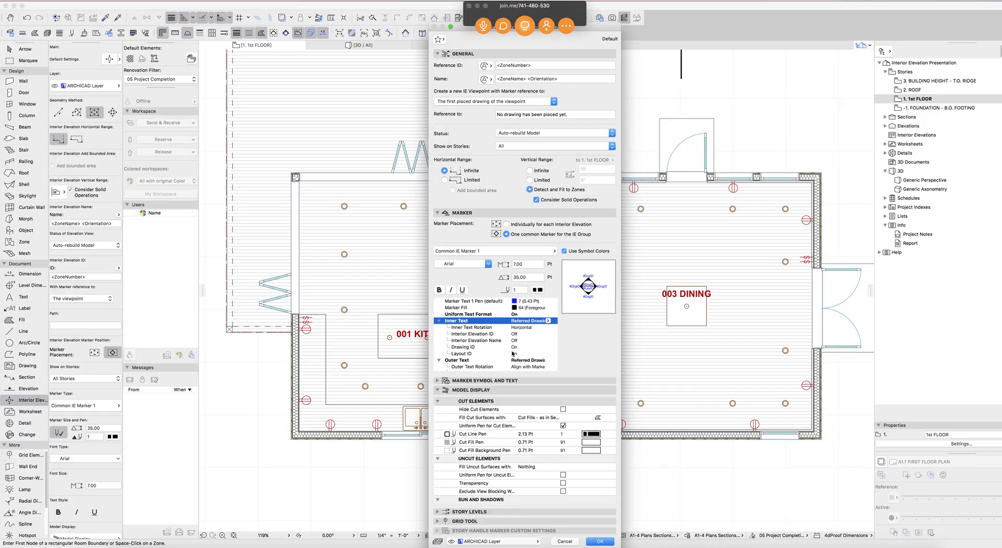
pyautogui.moveTo(501, 342)
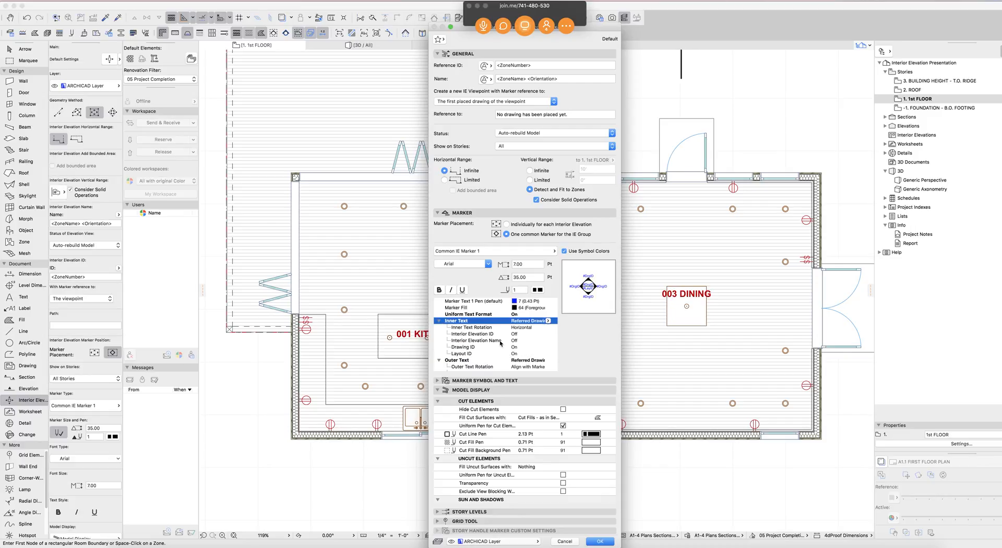
pyautogui.moveTo(476, 353)
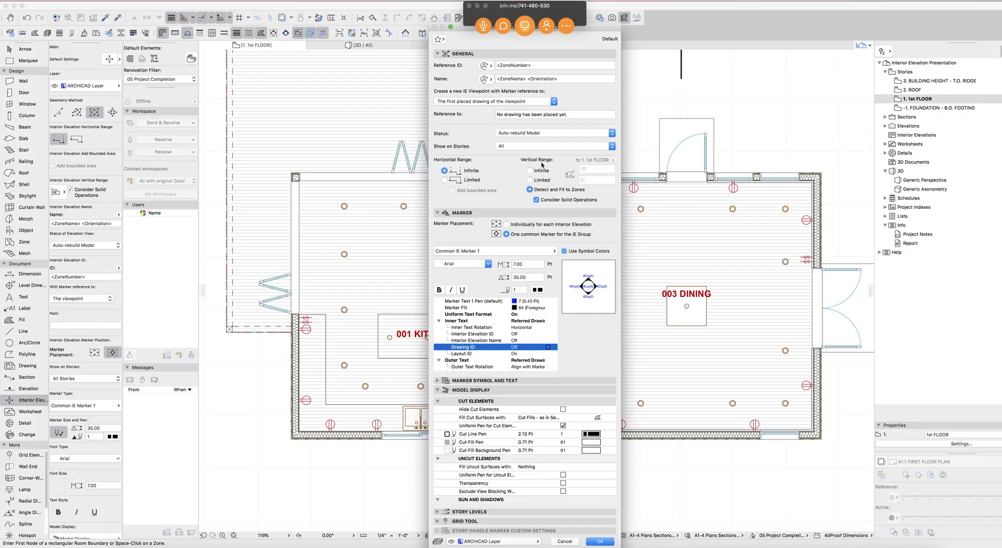
# - Set a Limited vertical range of 12' top and -1/2" bottom, and accept the settings
pyautogui.click(530, 179)
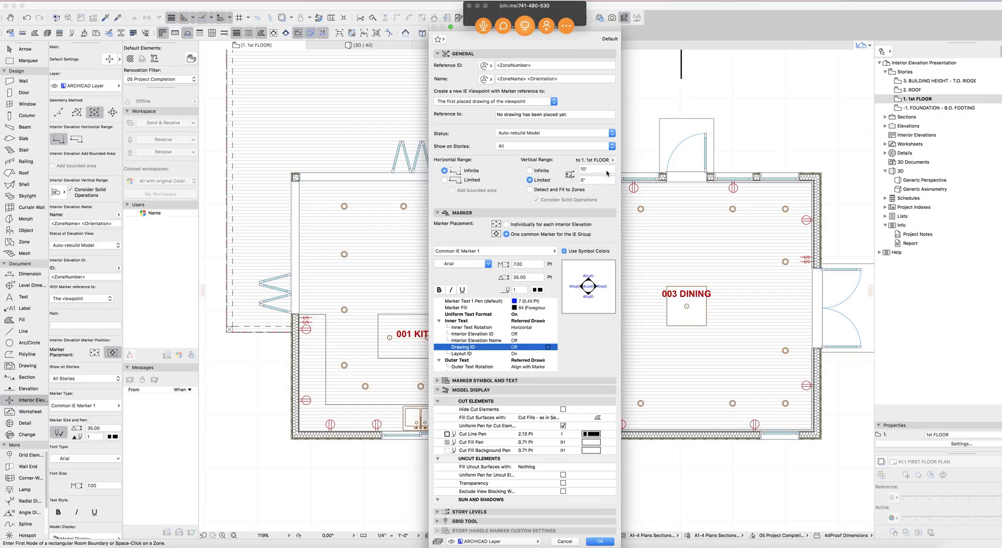
pyautogui.click(593, 179)
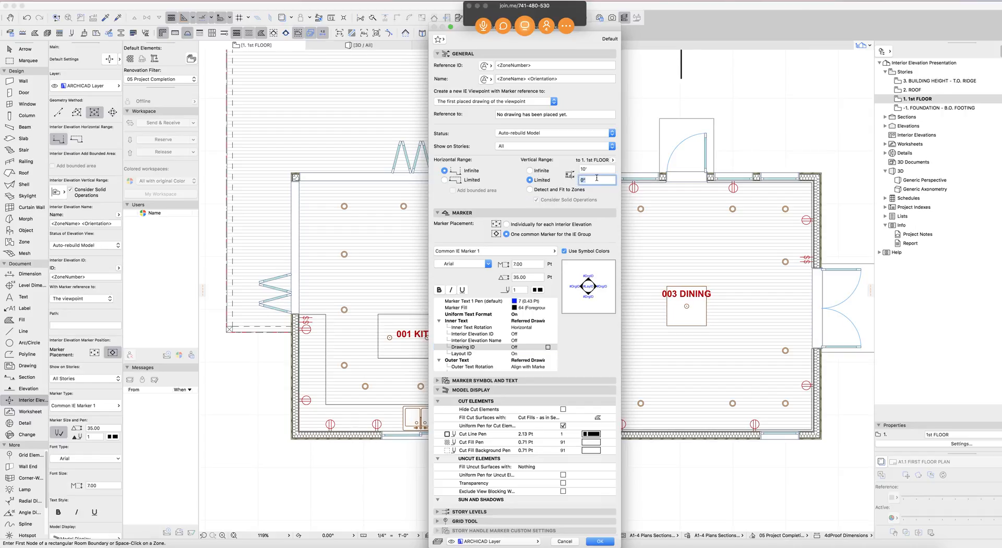
pyautogui.write("-5'")
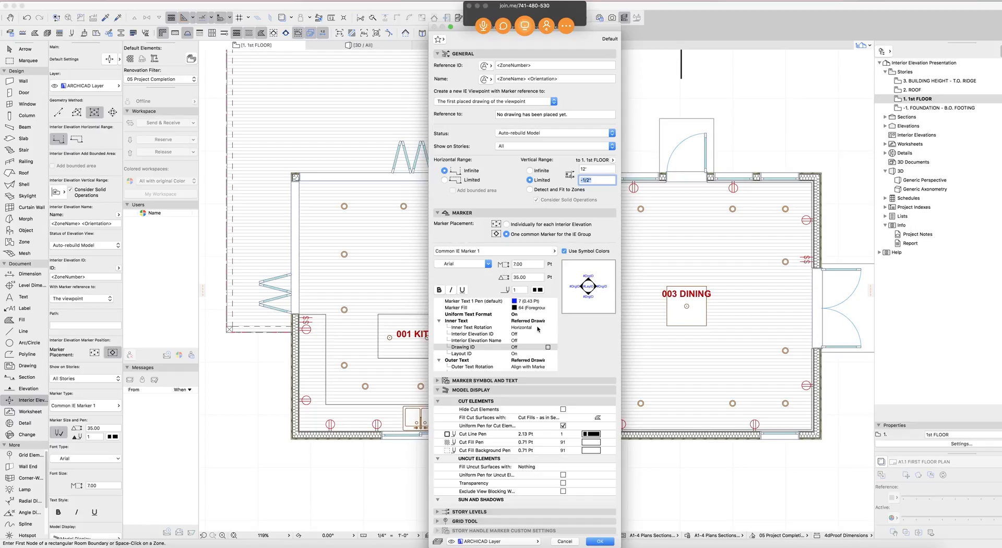
pyautogui.click(600, 540)
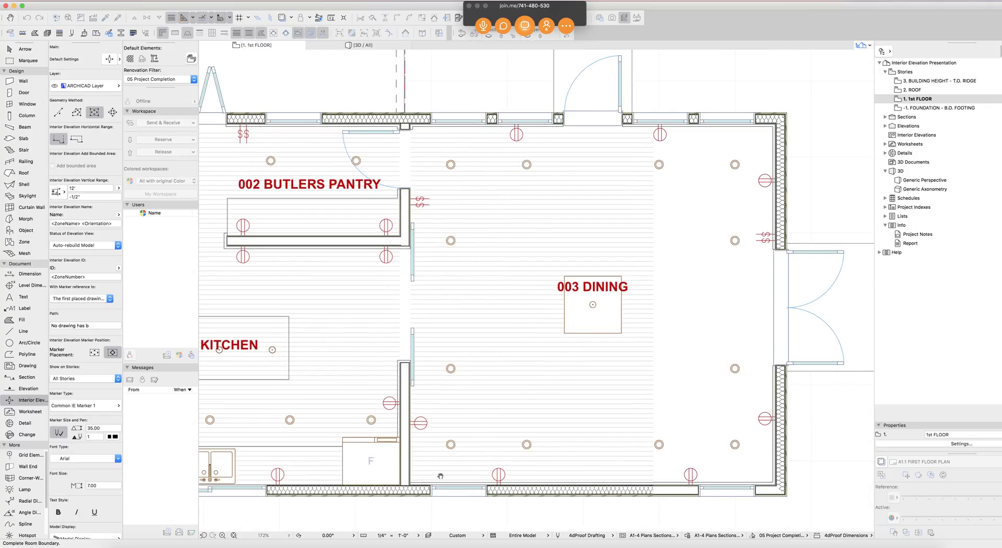
# - Outline the dining room and place its interior elevation marker inside it
pyautogui.moveTo(415, 482); pyautogui.dragTo(780, 121)
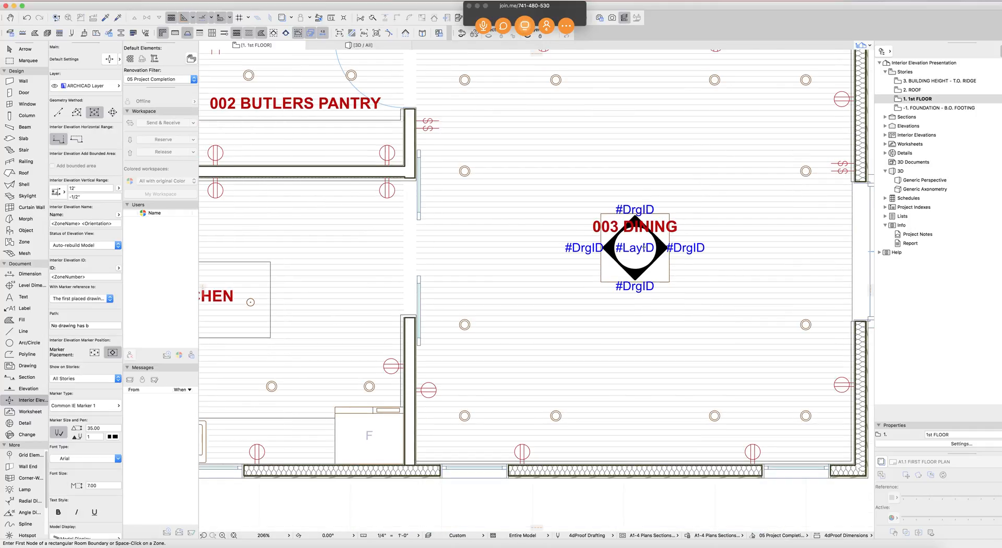
pyautogui.click(635, 250)
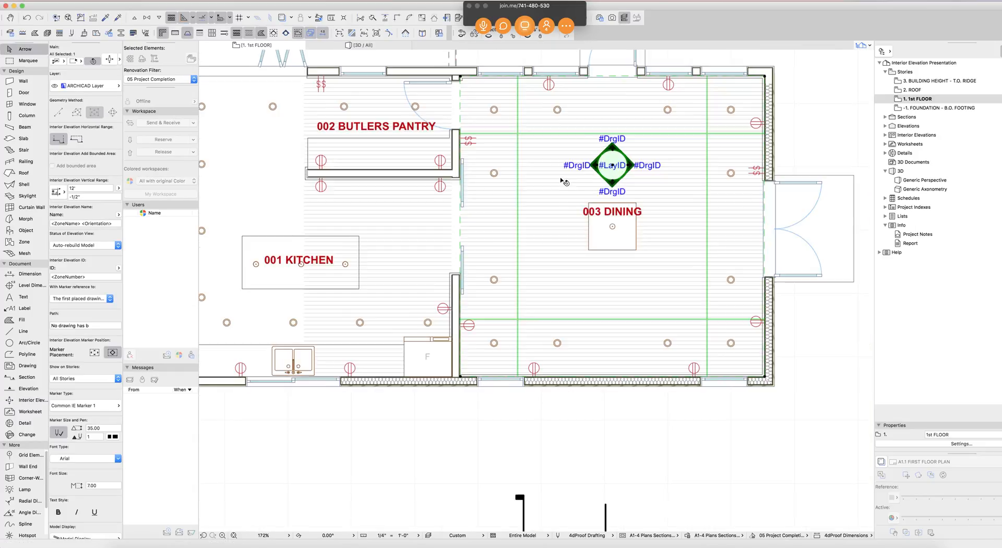
pyautogui.scroll(-3)
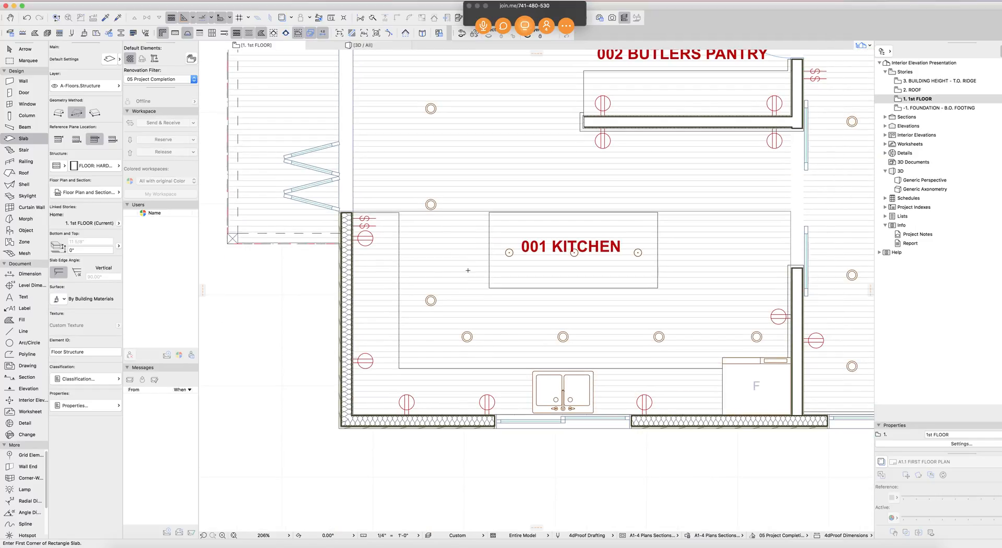
pyautogui.moveTo(511, 304)
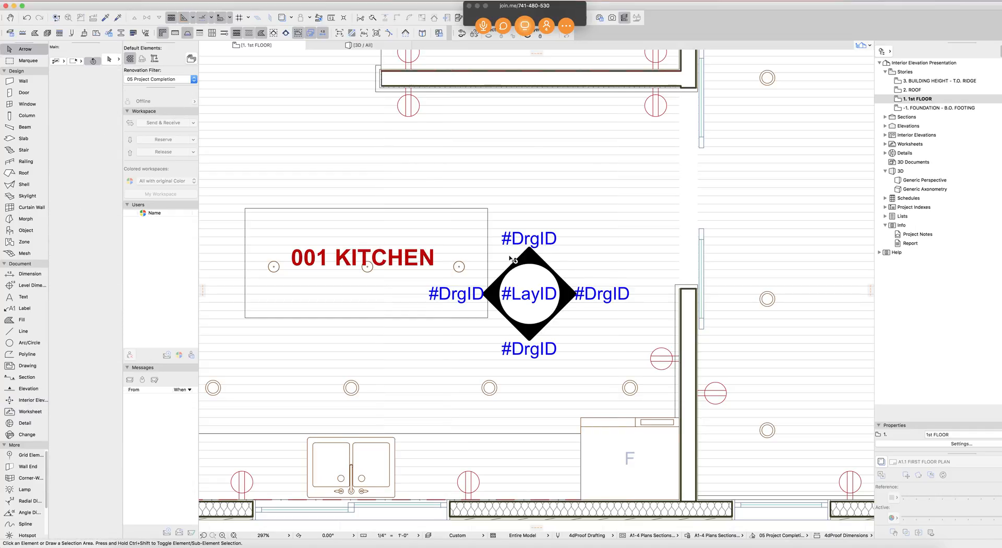
# - Select and then deselect the kitchen interior elevation marker
pyautogui.click(528, 293)
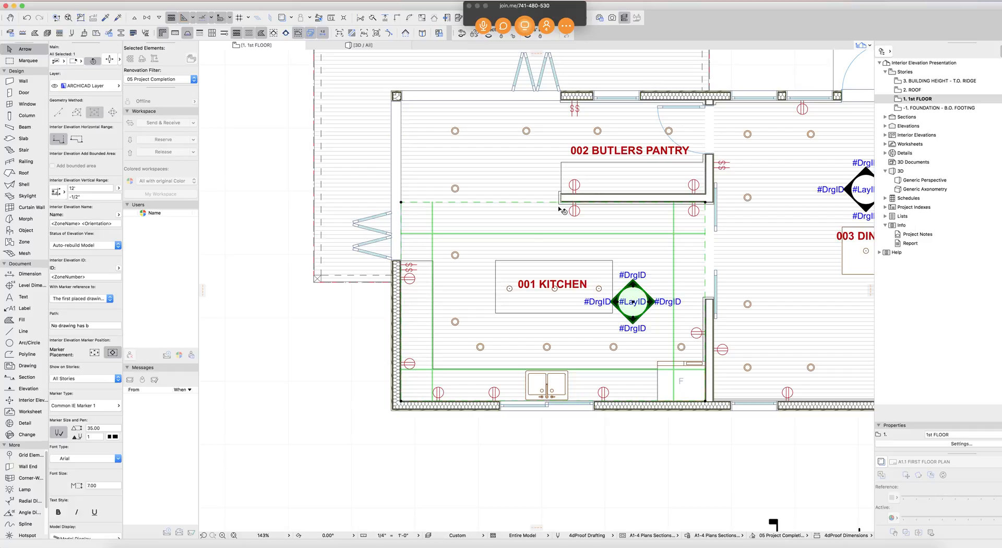
pyautogui.moveTo(608, 247)
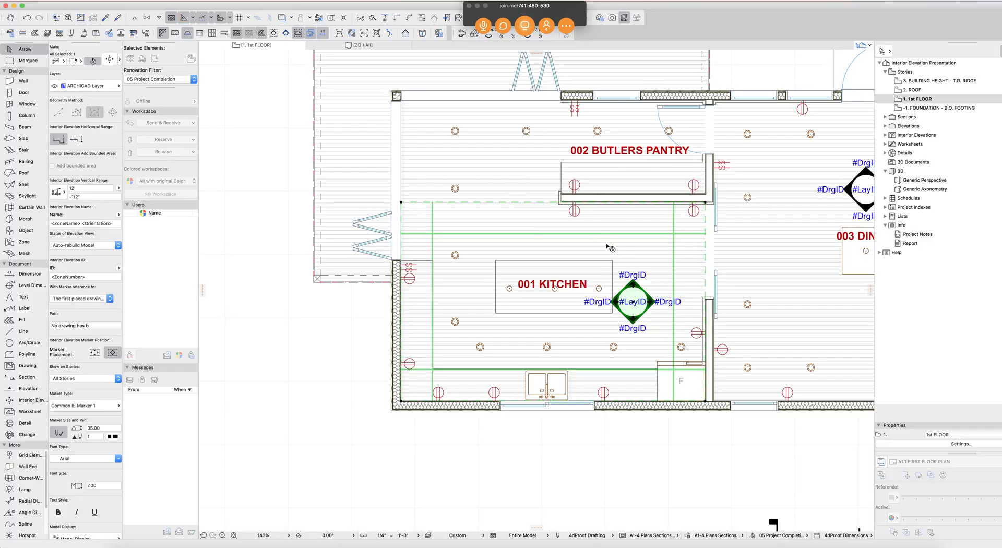
pyautogui.moveTo(673, 199)
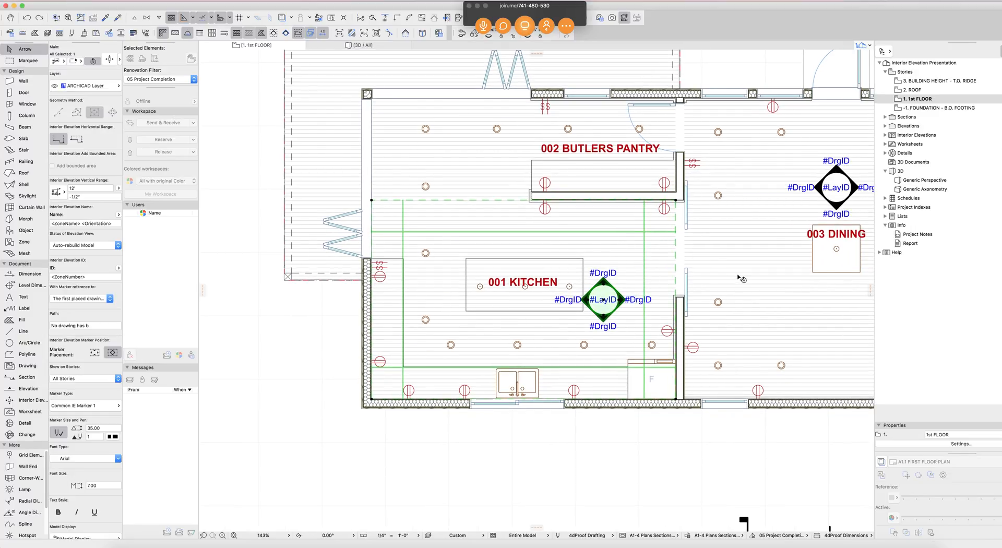
pyautogui.moveTo(403, 378)
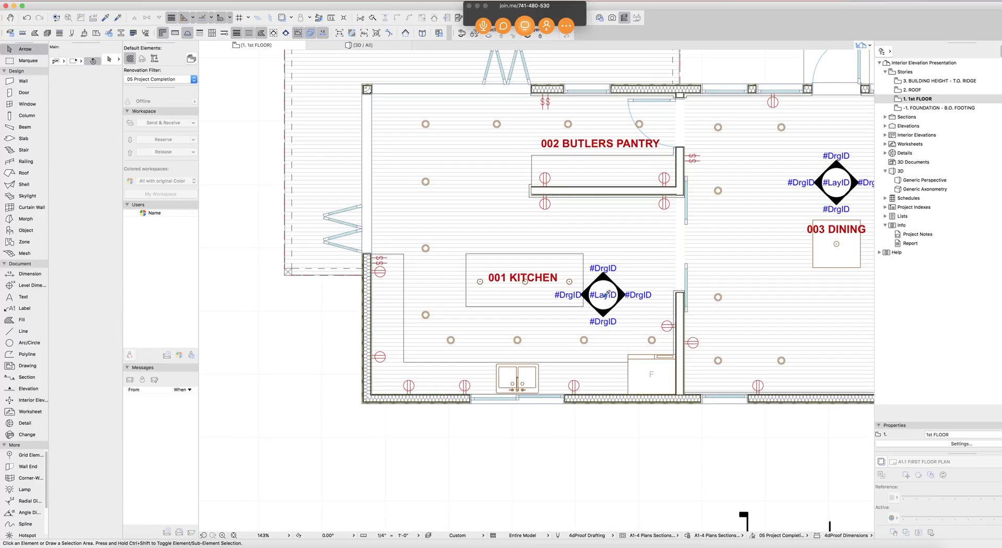
pyautogui.click(603, 294)
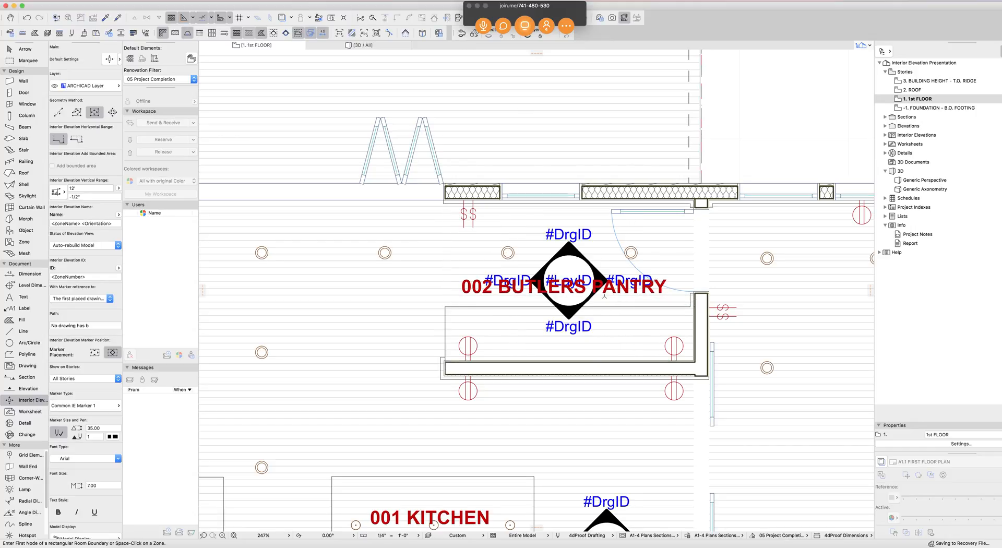
# - Delete the kitchen marker's west-facing viewpoint and start another kitchen elevation marker
pyautogui.click(567, 283)
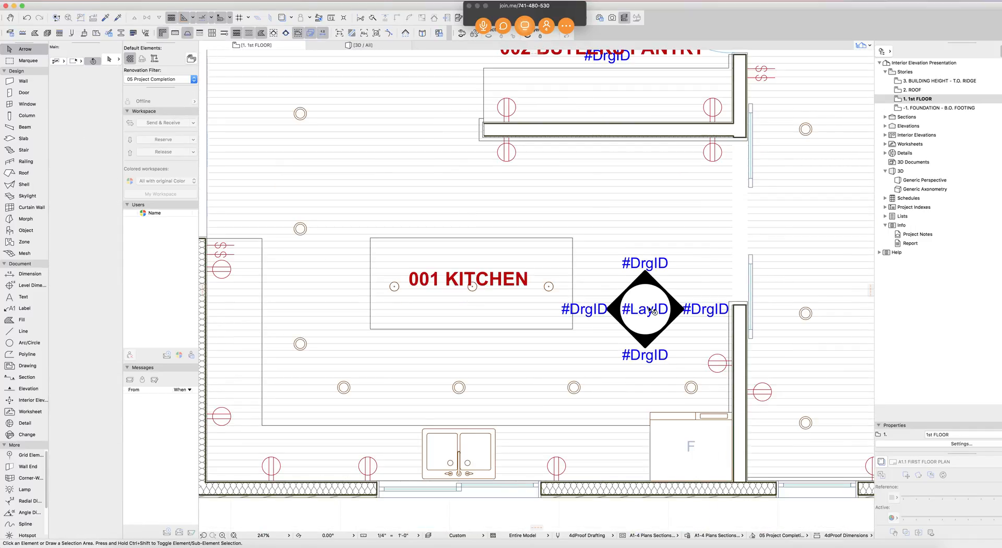
pyautogui.click(644, 310)
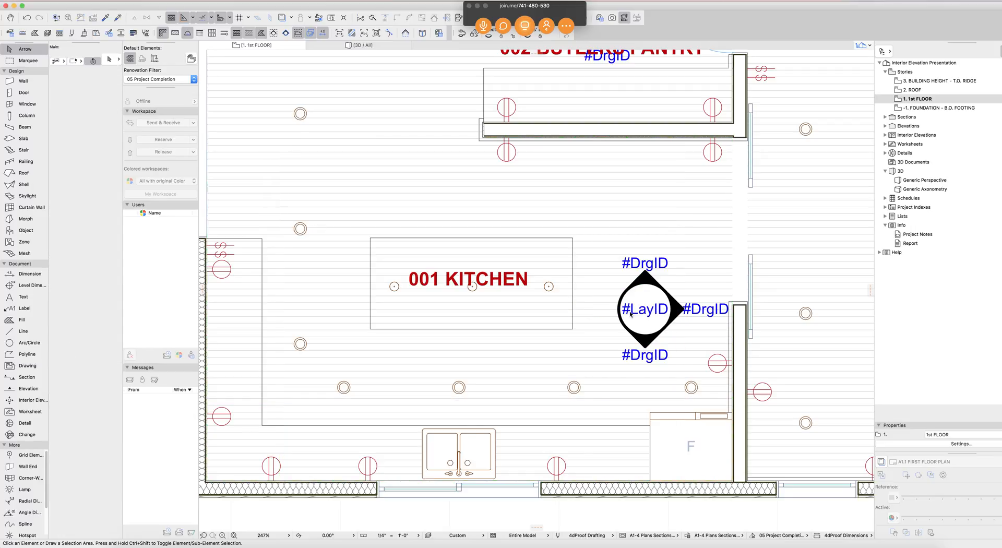
pyautogui.click(29, 400)
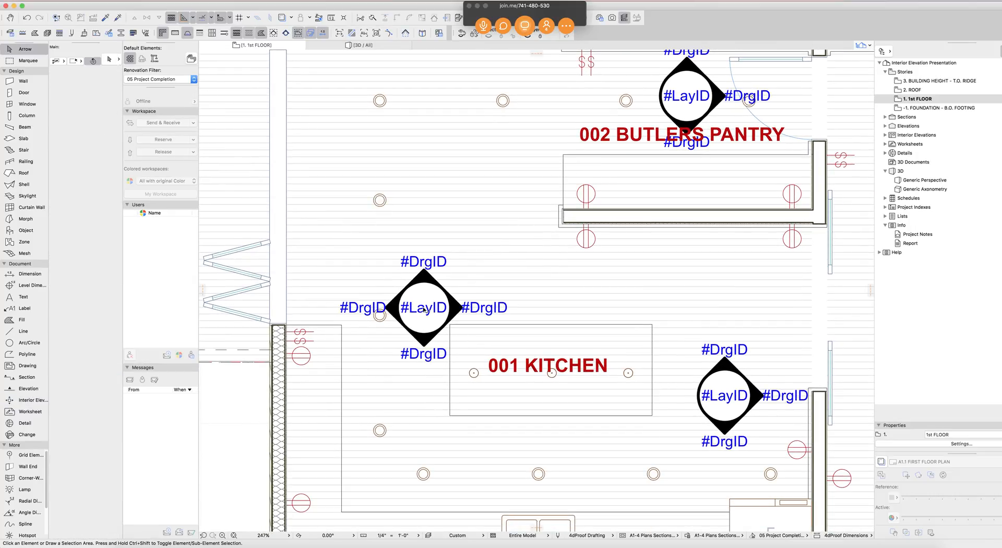
# - Trim the upper kitchen marker to one viewpoint and place a marker over the kitchen island
pyautogui.click(423, 308)
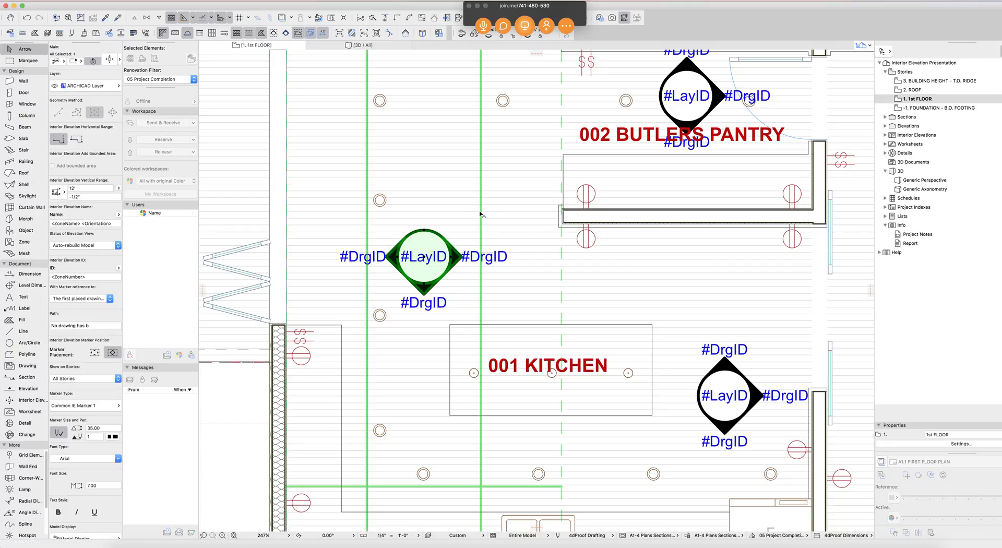
pyautogui.click(424, 256)
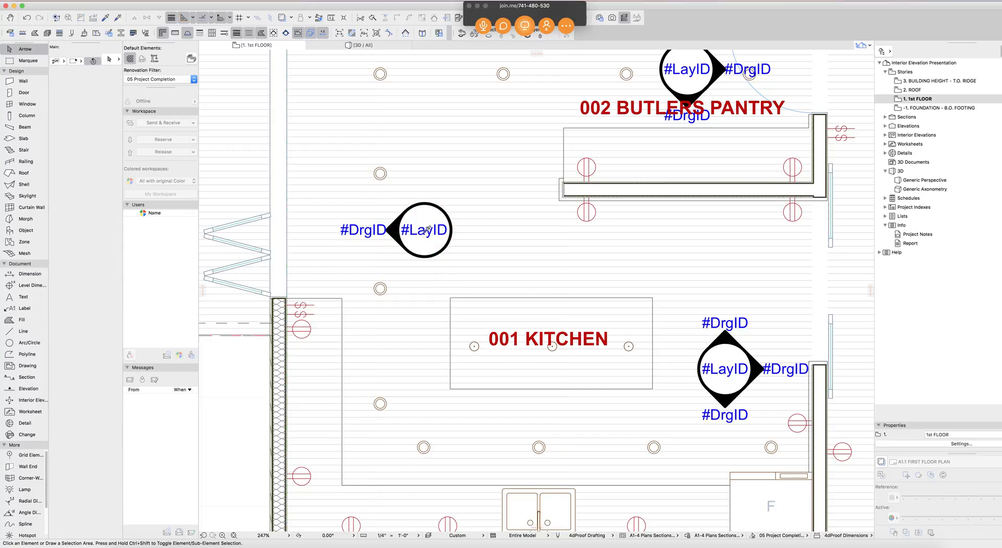
pyautogui.click(29, 400)
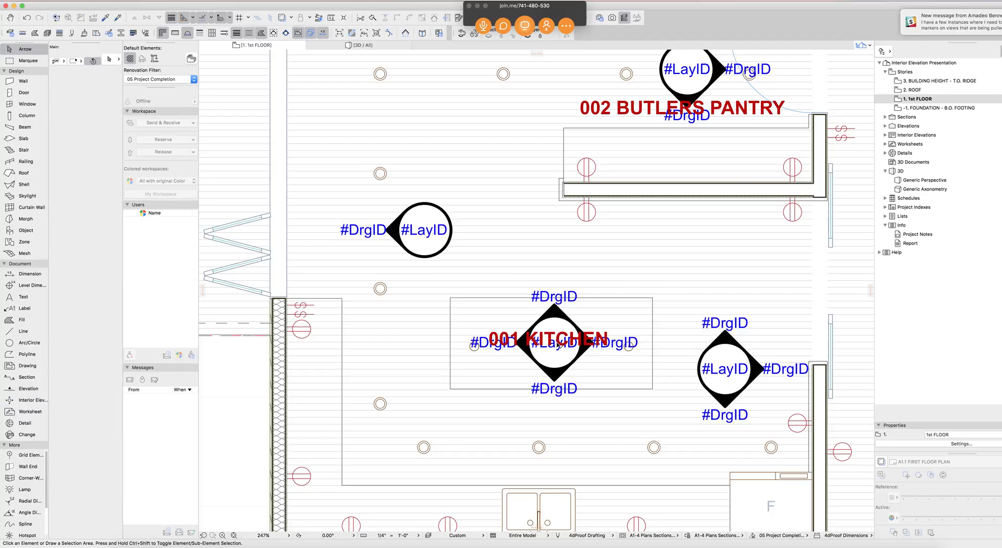
pyautogui.click(553, 343)
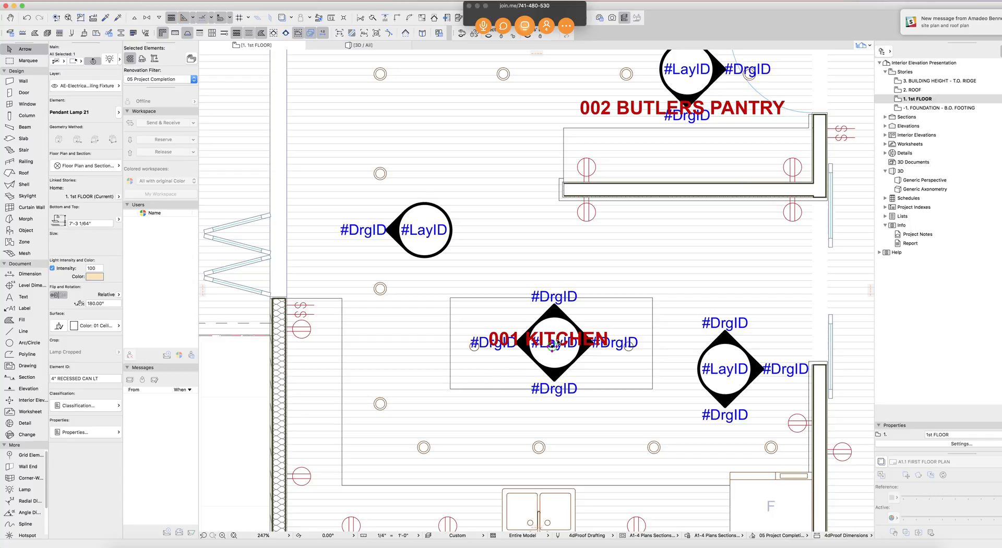
# - Add ISLAND to the island marker's elevation name in its selection settings
pyautogui.click(553, 342)
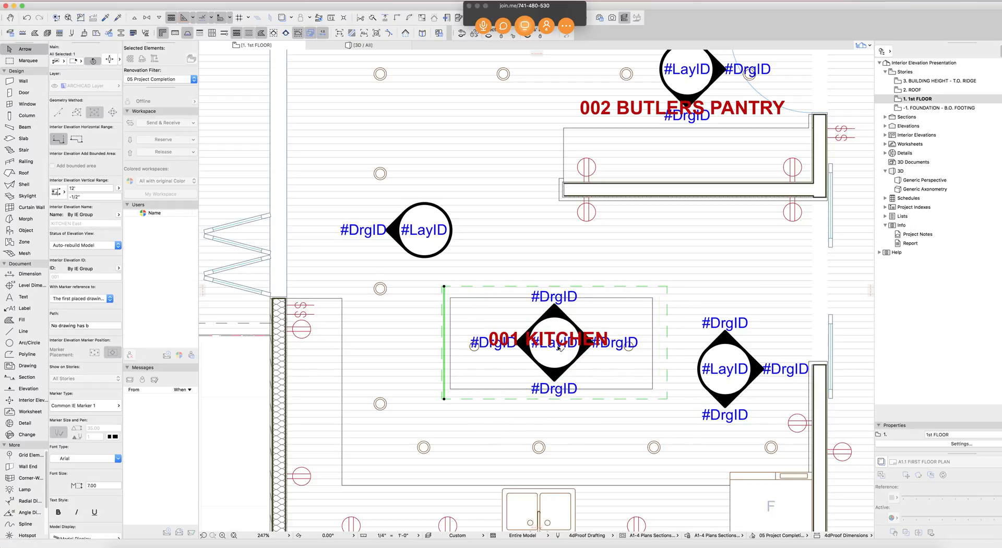
pyautogui.click(553, 352)
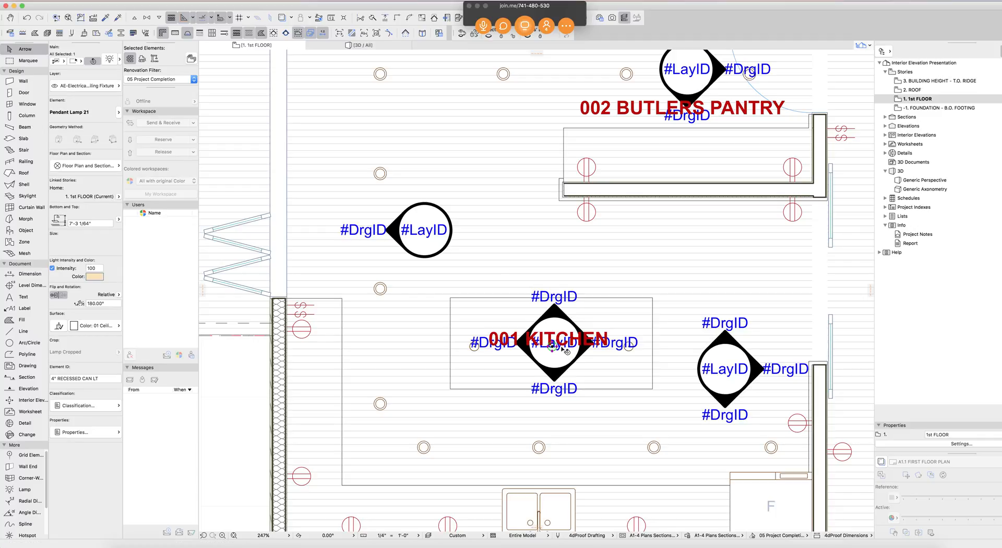
pyautogui.click(553, 350)
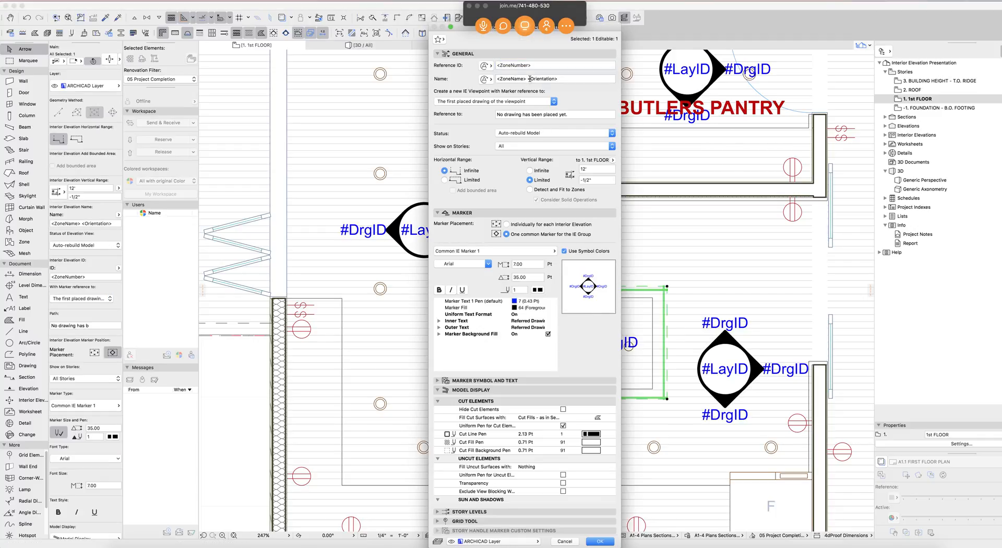
pyautogui.click(555, 79)
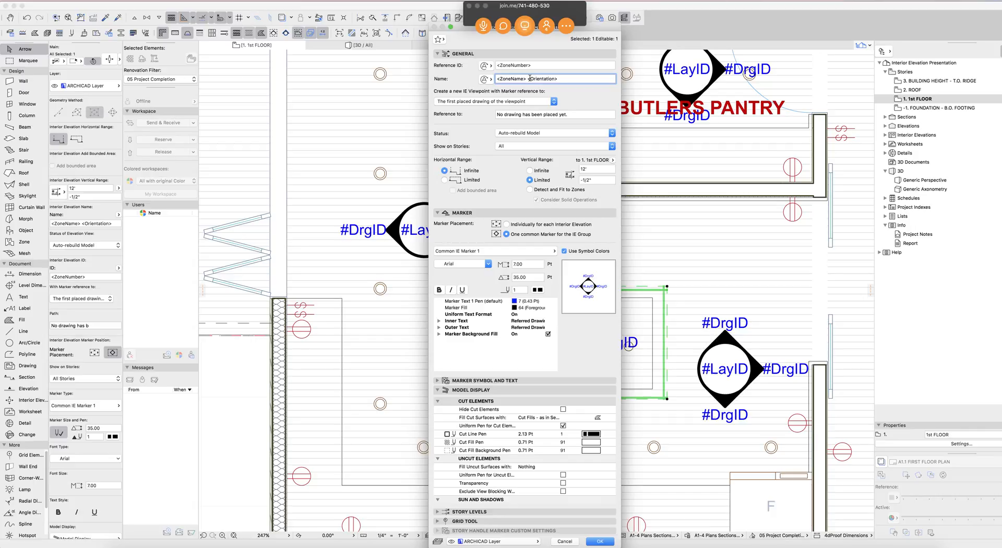
pyautogui.write('ISLAND')
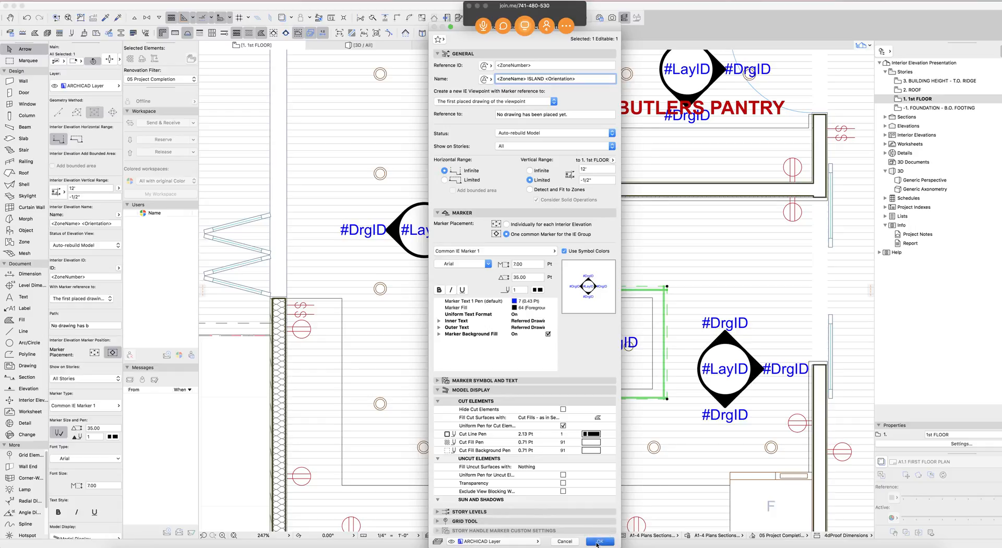
pyautogui.click(599, 540)
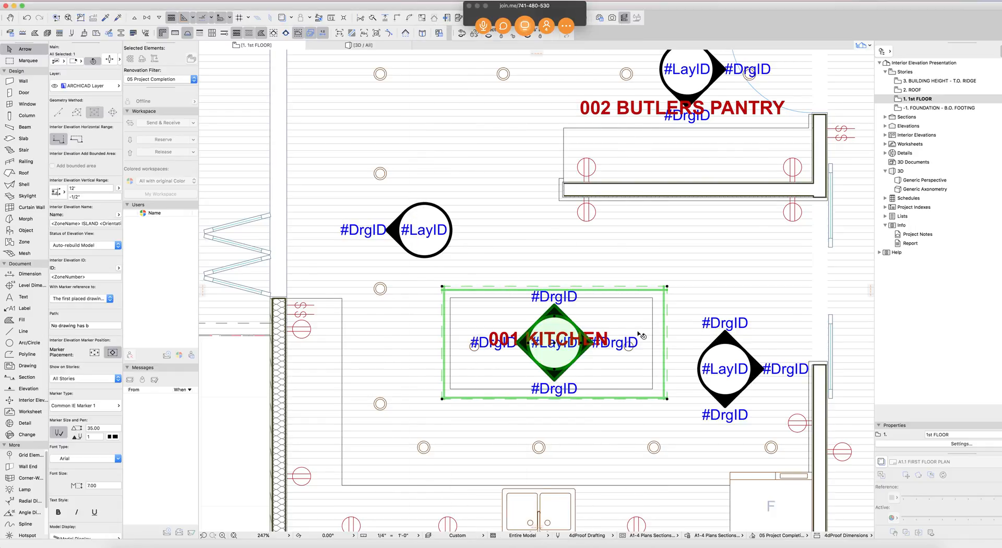
# - Show the Organizer and expand A7.1 First Floor Elevations with kitchen, island, pantry and dining views
pyautogui.click(883, 50)
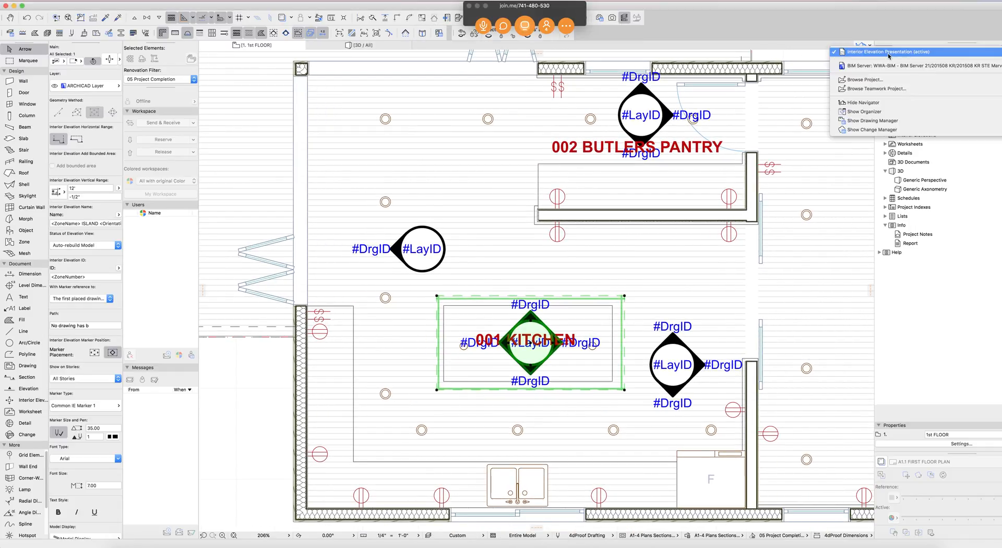
pyautogui.moveTo(878, 112)
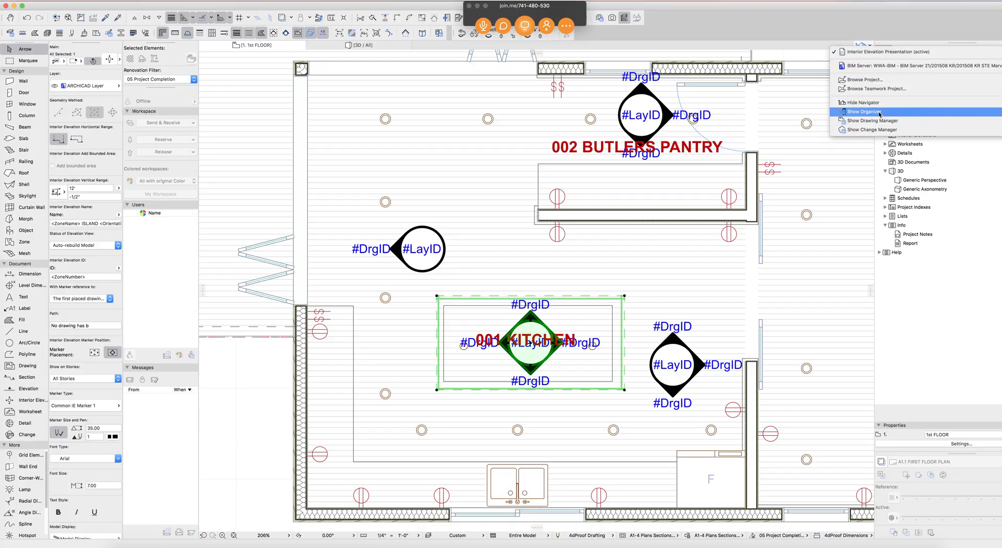
pyautogui.click(863, 111)
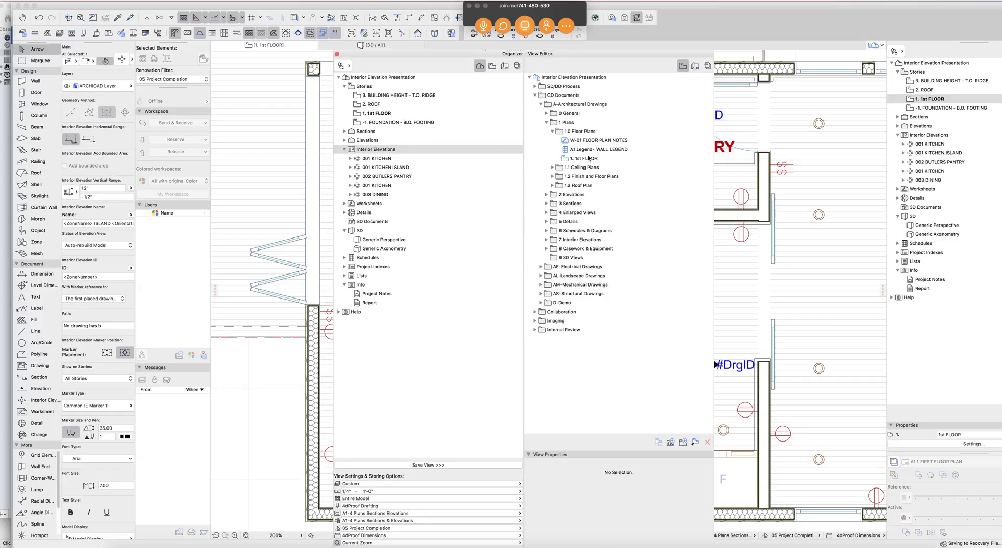
pyautogui.click(546, 239)
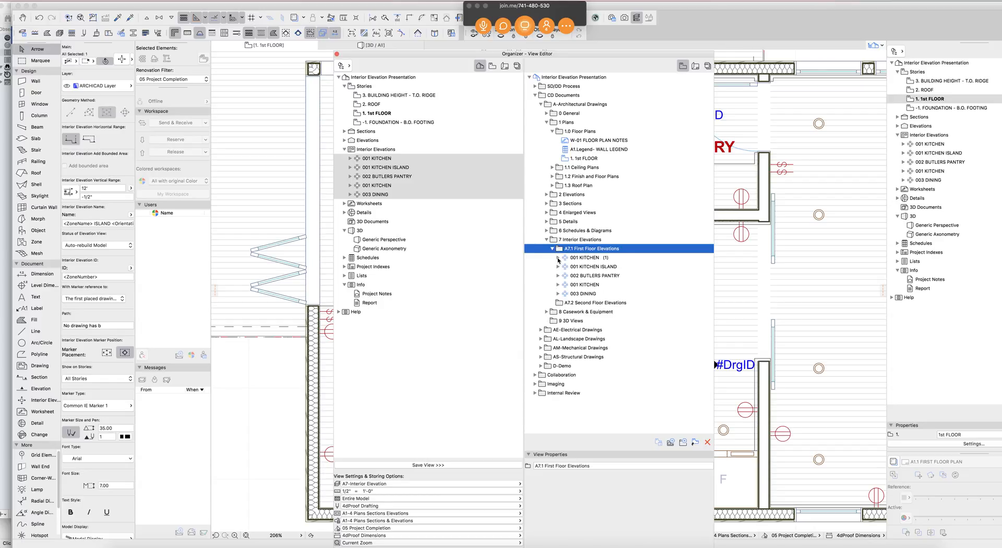
pyautogui.click(558, 257)
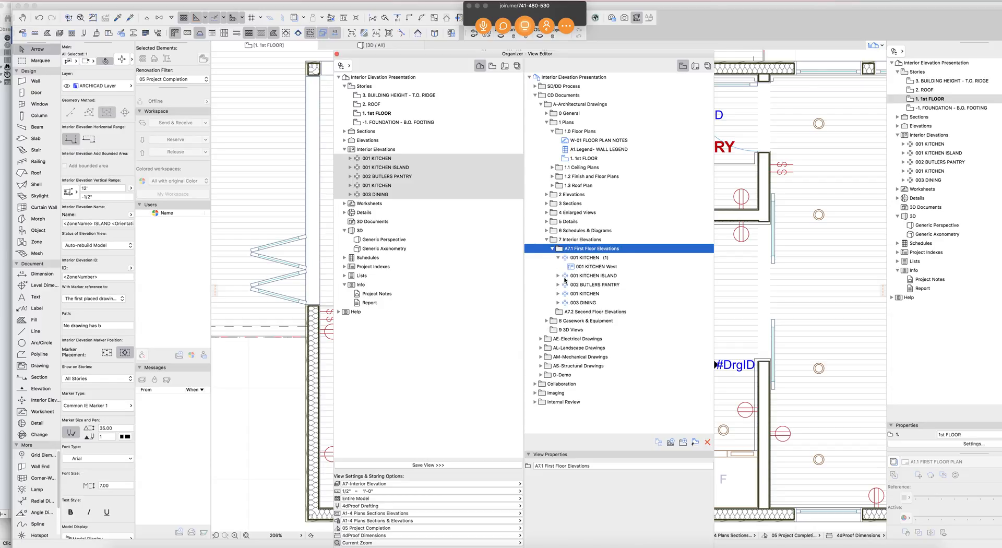
pyautogui.click(558, 275)
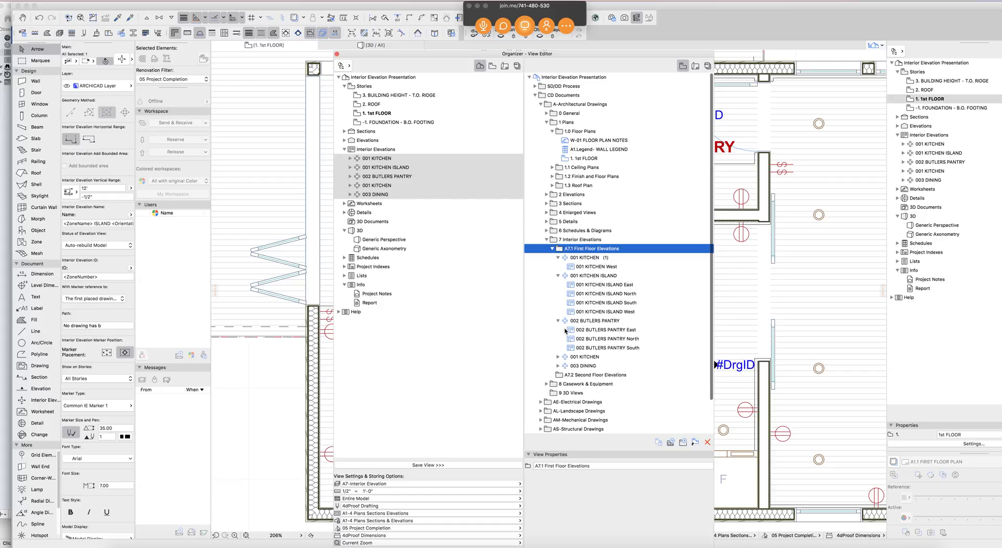
pyautogui.click(558, 356)
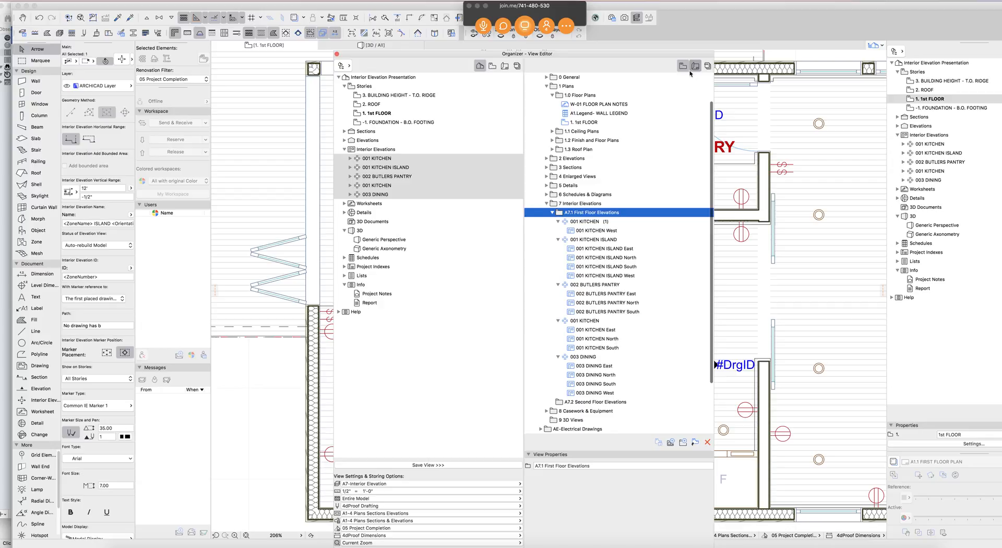
# - Open layout A7.1 INTERIOR ELEVATIONS and expand First Floor Elevations in the View Map
pyautogui.click(694, 66)
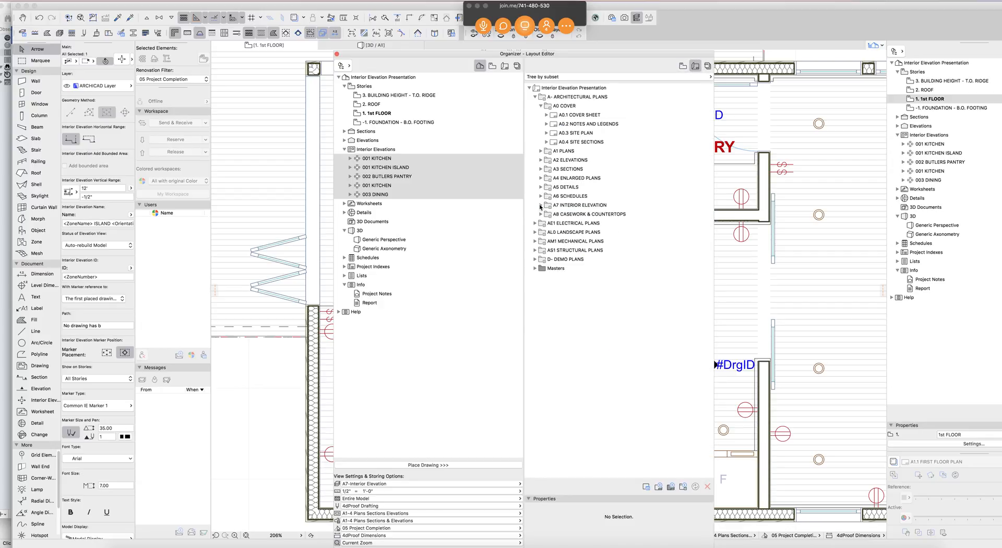
pyautogui.click(540, 205)
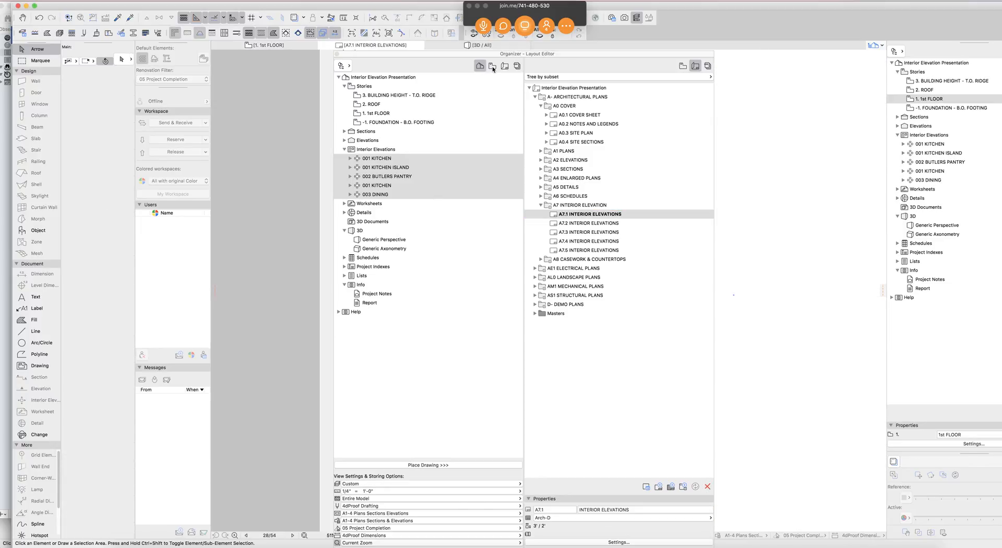
pyautogui.click(492, 65)
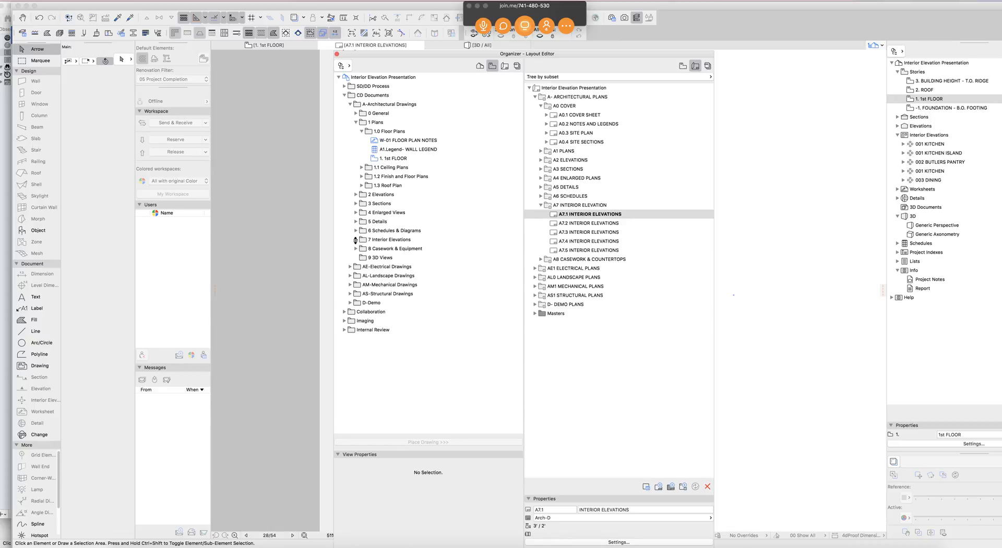
pyautogui.click(173, 79)
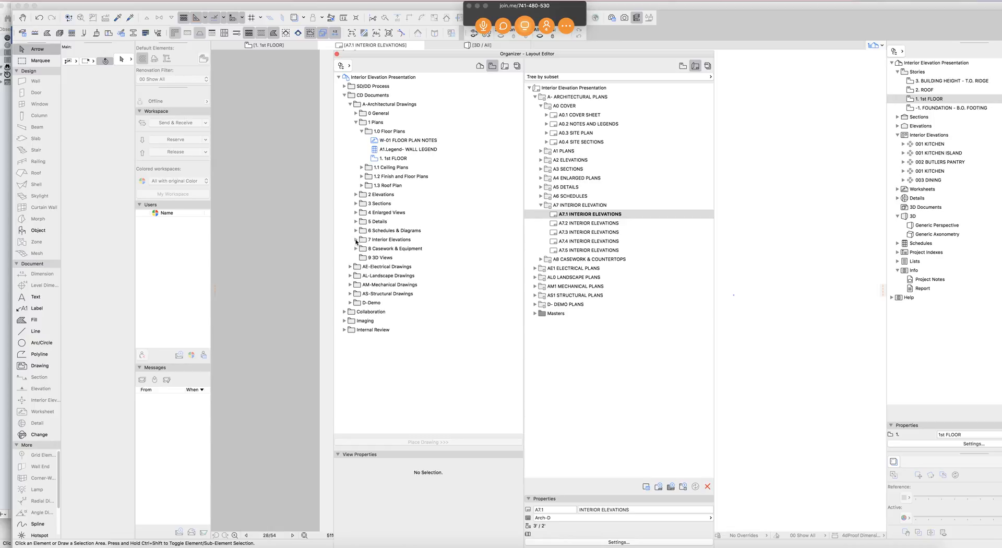
pyautogui.click(356, 239)
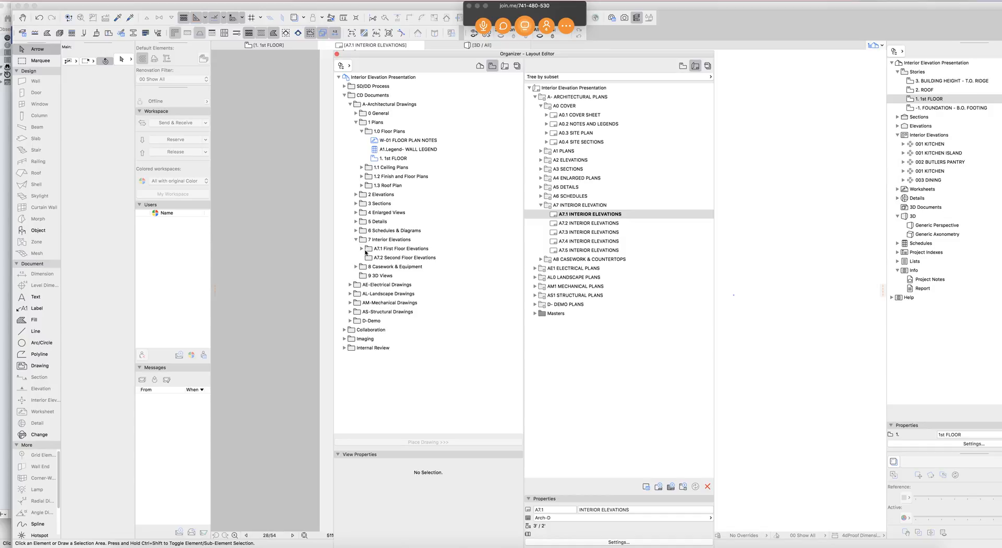
pyautogui.click(361, 249)
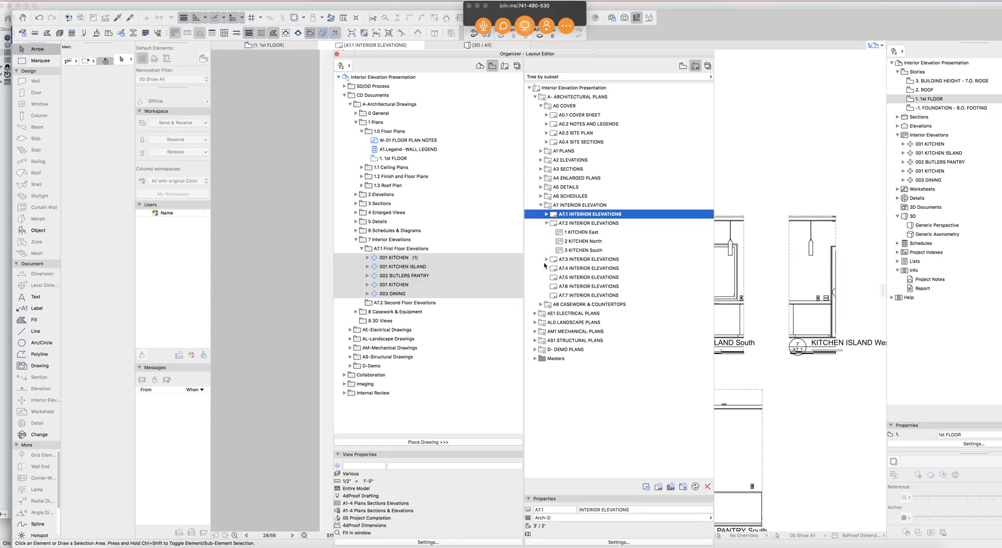
# - Move the 11 KITCHEN West drawing in A7.1 to sit directly after 3 KITCHEN South
pyautogui.click(546, 259)
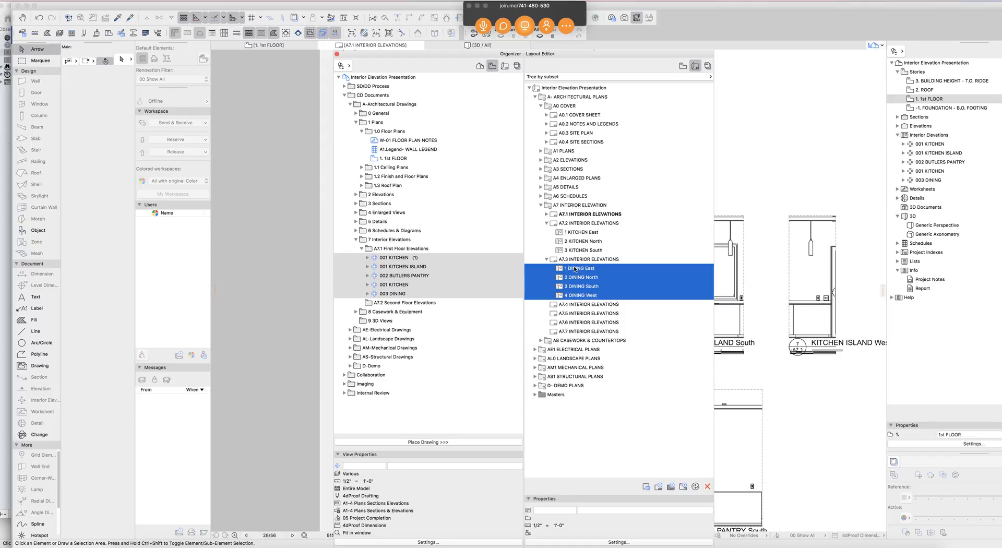
pyautogui.click(585, 223)
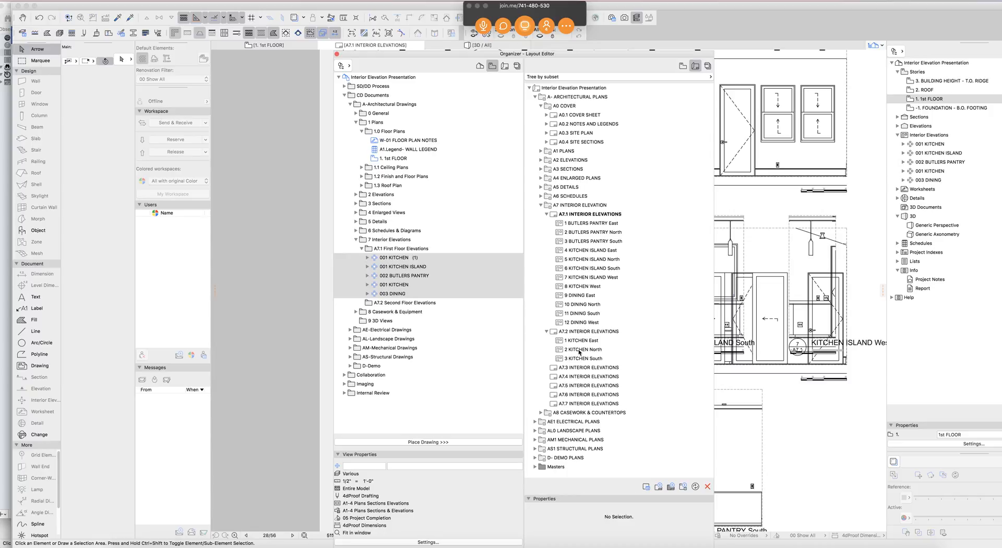
pyautogui.click(579, 349)
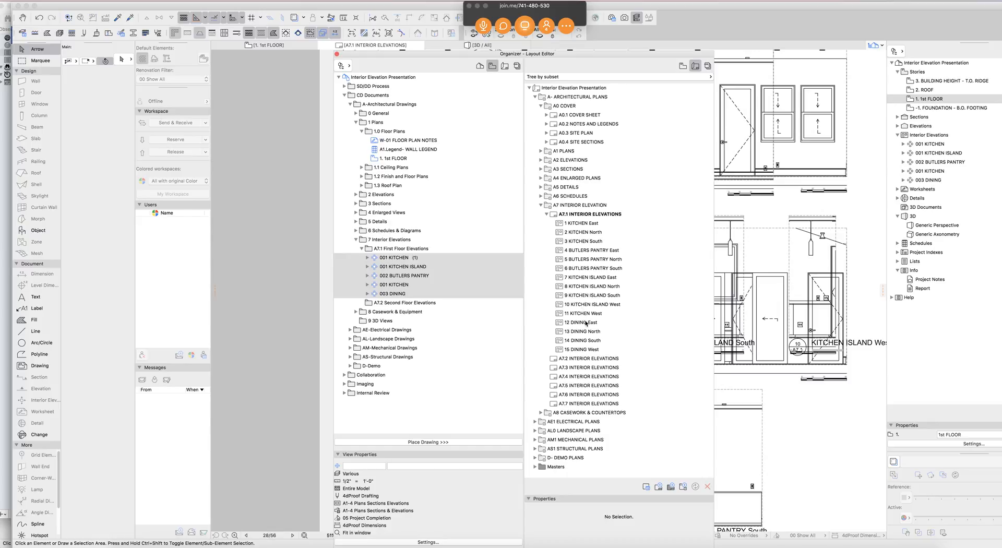
pyautogui.click(582, 313)
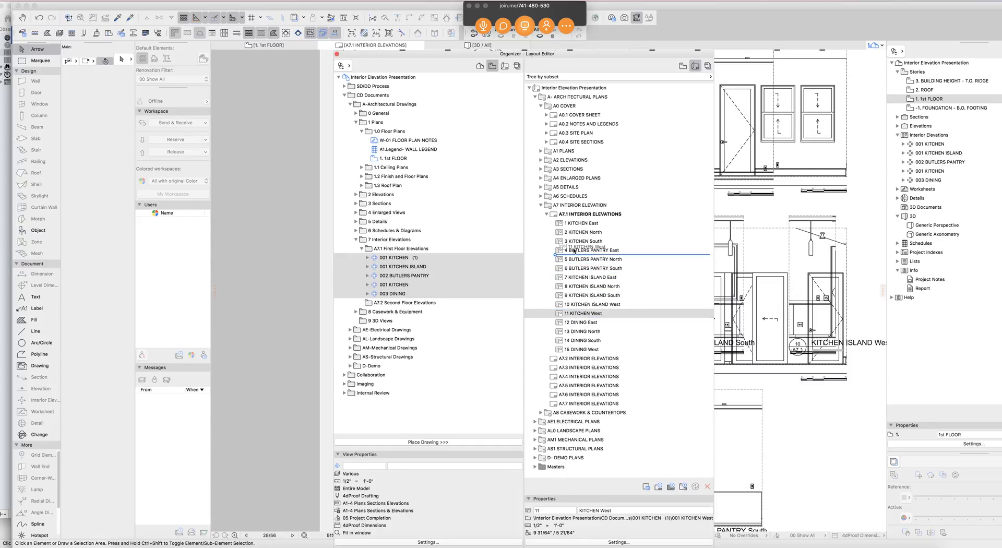
pyautogui.click(582, 313)
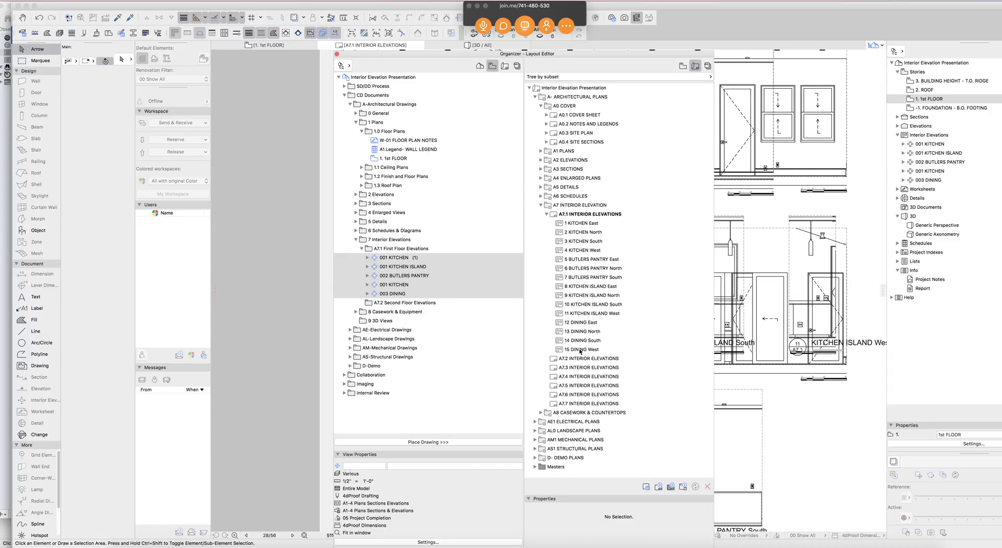
pyautogui.moveTo(456, 85)
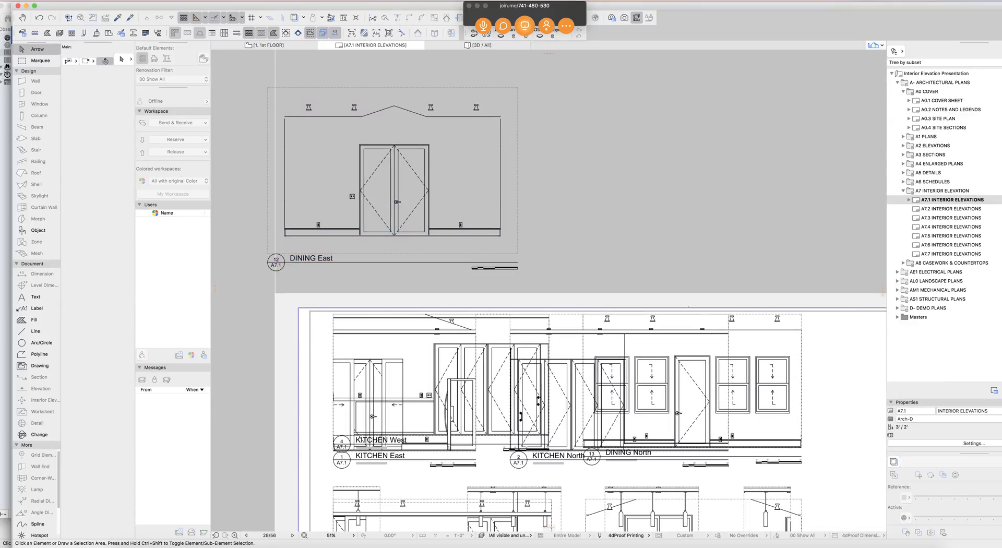
# - Select the KITCHEN East and DINING West drawings on sheet A7.1 to inspect them
pyautogui.click(404, 396)
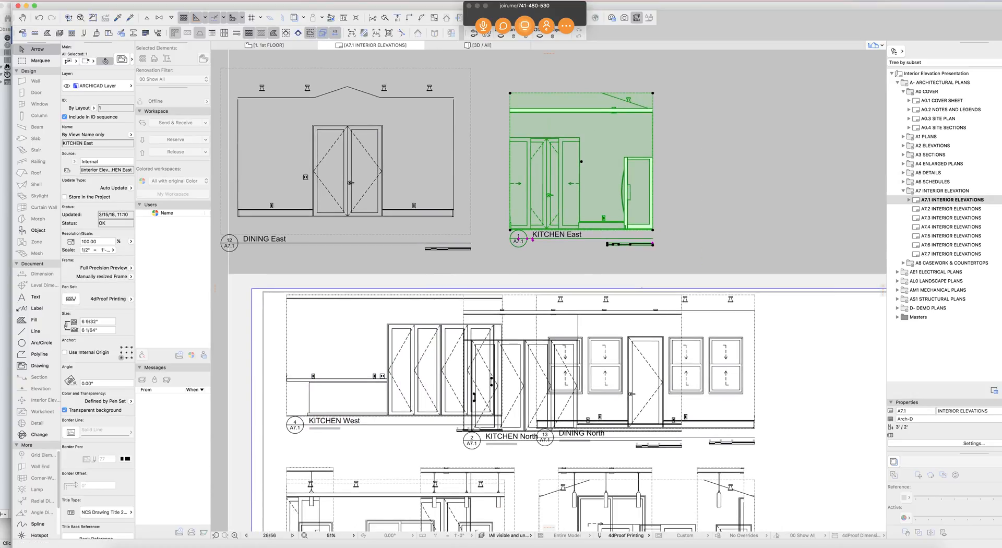
pyautogui.scroll(-3)
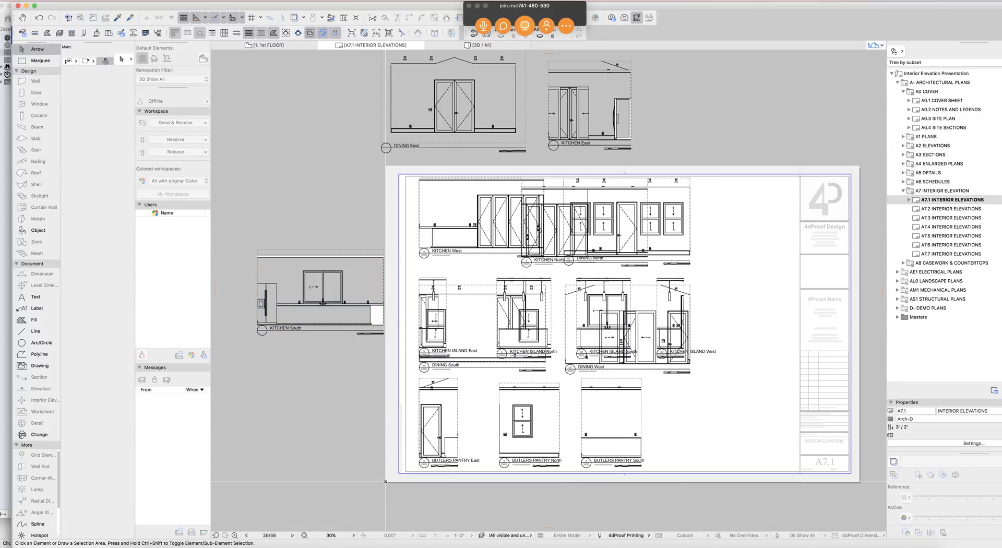
pyautogui.click(624, 223)
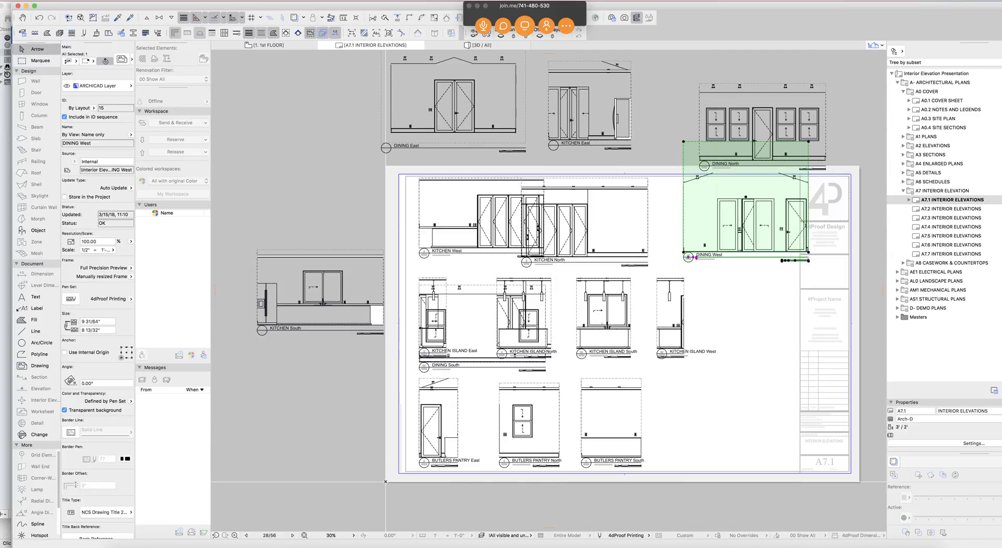
pyautogui.moveTo(758, 229)
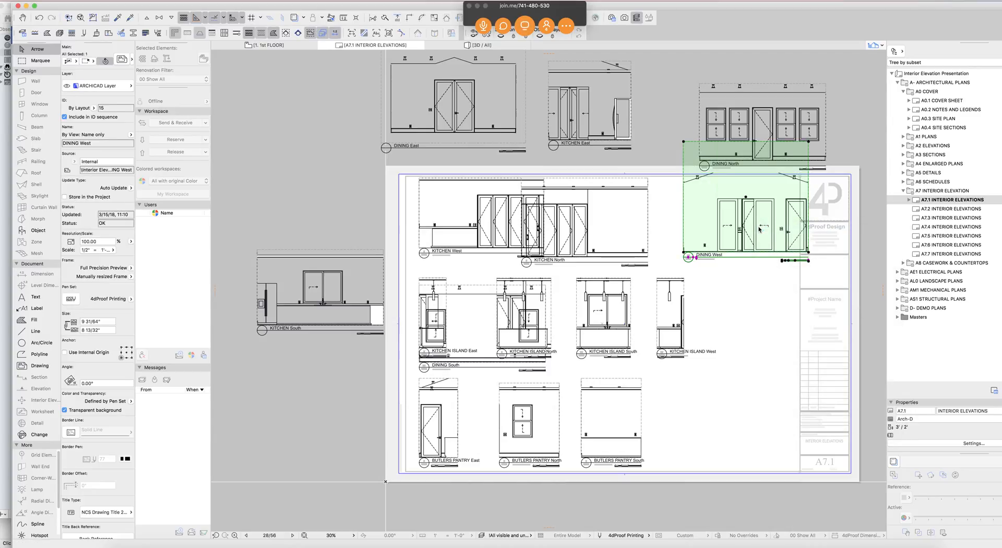
pyautogui.moveTo(705, 202)
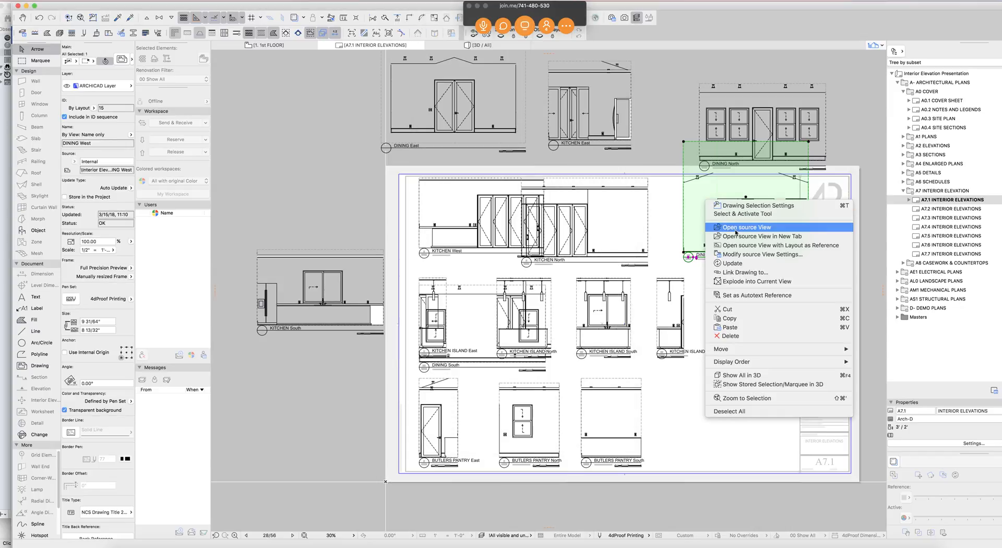
# - Open the DINING West elevation from the dining marker using current view settings
pyautogui.click(746, 227)
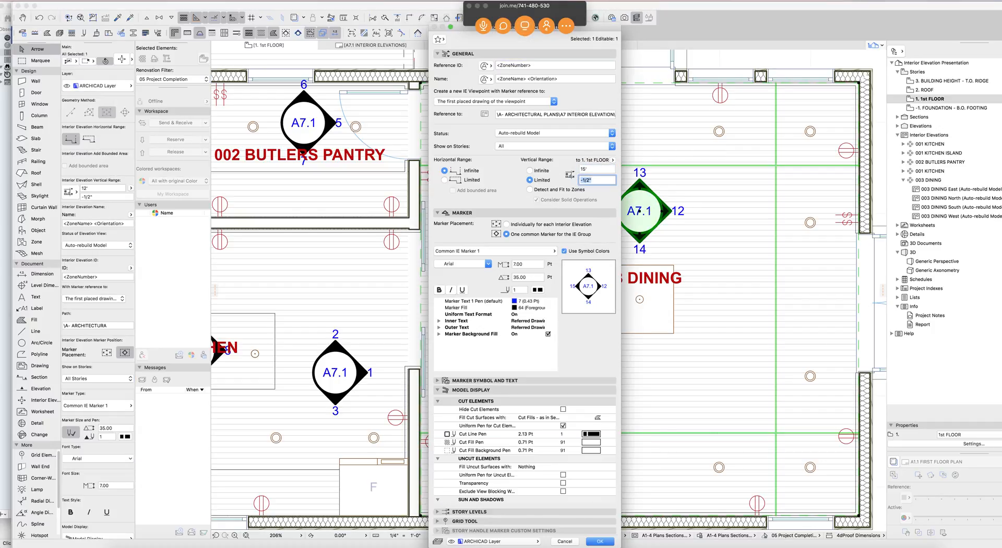
pyautogui.click(599, 541)
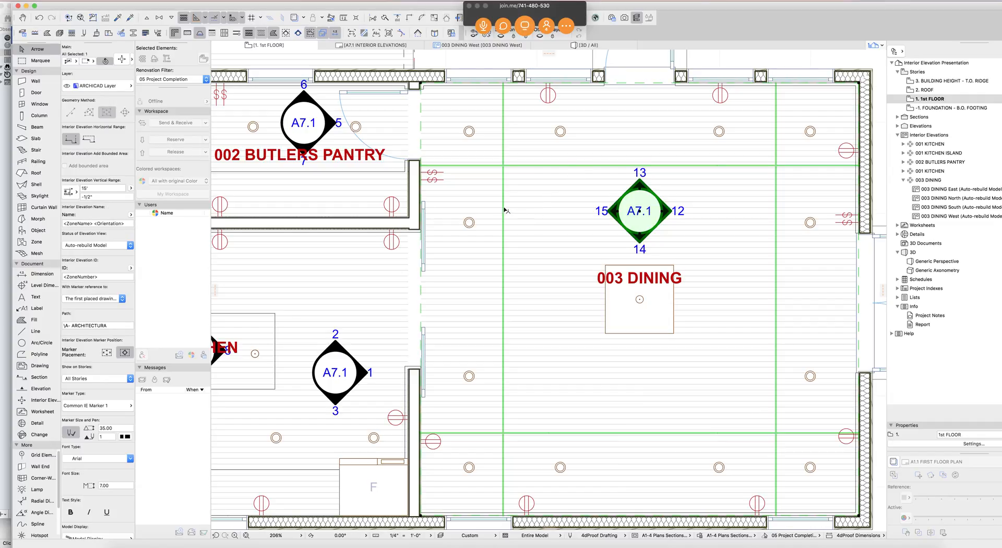
pyautogui.rightClick(639, 210)
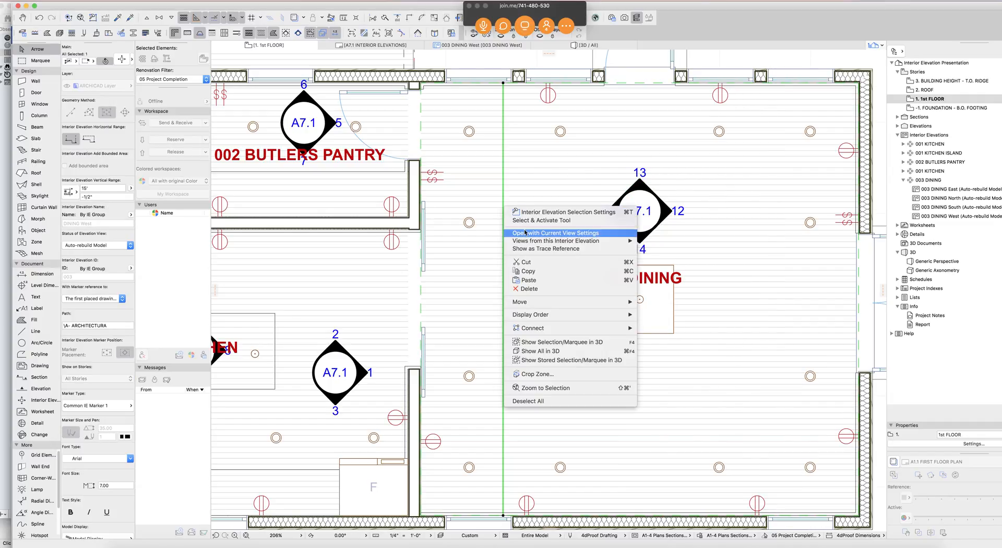
pyautogui.click(555, 233)
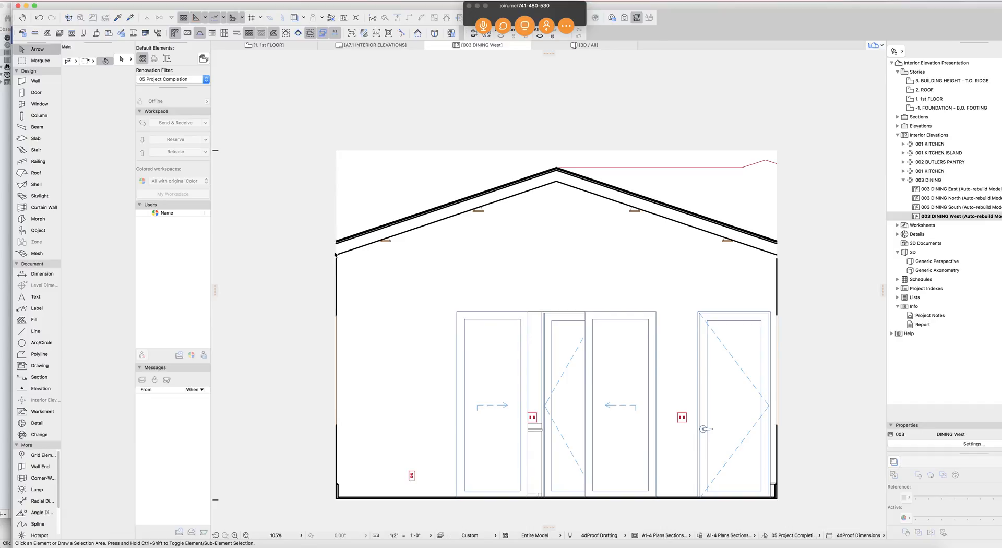
pyautogui.moveTo(556, 188)
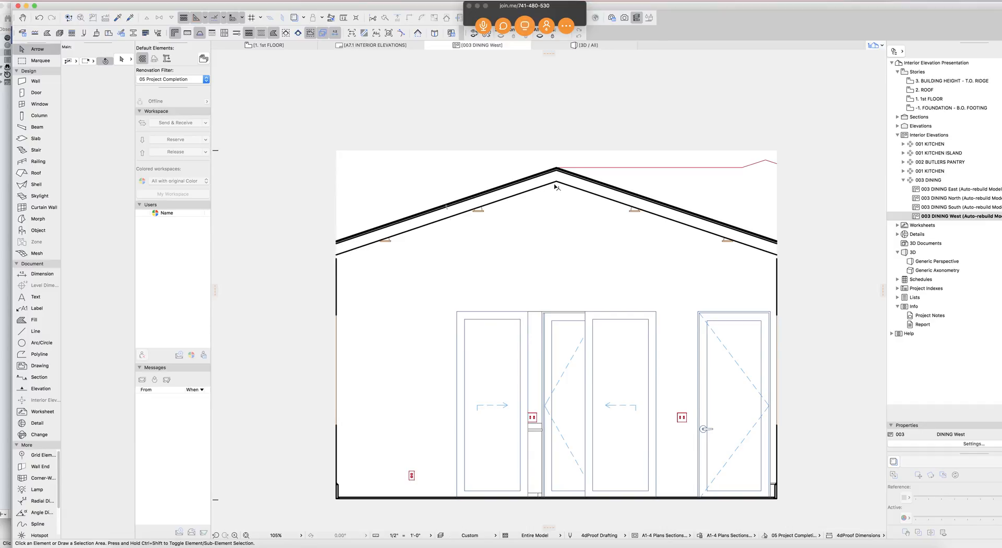
pyautogui.moveTo(778, 248)
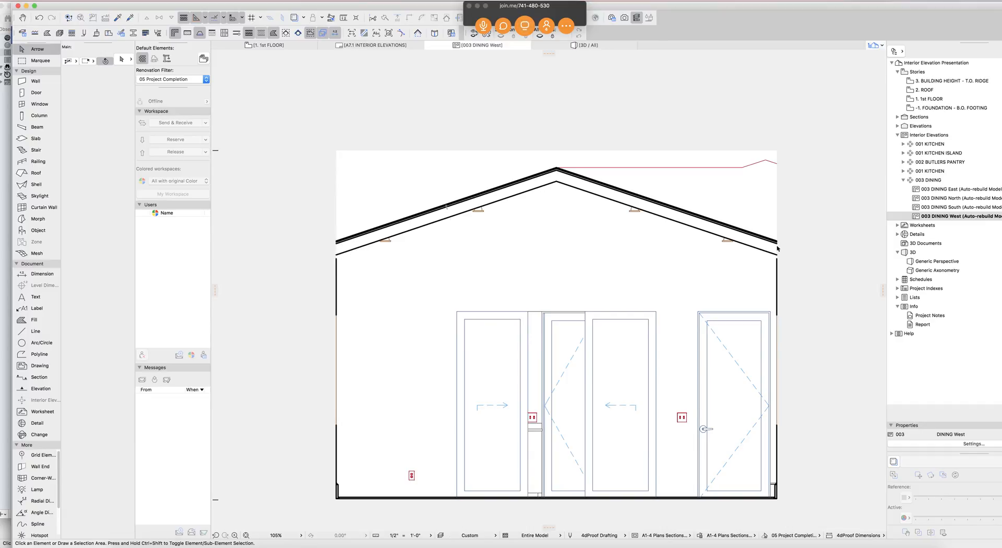
# - Draw a rectangular Empty Fill around the DINING West elevation and change its background pen
pyautogui.click(34, 319)
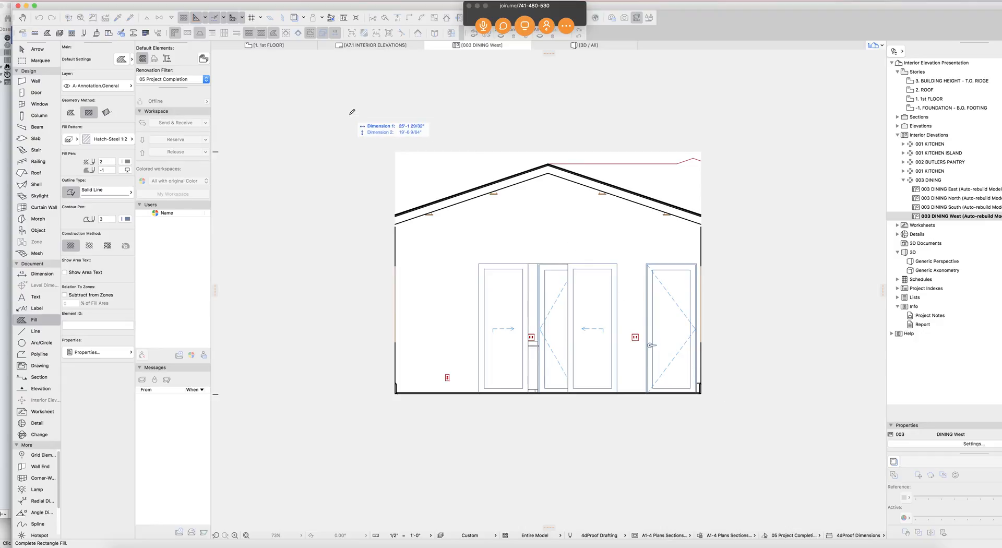
pyautogui.moveTo(349, 114); pyautogui.dragTo(754, 428)
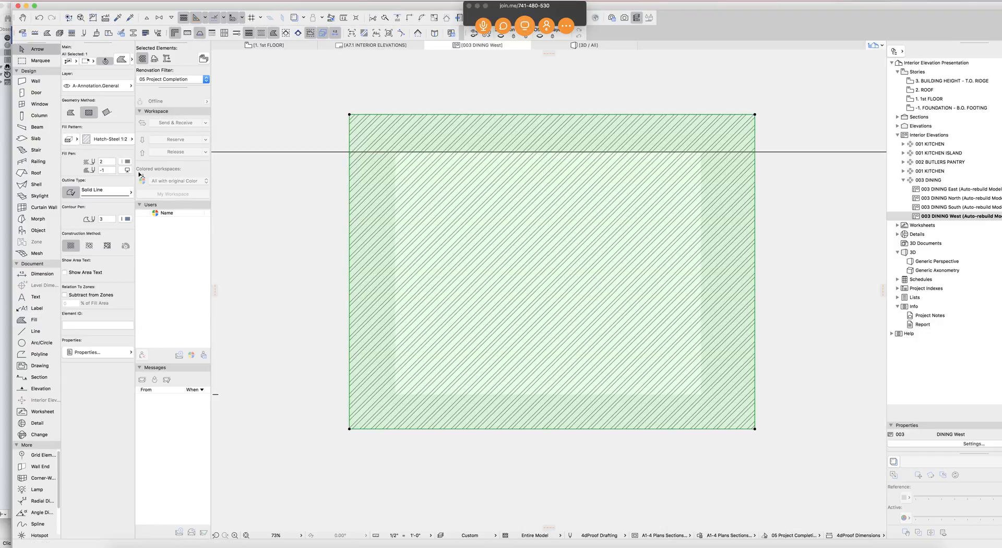
pyautogui.click(125, 161)
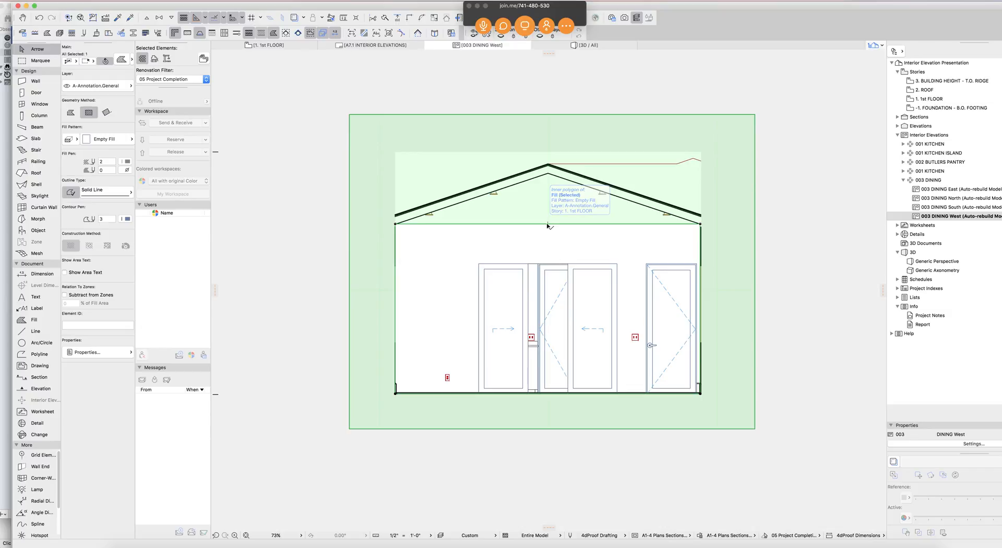
pyautogui.click(547, 166)
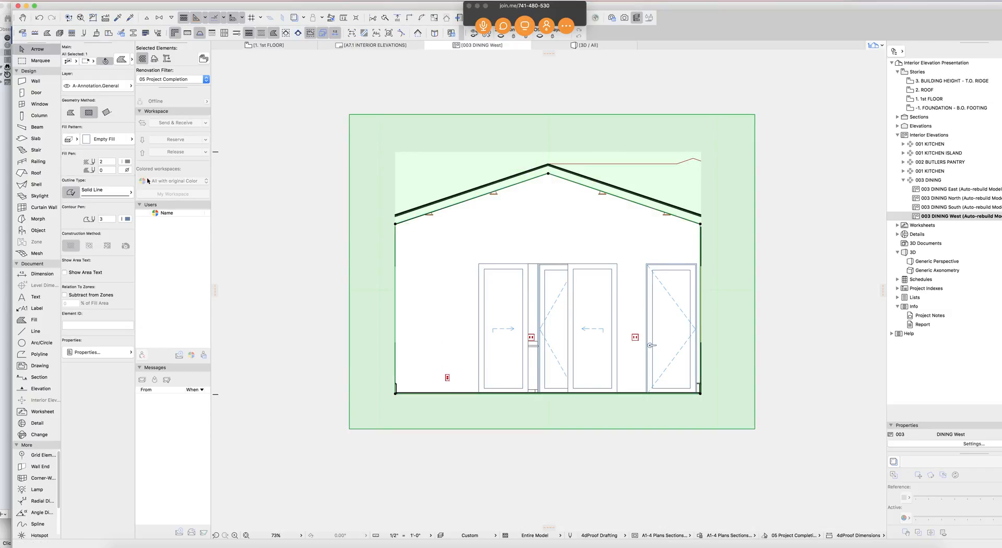
pyautogui.moveTo(462, 215)
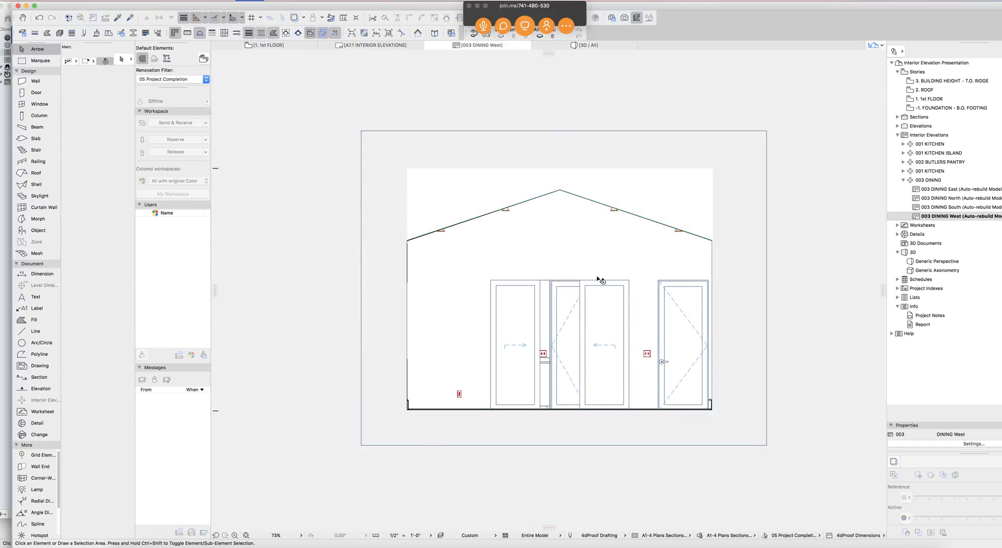
# - Return to layout A7.1 and confirm Drawing Settings for all placed drawings to update them
pyautogui.click(266, 45)
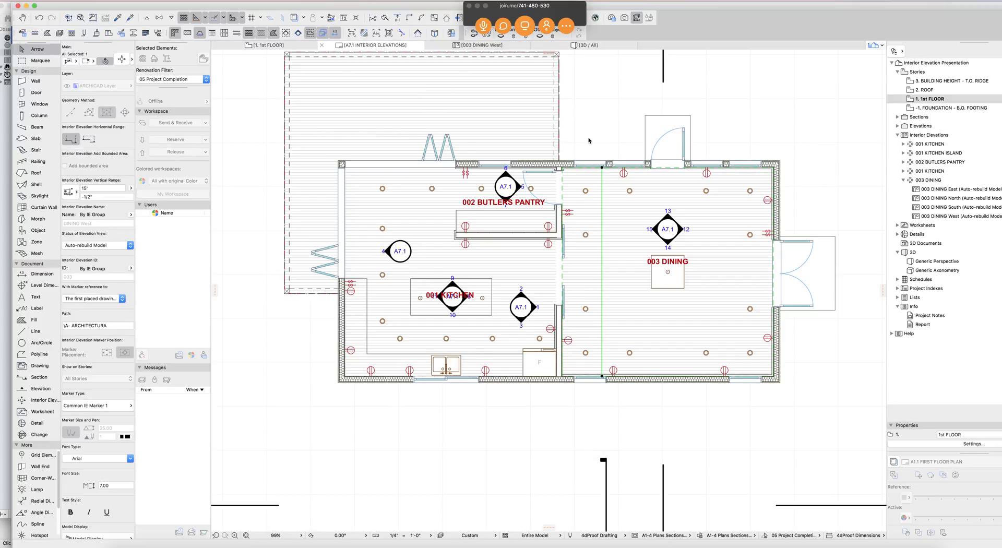
pyautogui.click(375, 44)
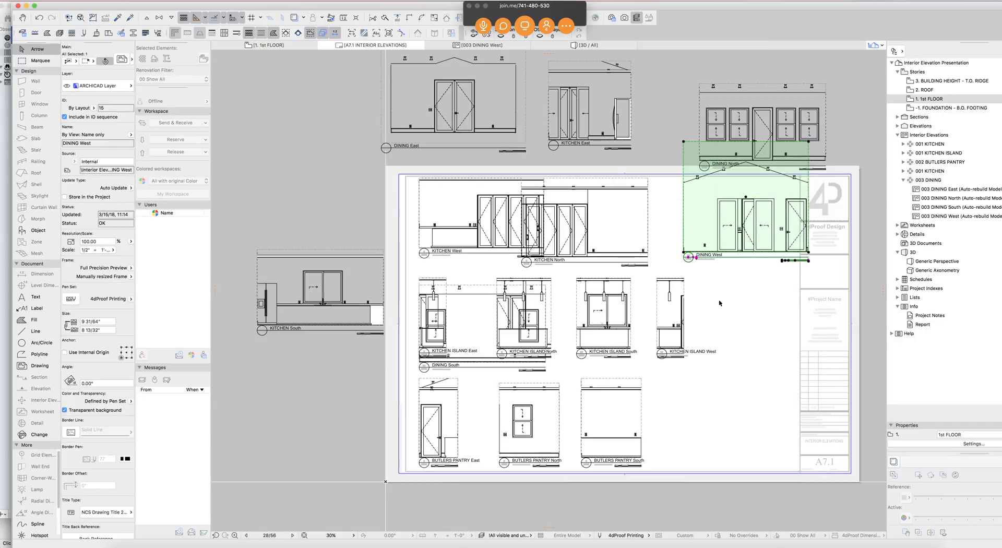
pyautogui.click(677, 439)
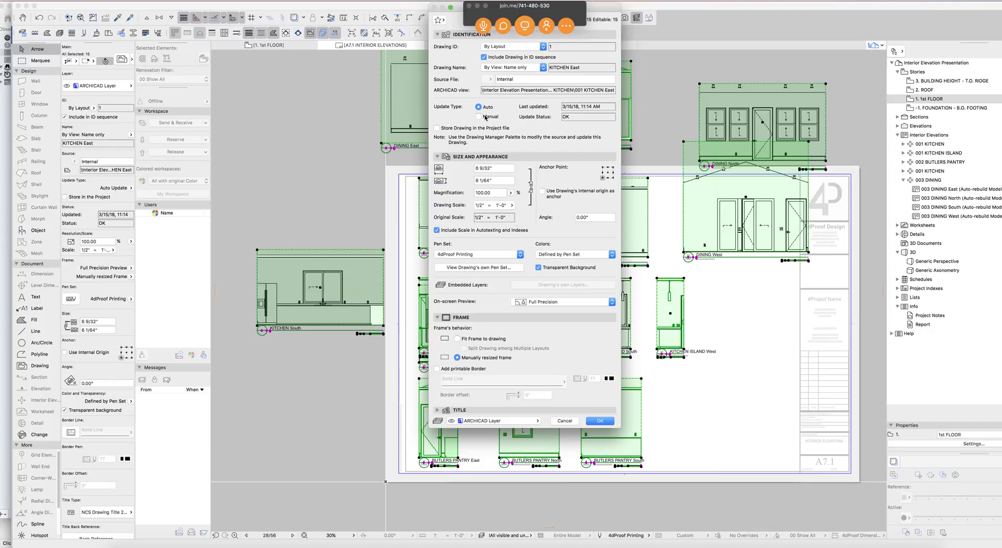
pyautogui.click(599, 420)
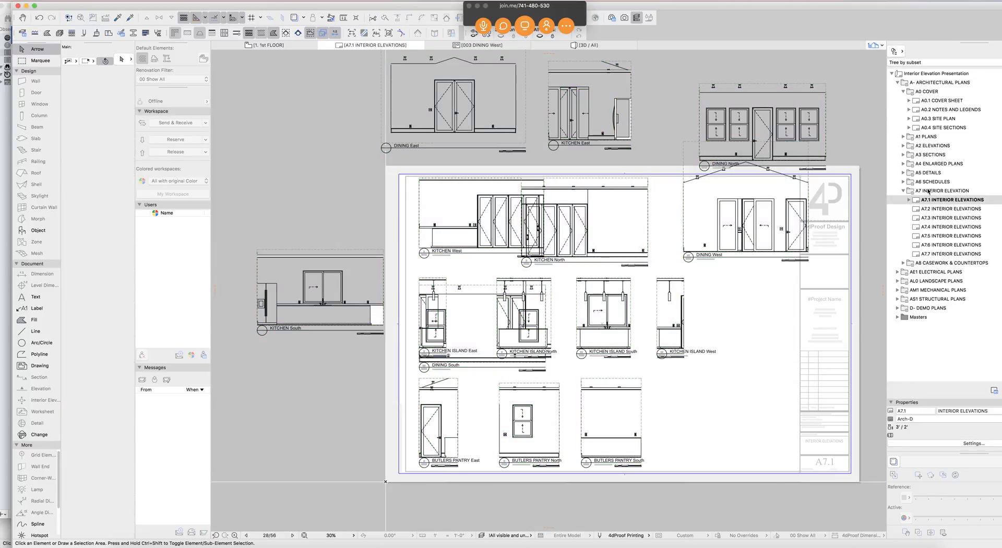
# - Move DINING drawings 12–15 from A7.1 into A7.2, then select the dining marker on the plan
pyautogui.click(909, 199)
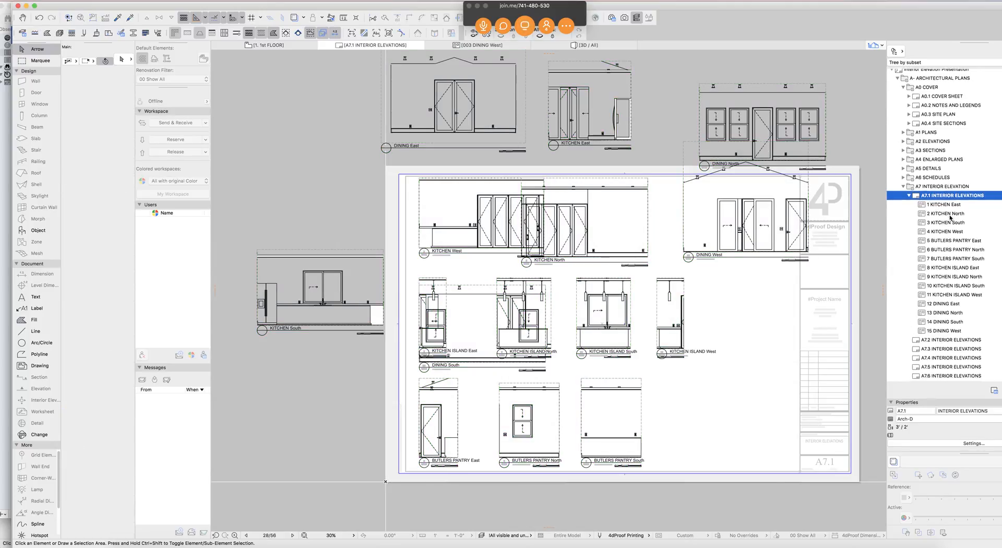
pyautogui.click(941, 288)
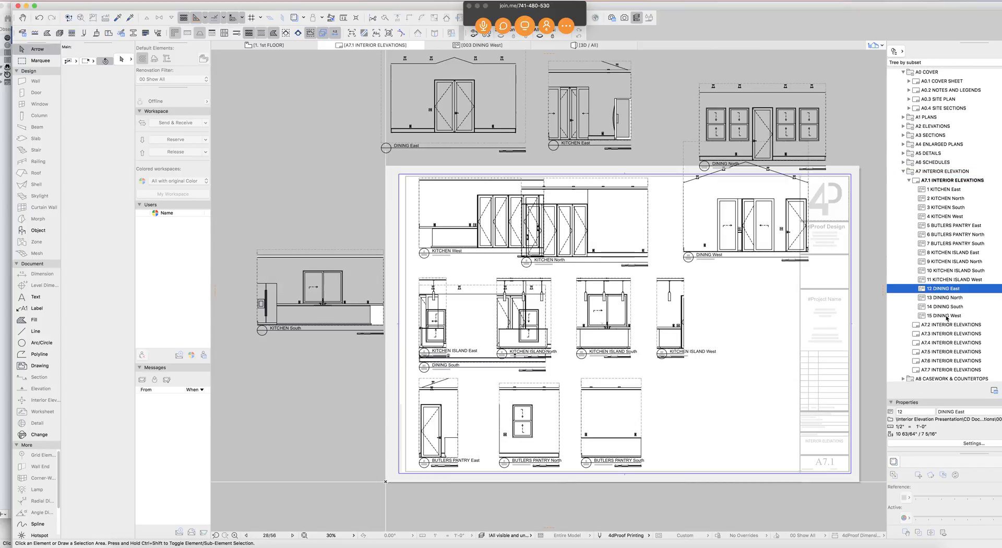
pyautogui.click(949, 324)
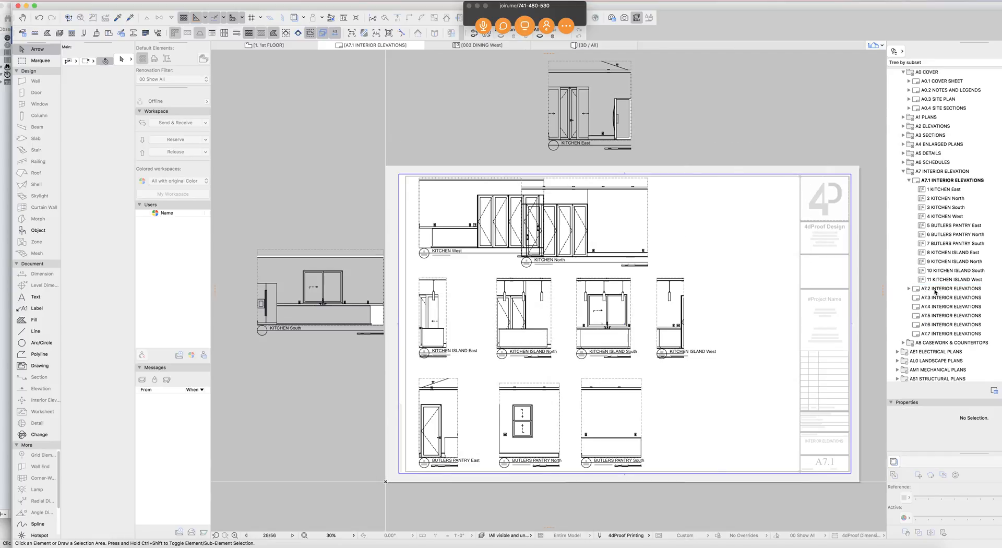
pyautogui.click(908, 288)
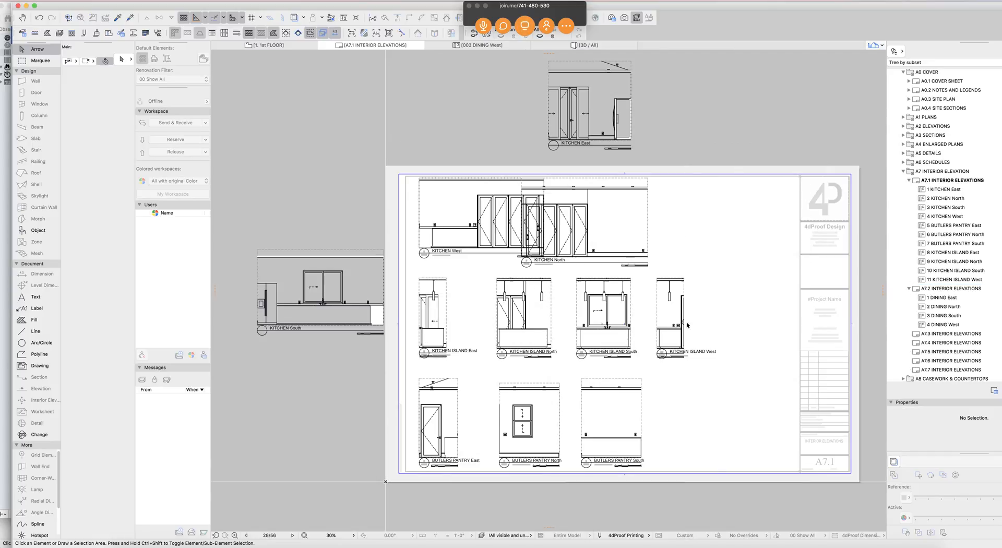
pyautogui.click(262, 44)
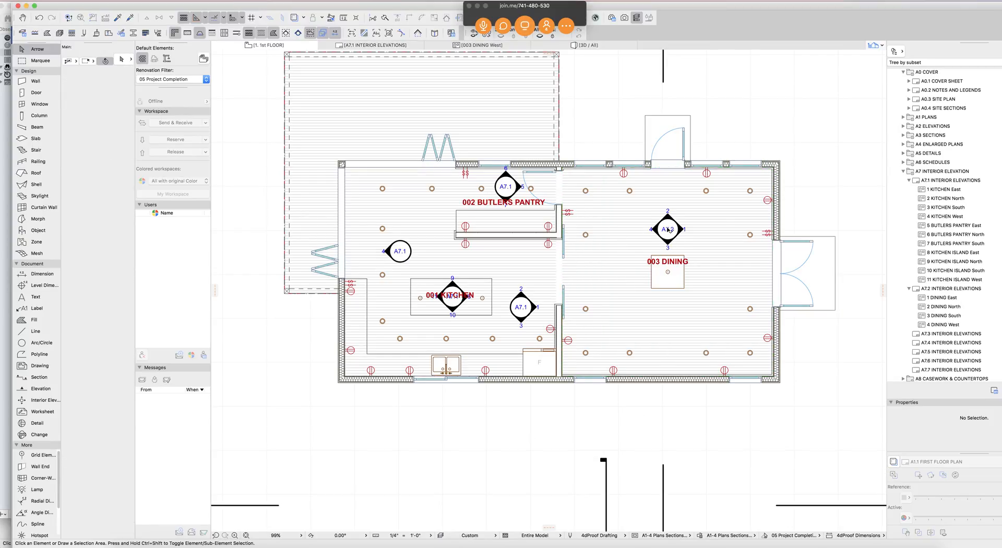
pyautogui.click(668, 229)
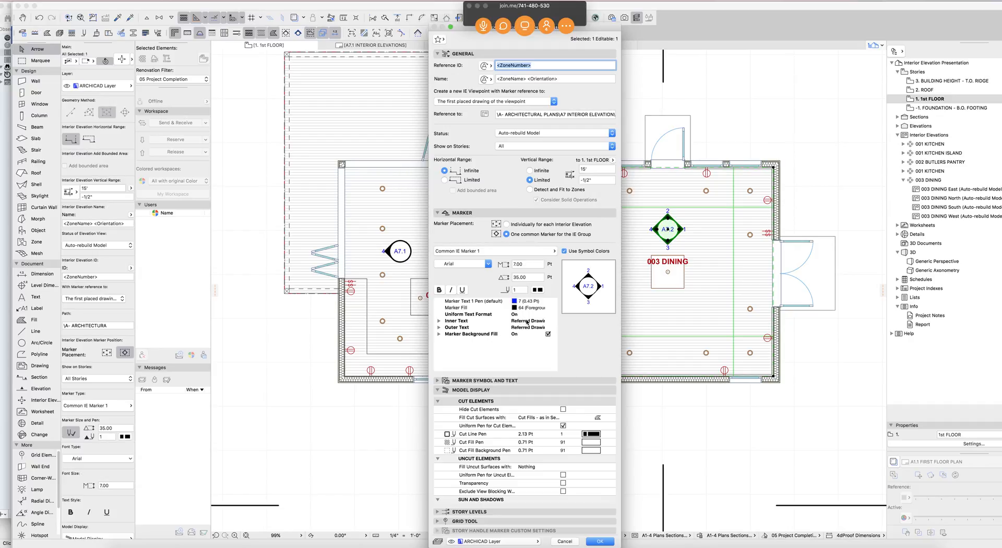
pyautogui.click(457, 327)
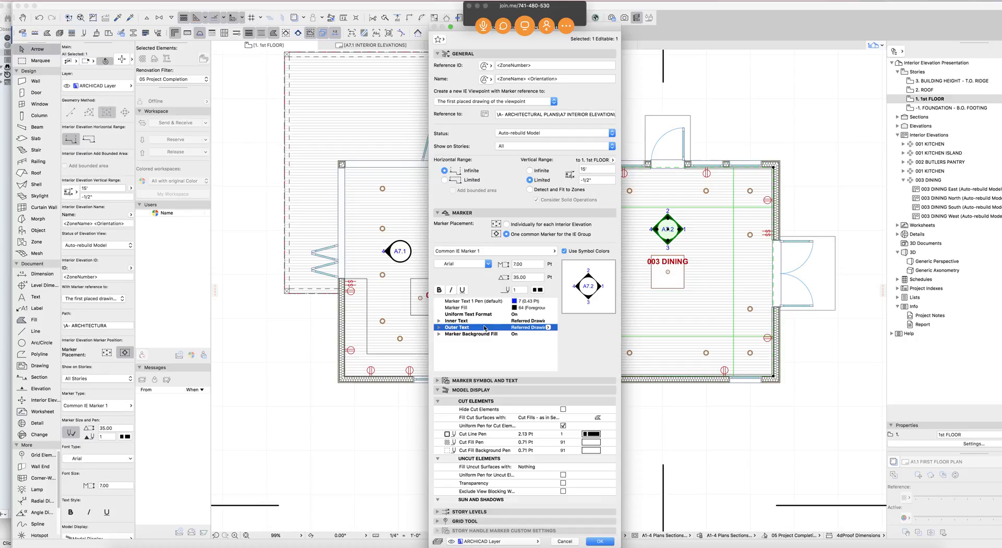
pyautogui.click(599, 540)
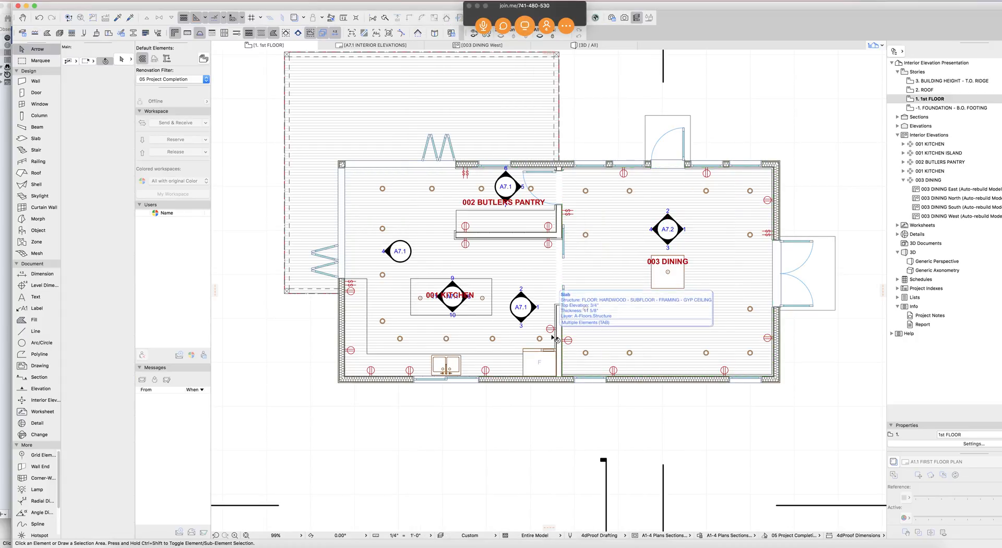
pyautogui.click(553, 338)
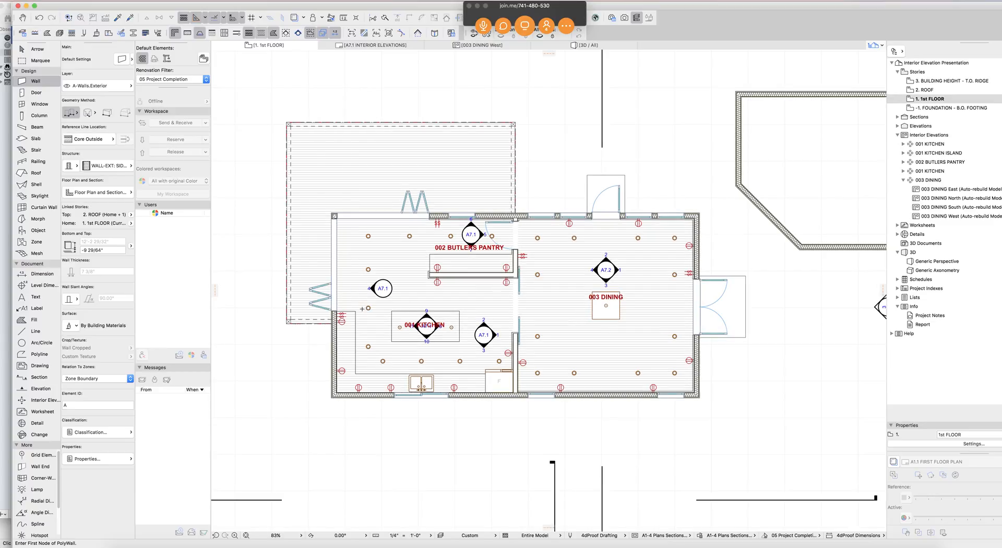
# - Inspect the round A7.1 kitchen elevation marker, then activate the Interior Elevation tool
pyautogui.click(381, 288)
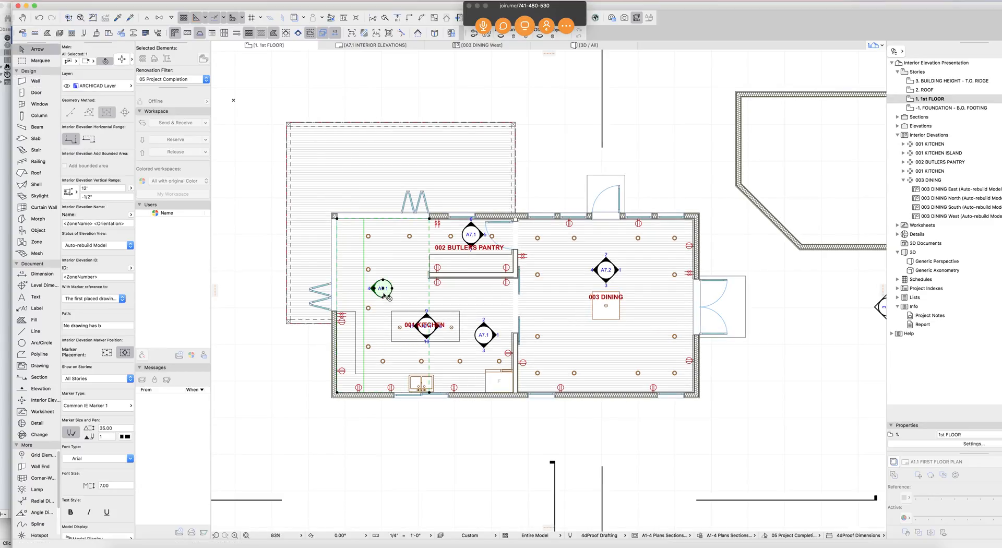
pyautogui.click(428, 326)
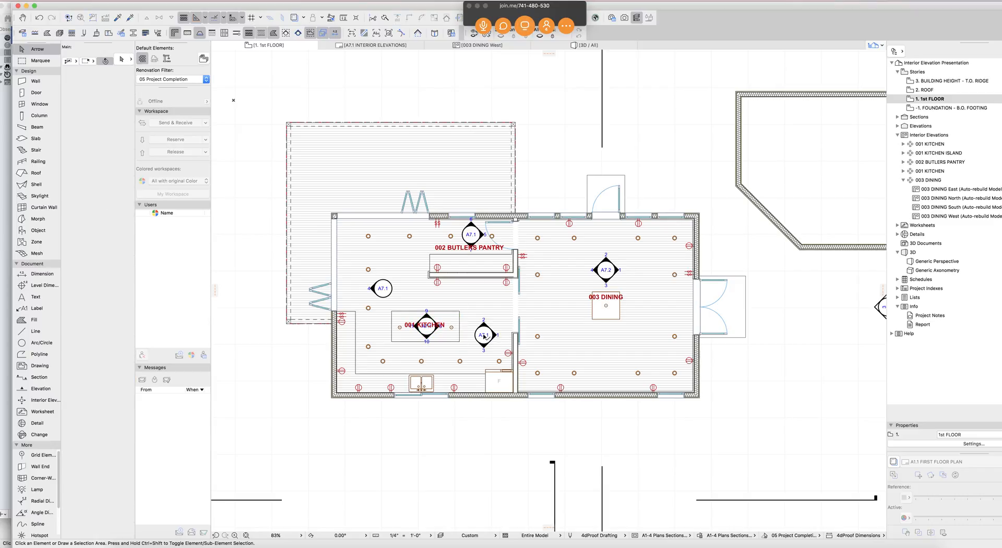
pyautogui.click(44, 400)
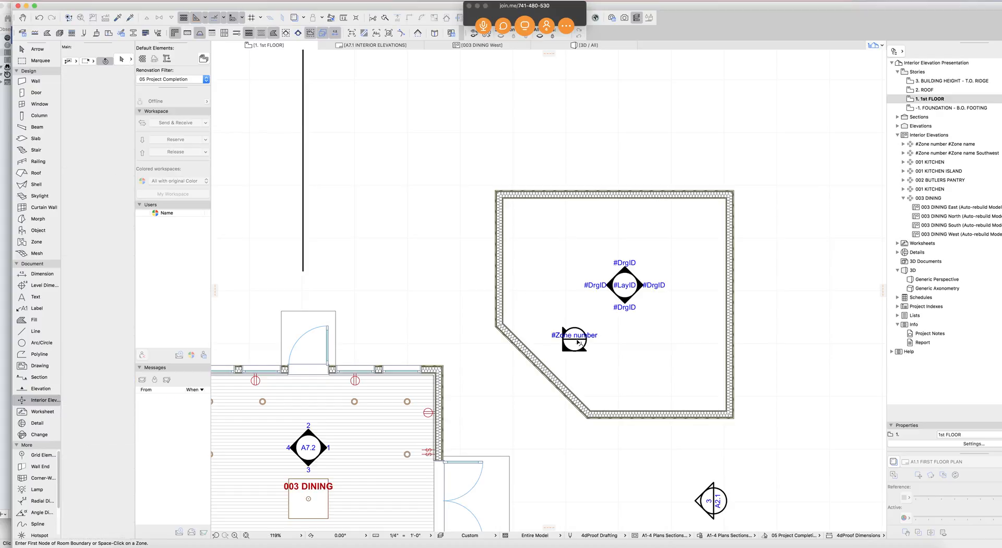
# - Delete the marker facing the diagonal wall and reselect the Interior Elevation tool's geometry method
pyautogui.click(573, 341)
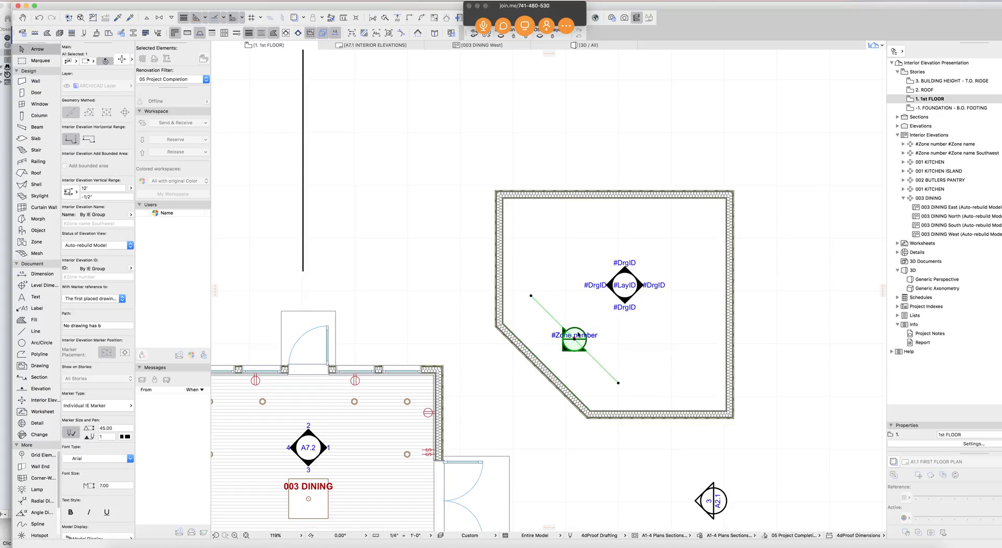
pyautogui.moveTo(575, 338)
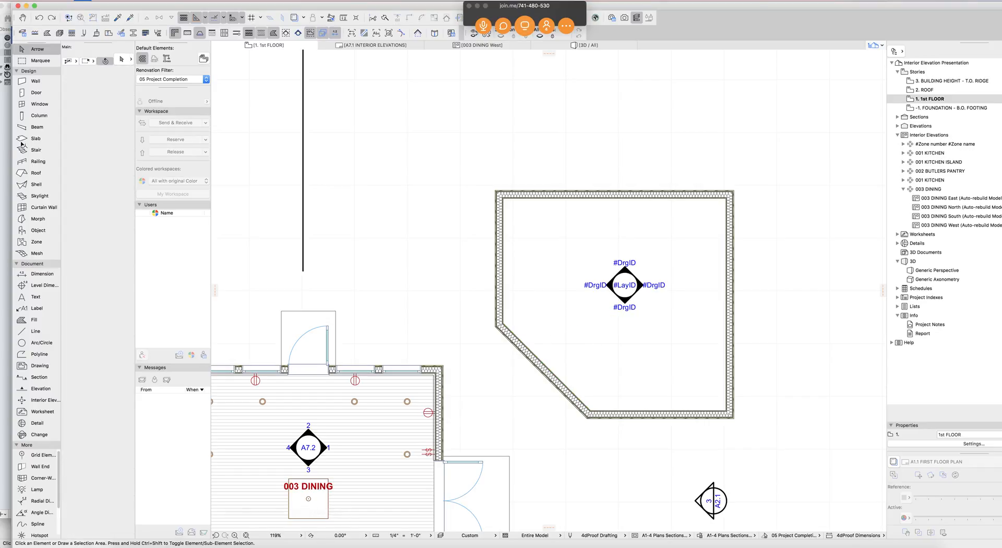
pyautogui.click(35, 81)
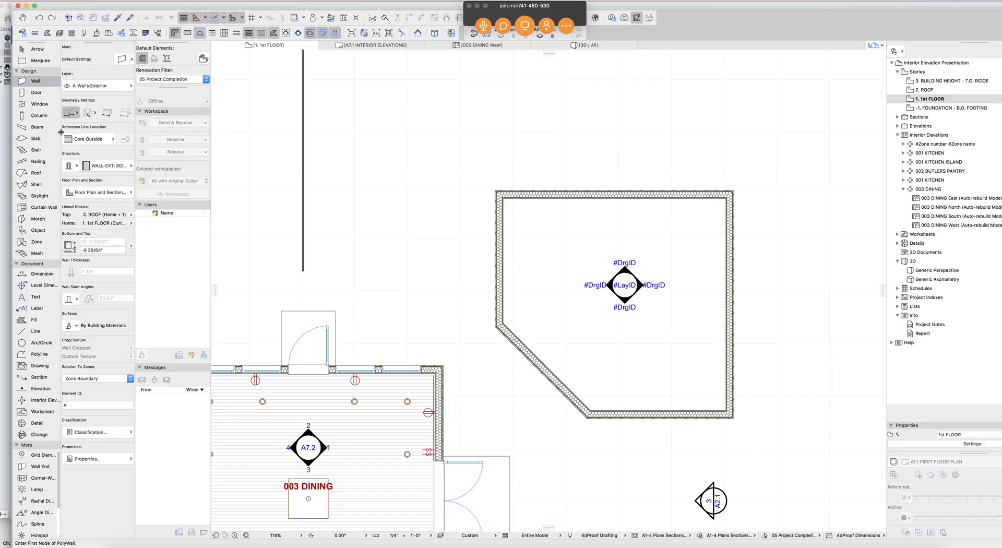
pyautogui.moveTo(2, 324)
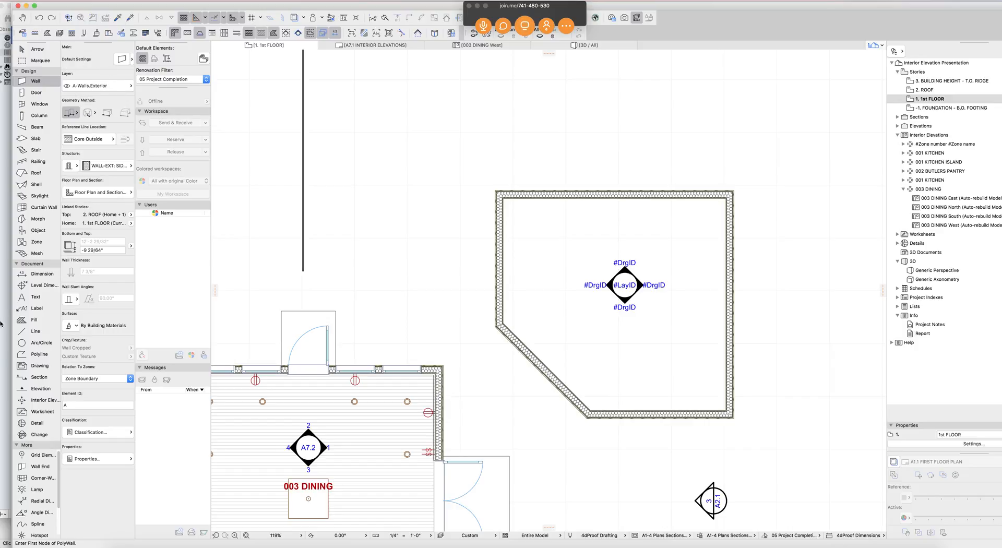
pyautogui.click(33, 47)
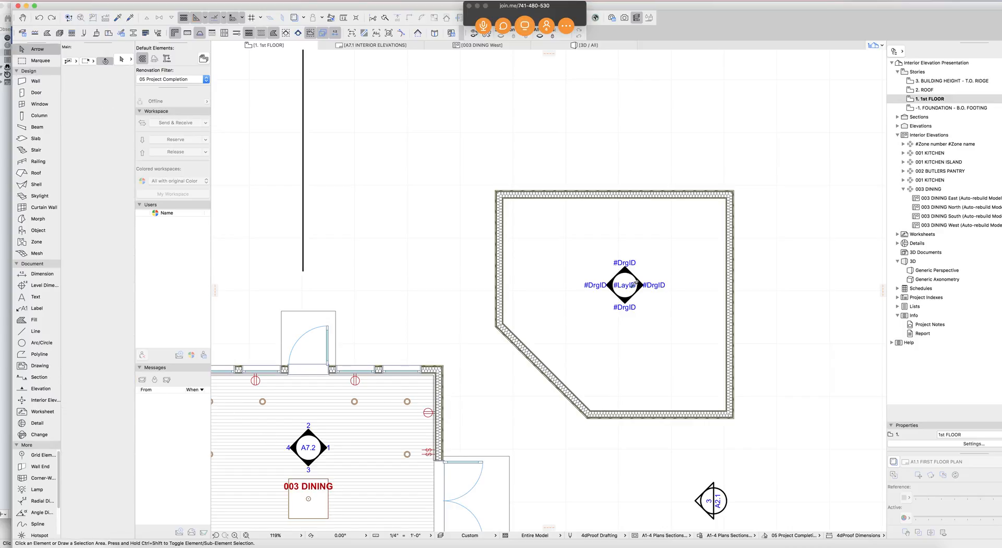
pyautogui.click(19, 399)
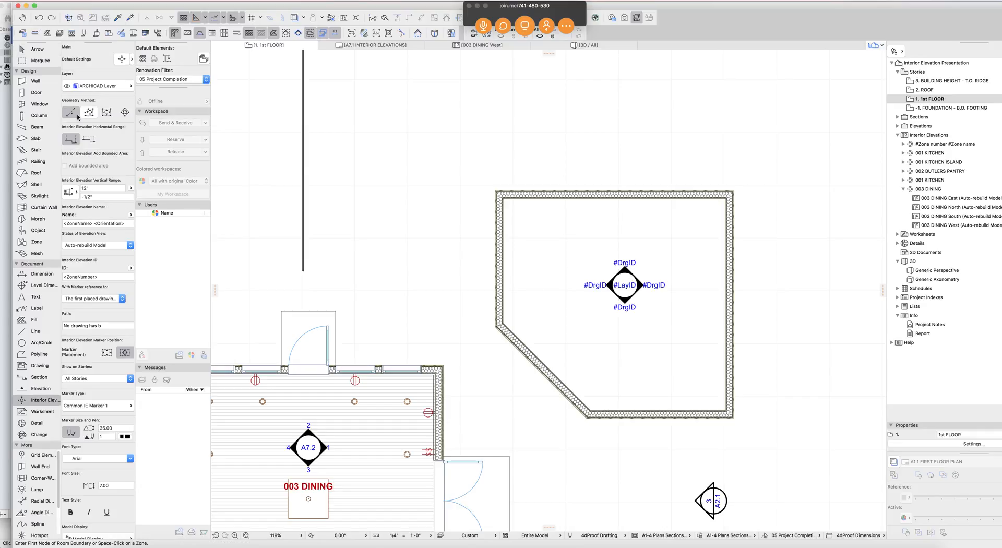
pyautogui.click(90, 112)
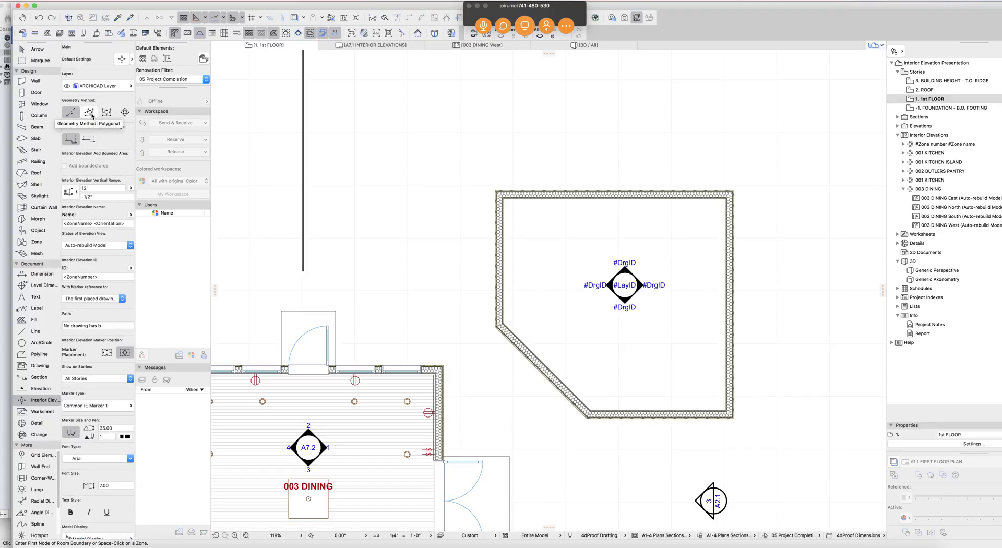
pyautogui.moveTo(107, 113)
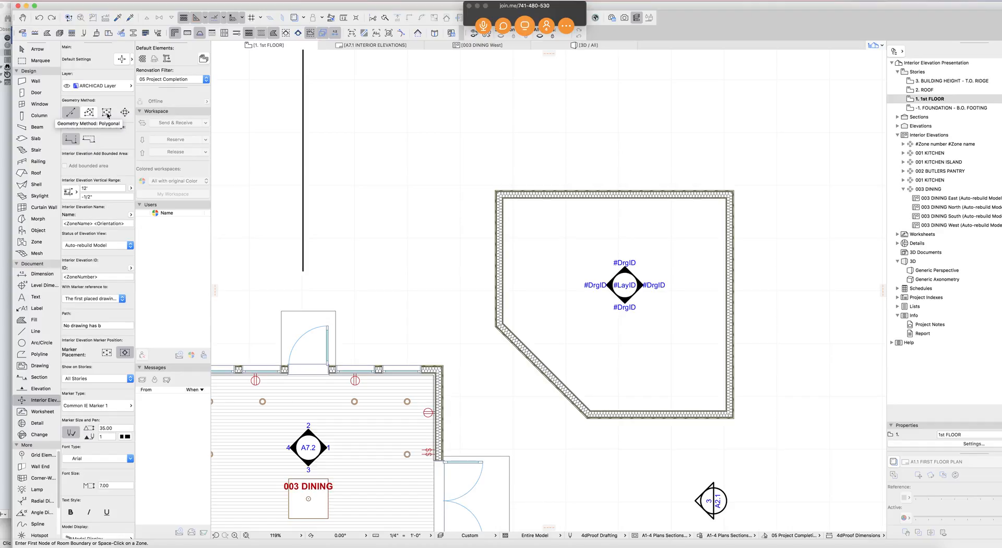
pyautogui.moveTo(124, 112)
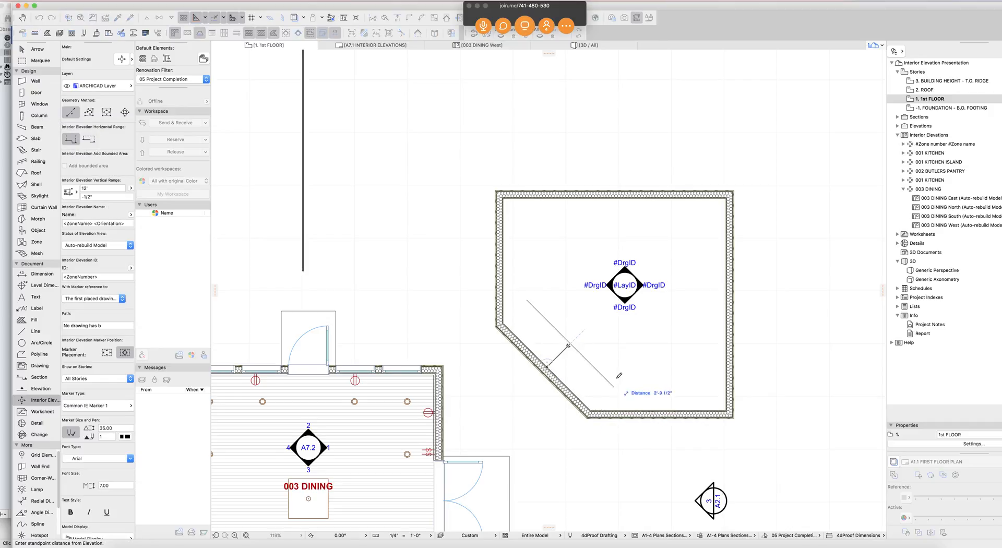
# - Place an elevation marker by the diagonal wall and drag it into the room along its line
pyautogui.click(546, 367)
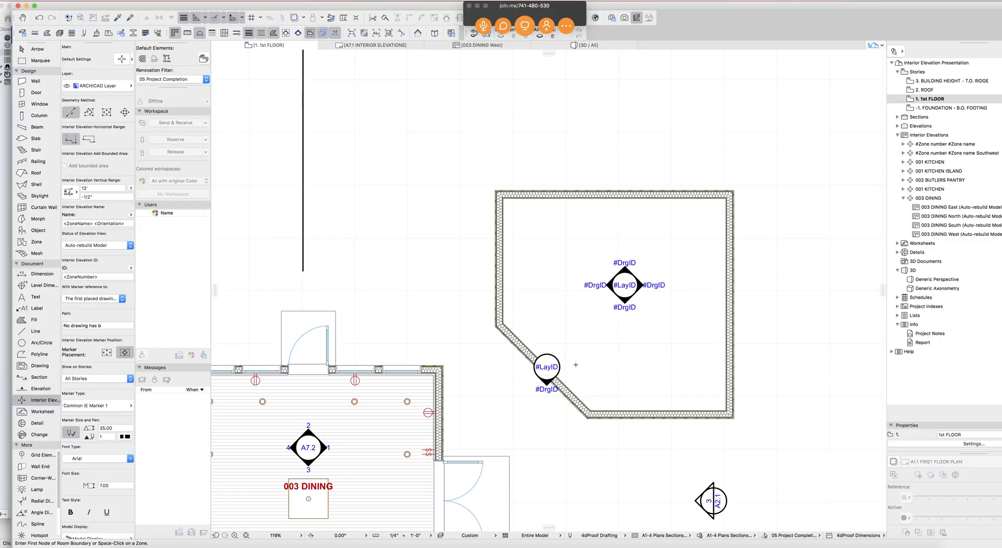
pyautogui.click(547, 369)
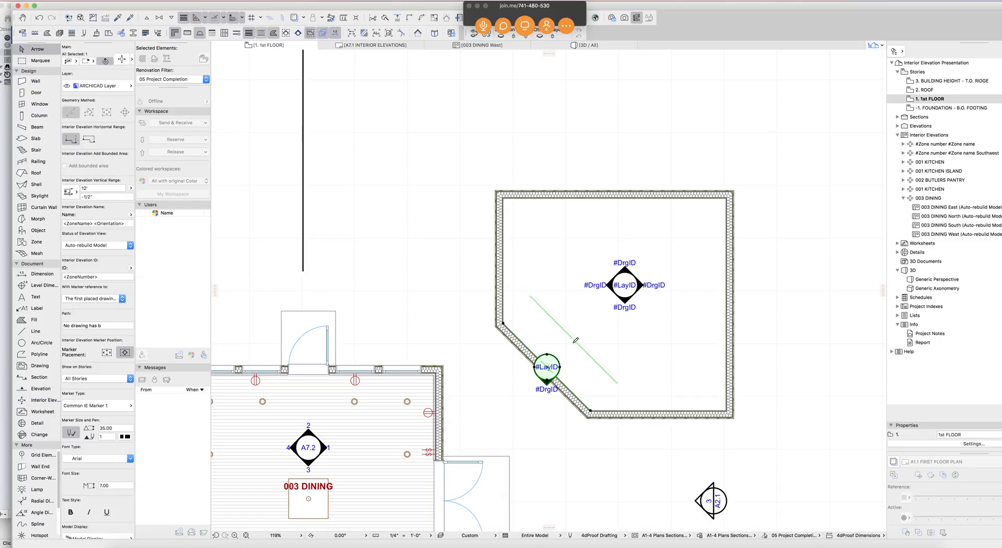
pyautogui.moveTo(546, 367); pyautogui.dragTo(574, 331)
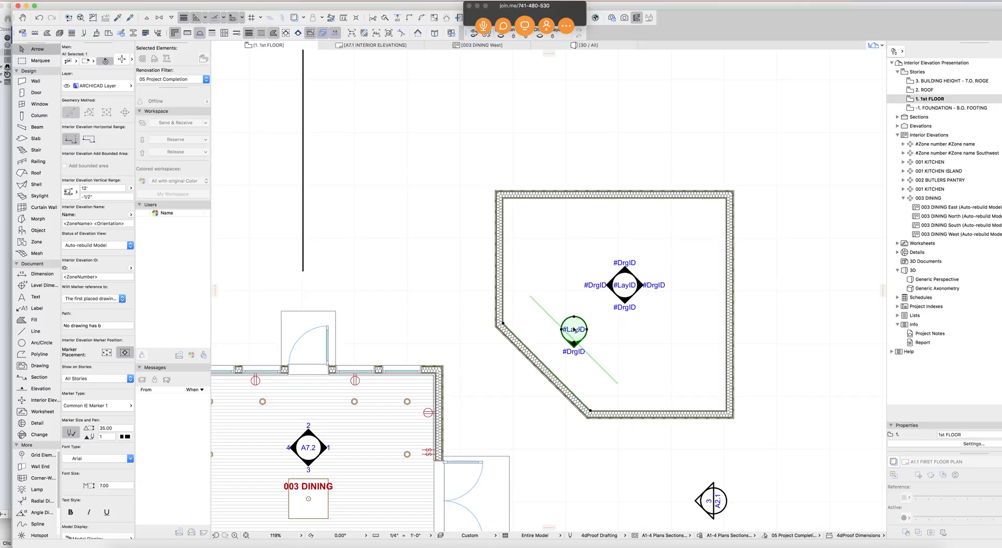
pyautogui.moveTo(631, 396)
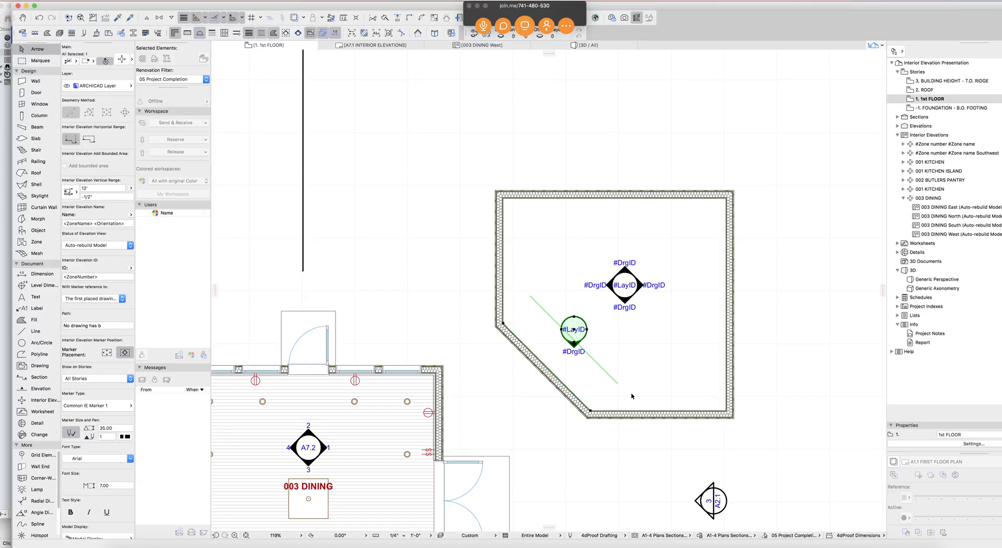
pyautogui.moveTo(547, 376)
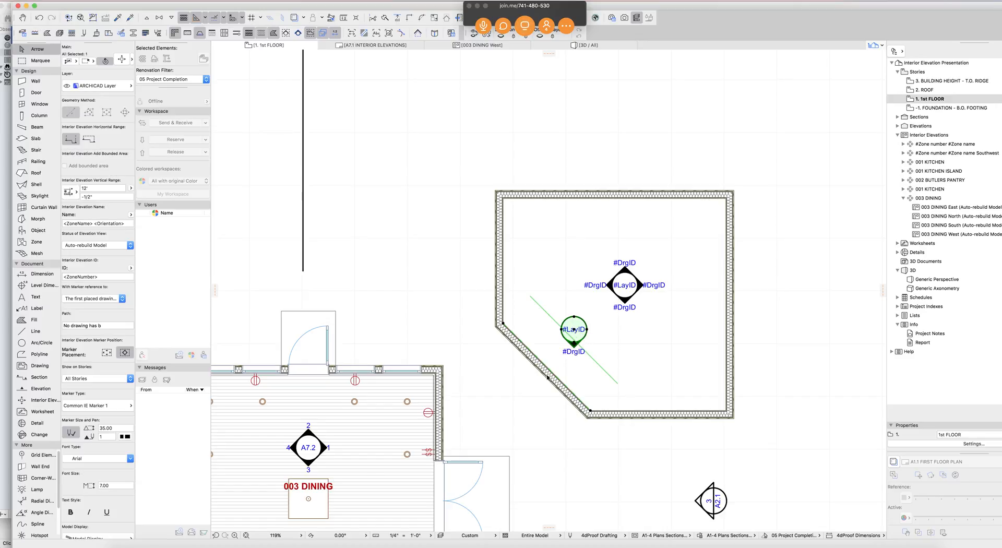
pyautogui.moveTo(572, 326)
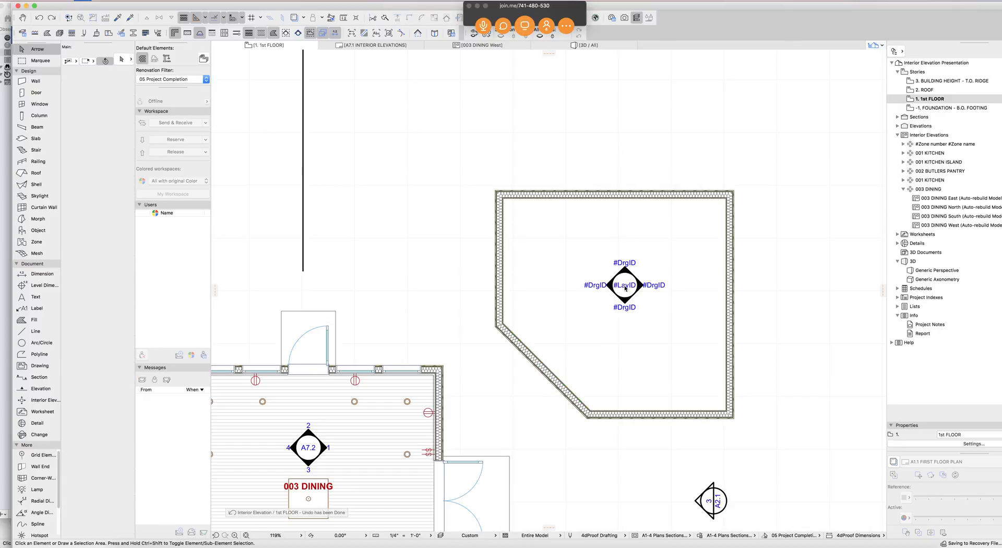
# - Place a new elevation marker group in the angled room and select its round individual marker
pyautogui.click(46, 399)
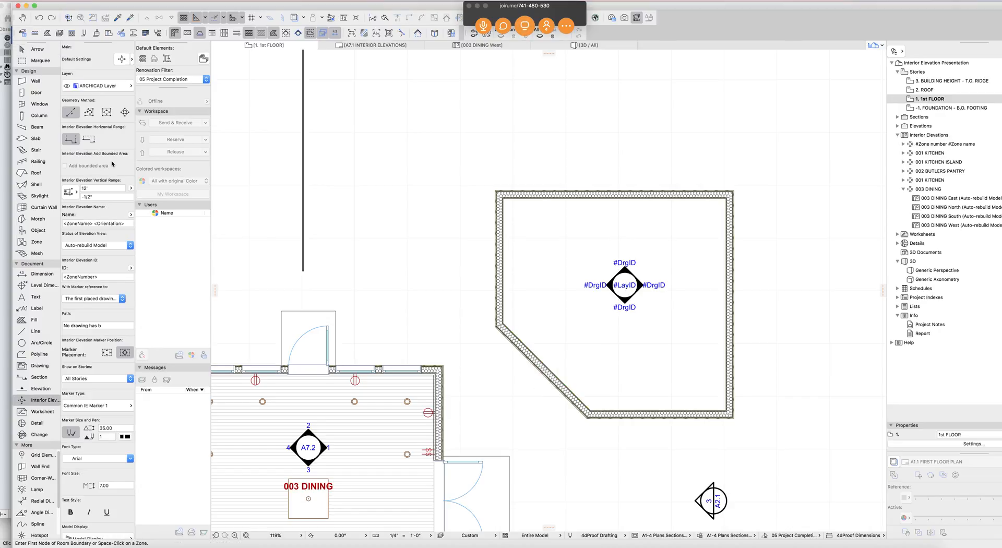
pyautogui.click(125, 112)
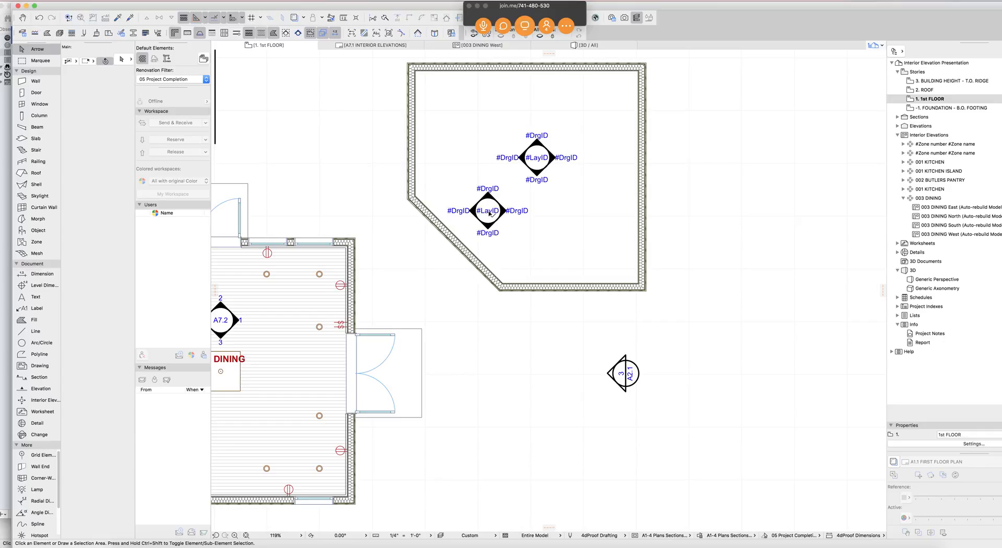
pyautogui.click(487, 210)
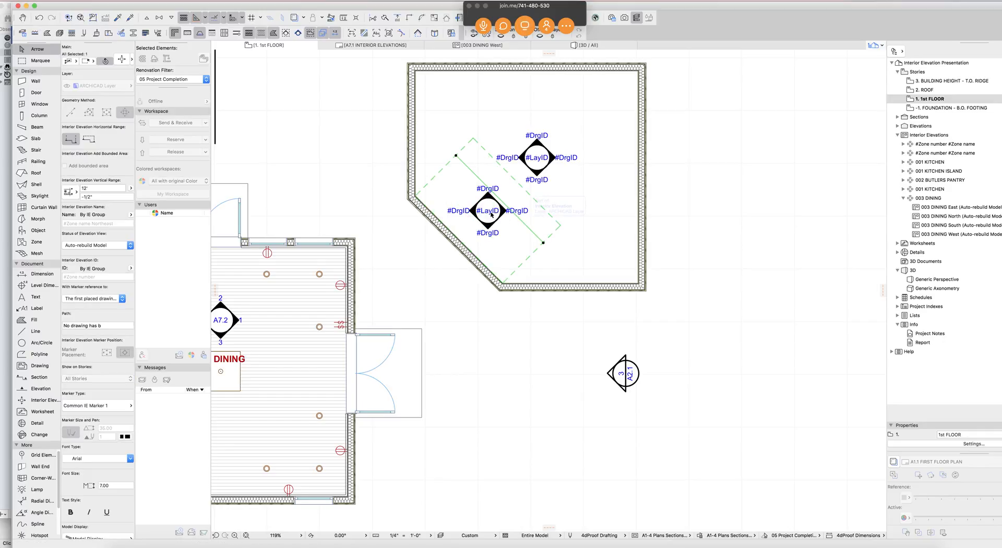
pyautogui.click(488, 210)
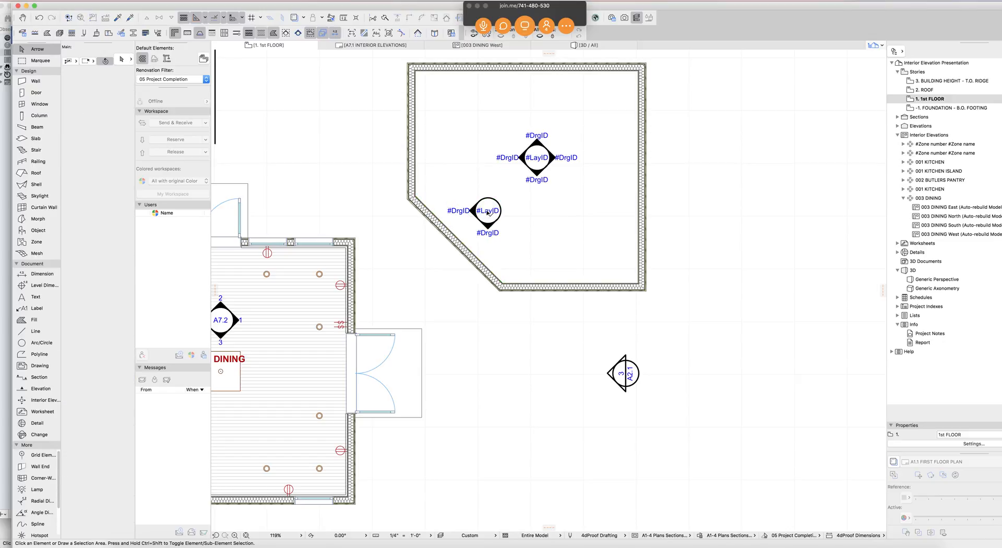
pyautogui.click(488, 211)
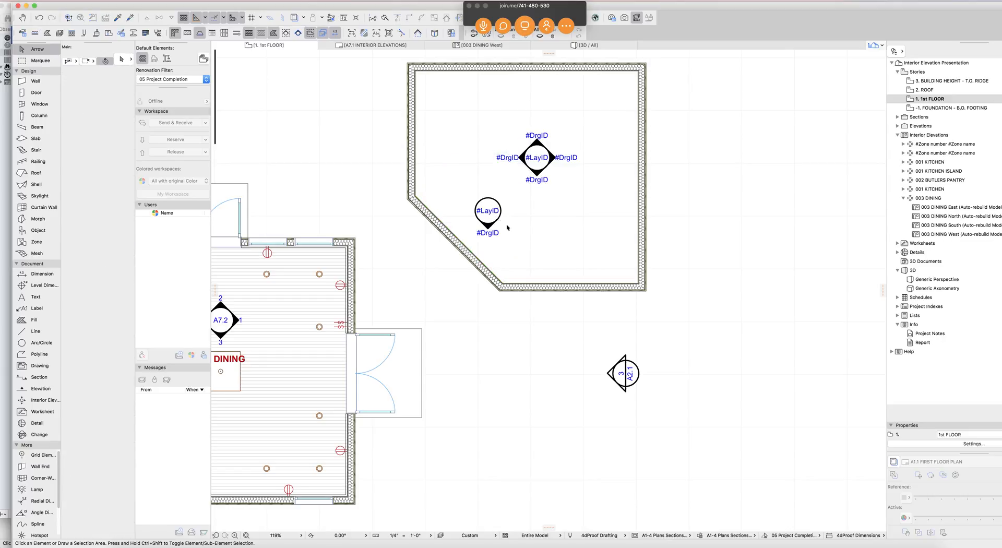
pyautogui.click(488, 211)
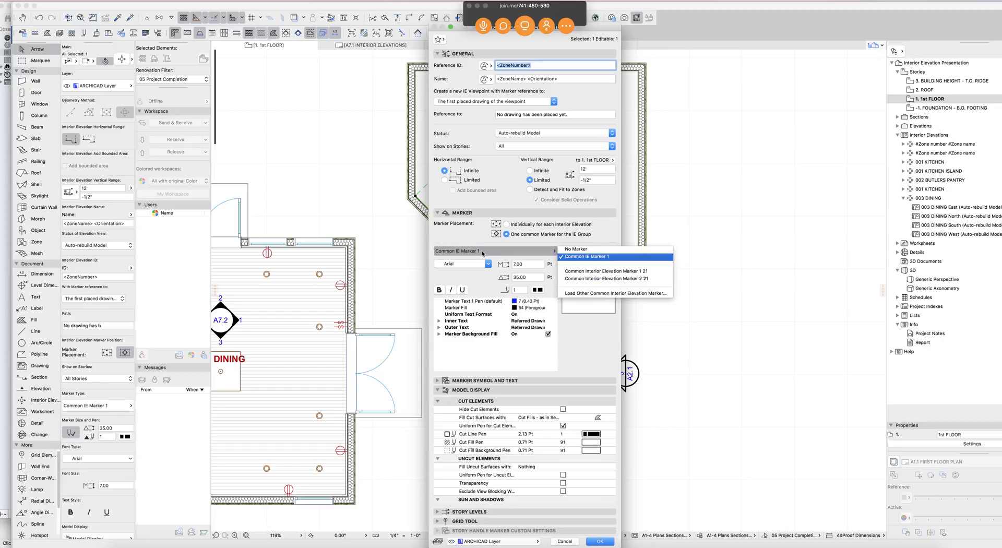
# - Choose the Common IE Marker 1 type and place markers individually for each interior elevation
pyautogui.click(605, 271)
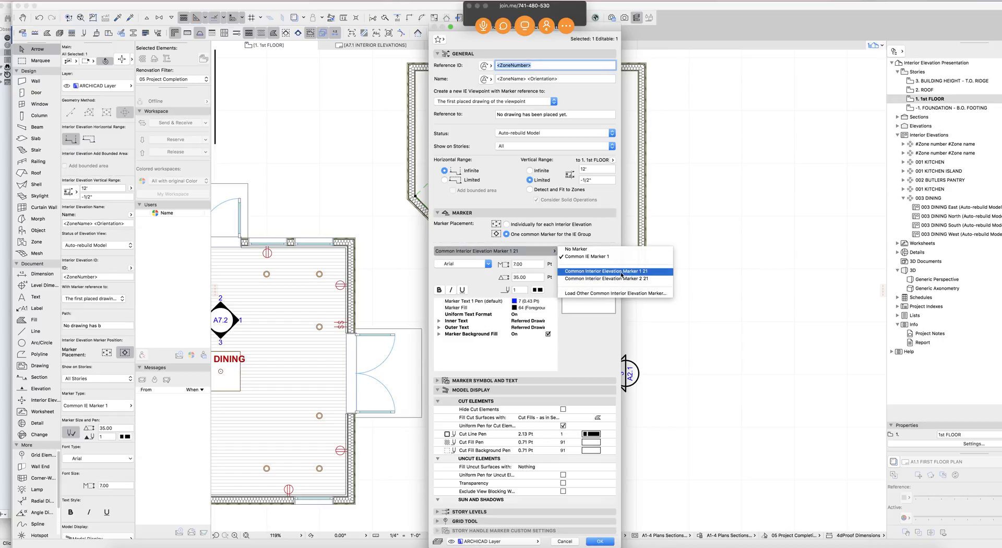
pyautogui.click(605, 271)
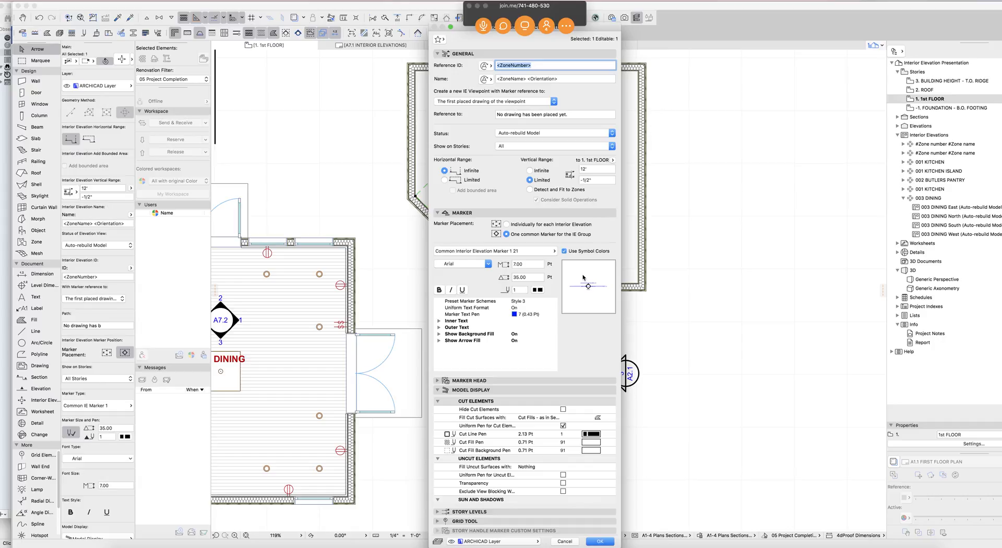
pyautogui.click(554, 250)
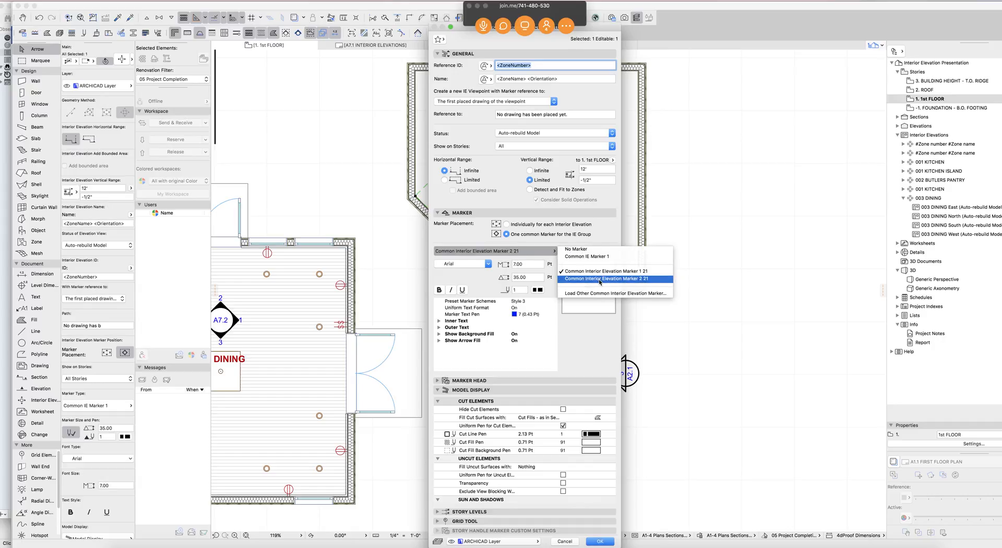
pyautogui.click(607, 278)
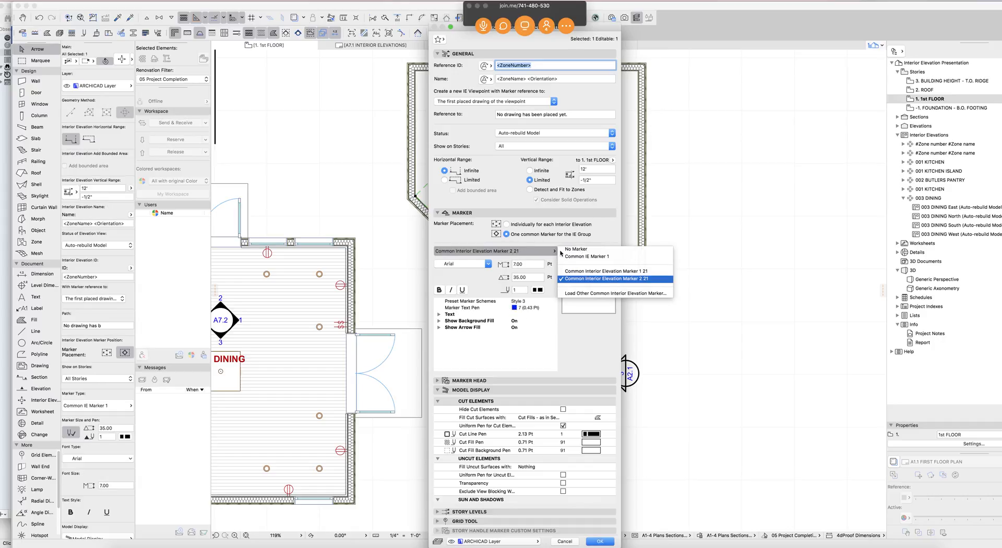
pyautogui.click(605, 271)
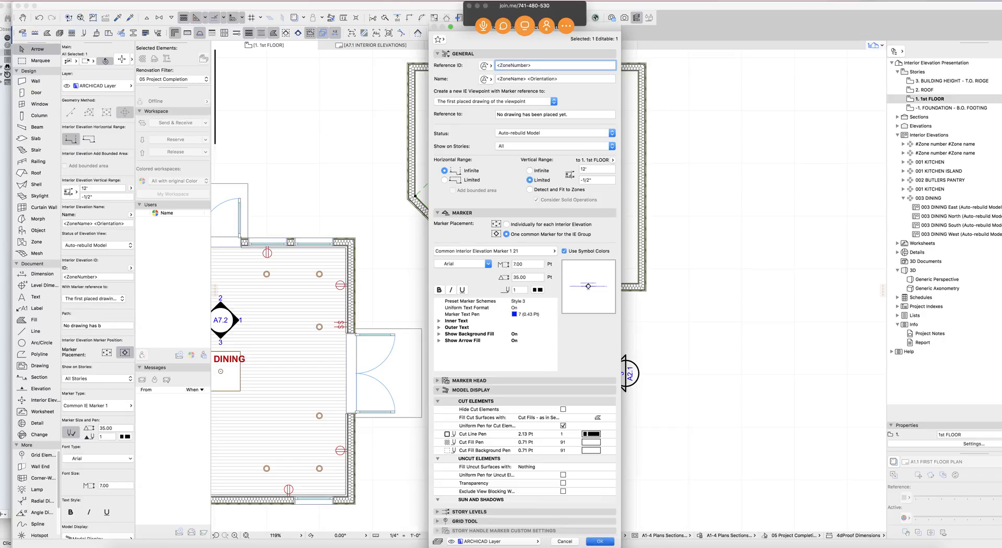
pyautogui.click(600, 540)
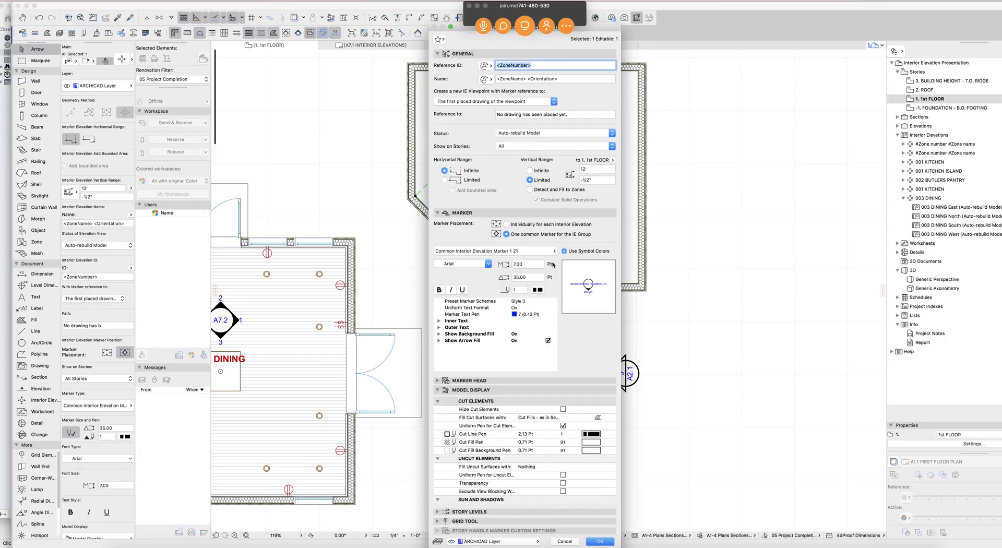
pyautogui.click(553, 251)
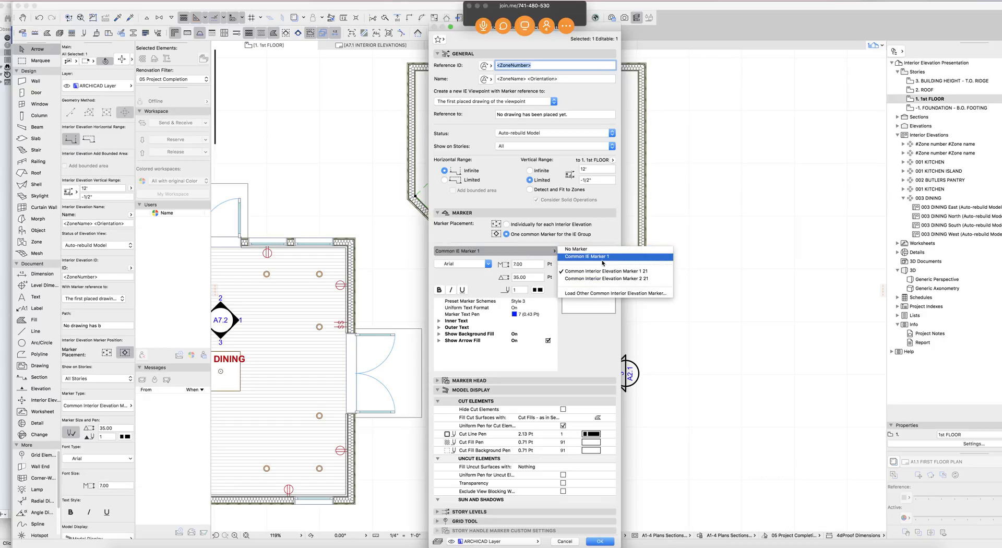
pyautogui.click(587, 256)
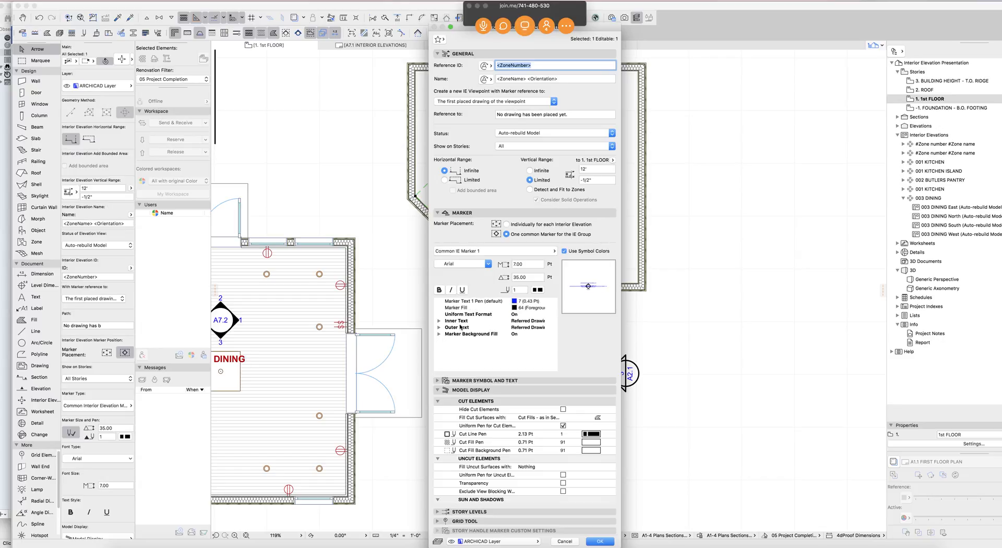
pyautogui.moveTo(516, 228)
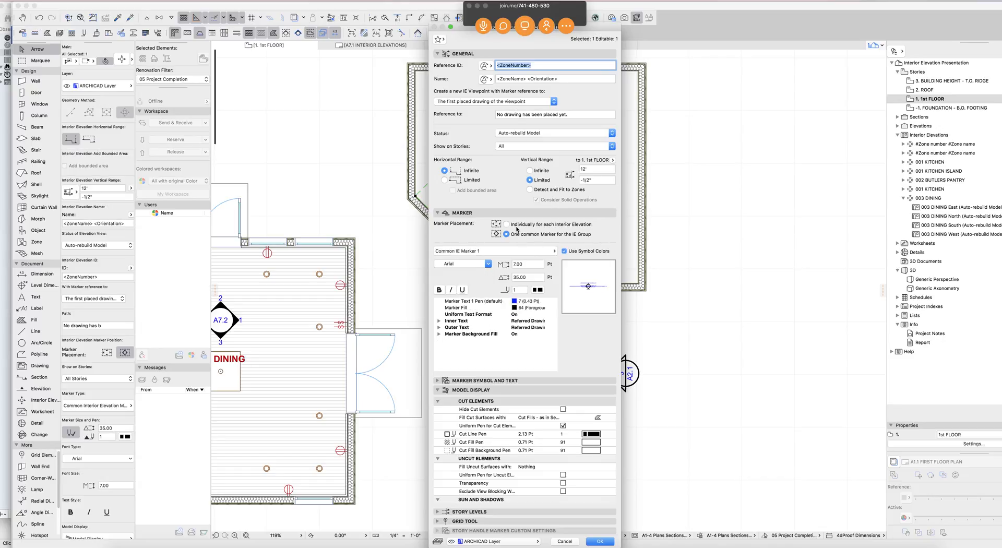
pyautogui.click(506, 224)
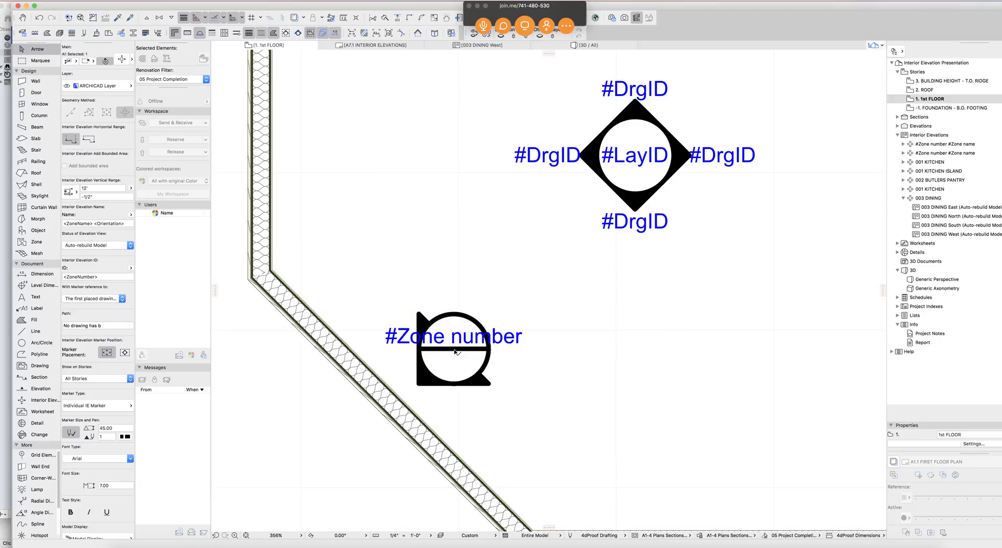
# - Set the angled-wall marker's first and second text rows to Referred Drawing and show the layout ID
pyautogui.click(453, 353)
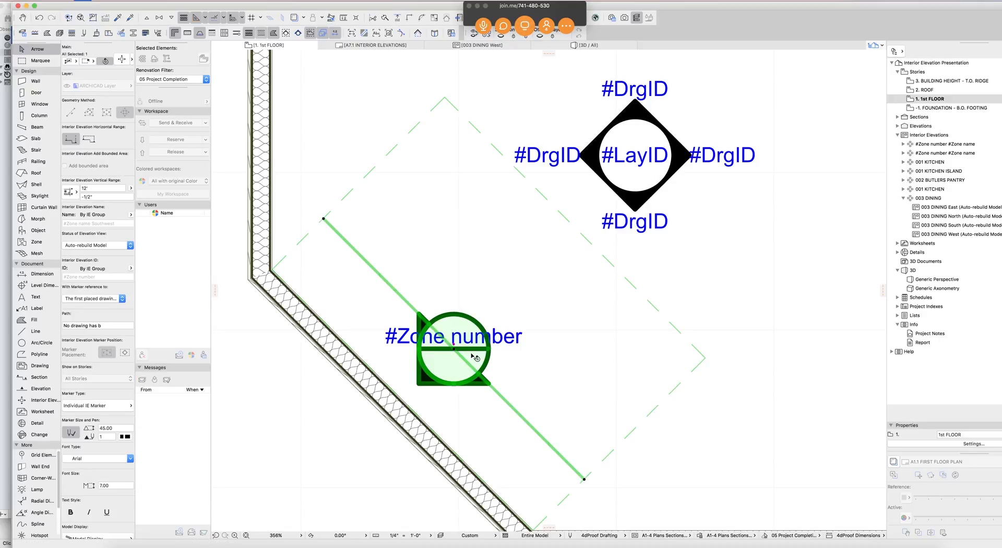
pyautogui.doubleClick(454, 351)
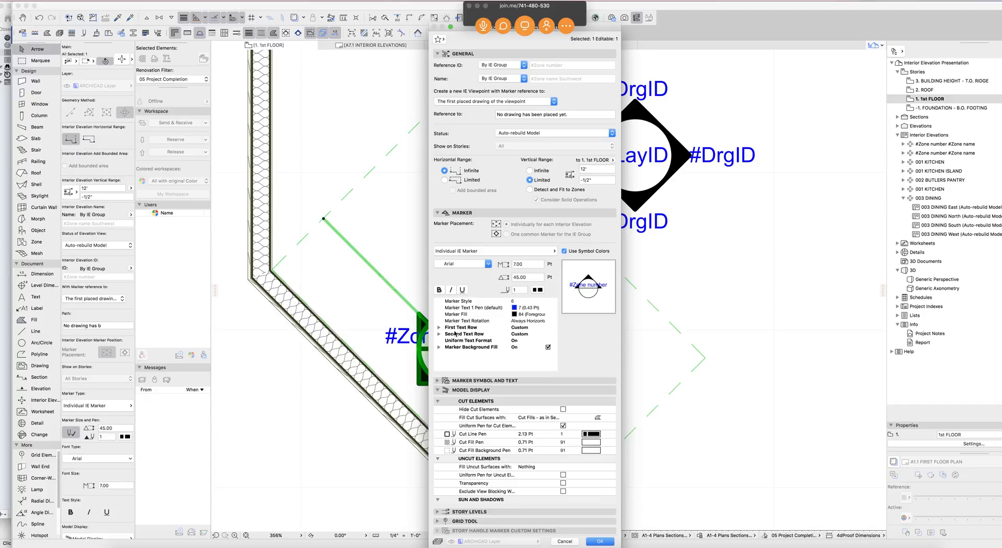
pyautogui.click(530, 327)
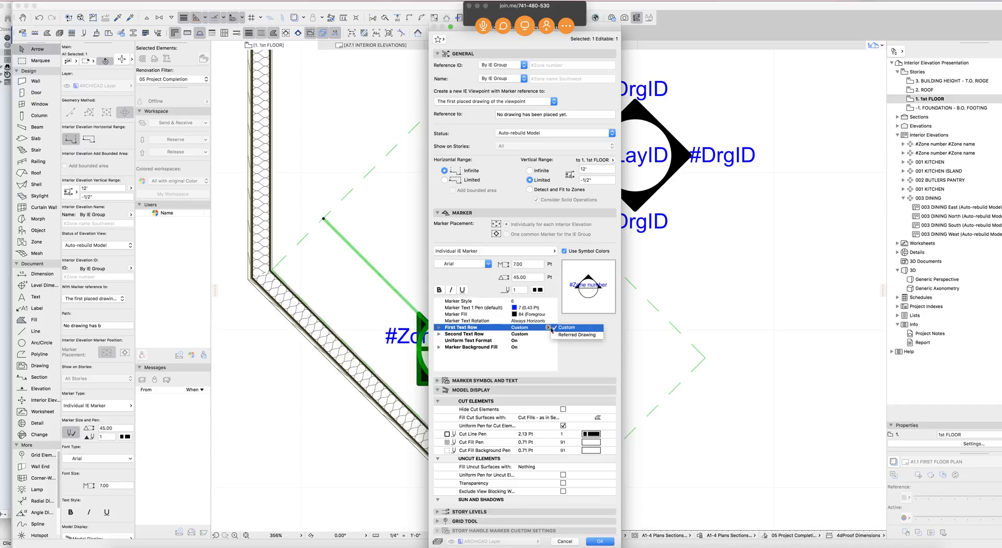
pyautogui.click(576, 334)
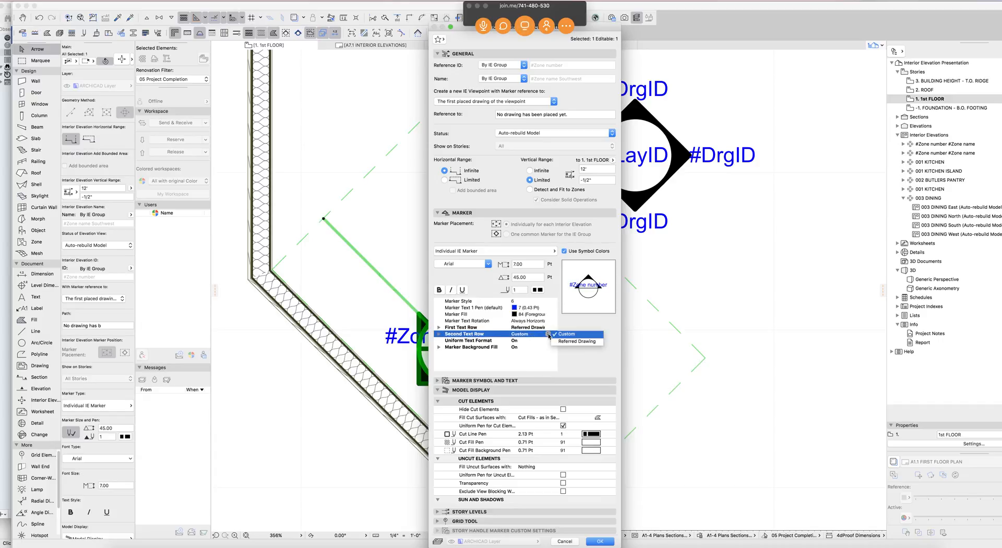
pyautogui.click(576, 342)
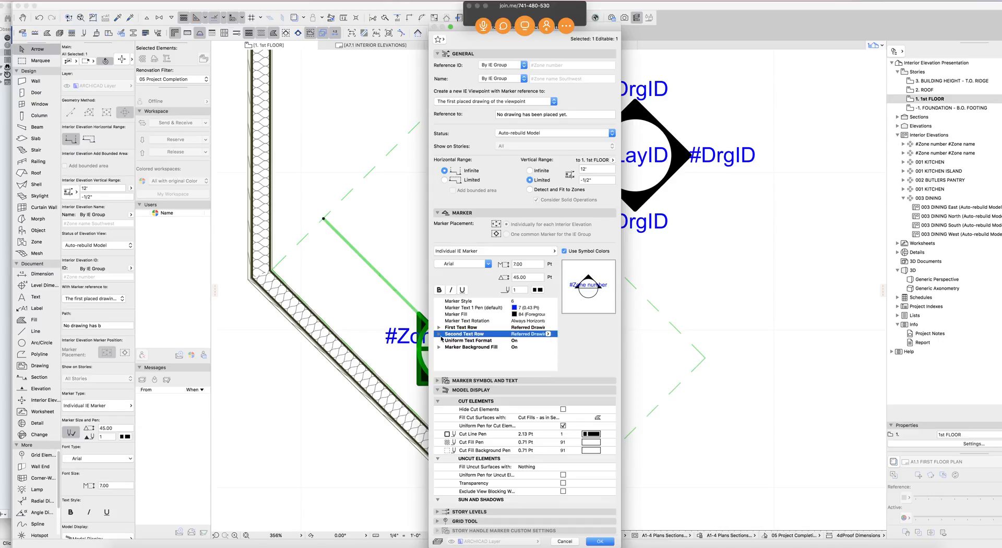
pyautogui.click(439, 333)
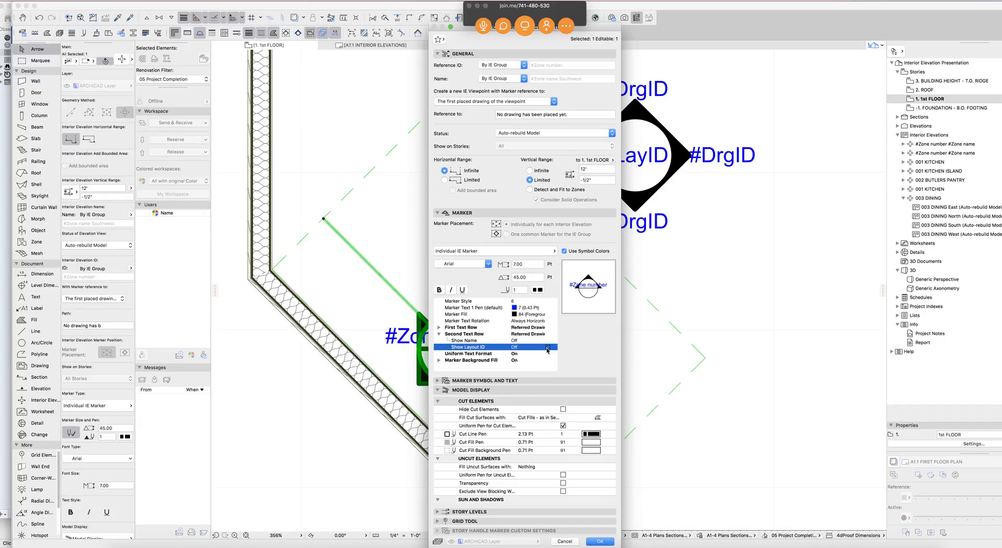
pyautogui.click(439, 327)
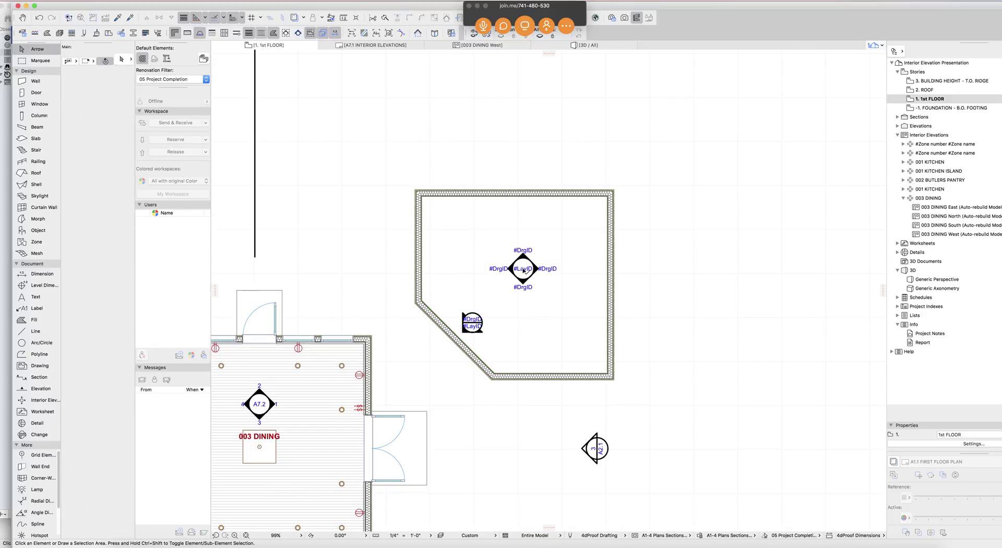
# - Select the circular A7.1 interior elevation marker in the kitchen
pyautogui.click(523, 268)
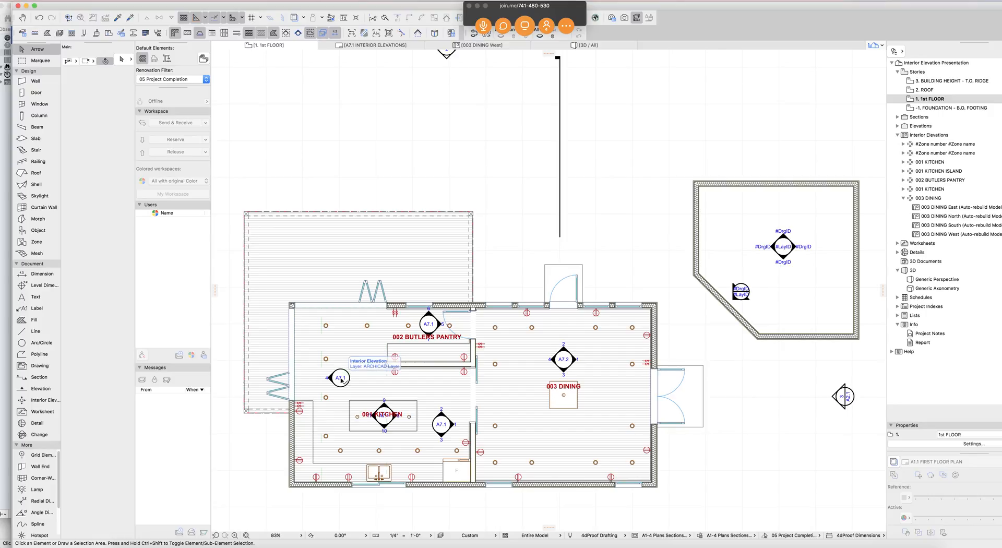
pyautogui.click(339, 377)
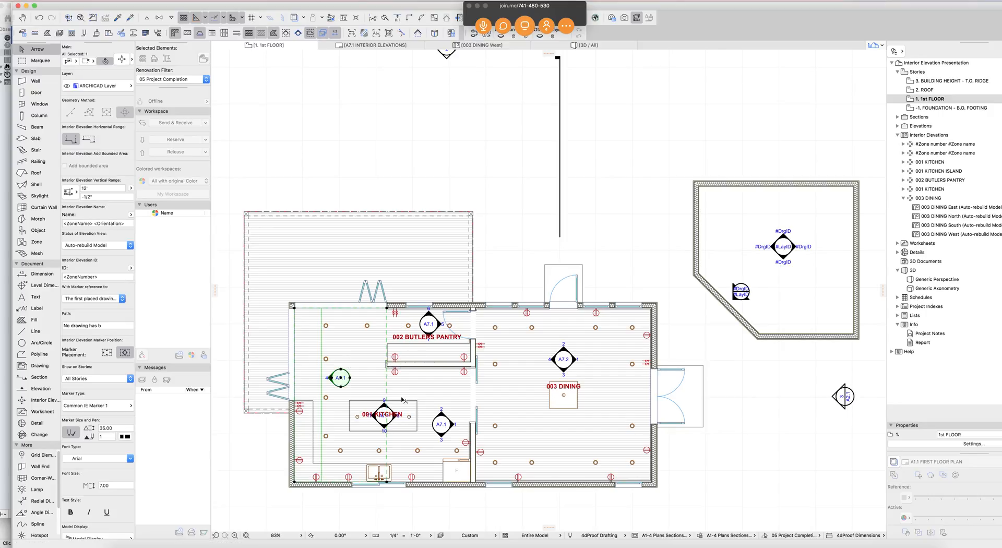
pyautogui.moveTo(401, 399)
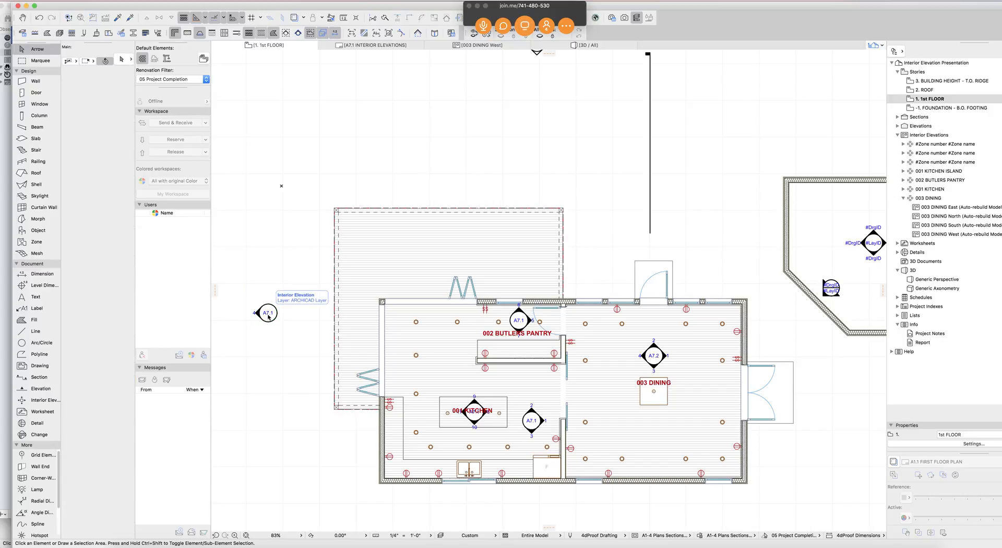
pyautogui.click(45, 400)
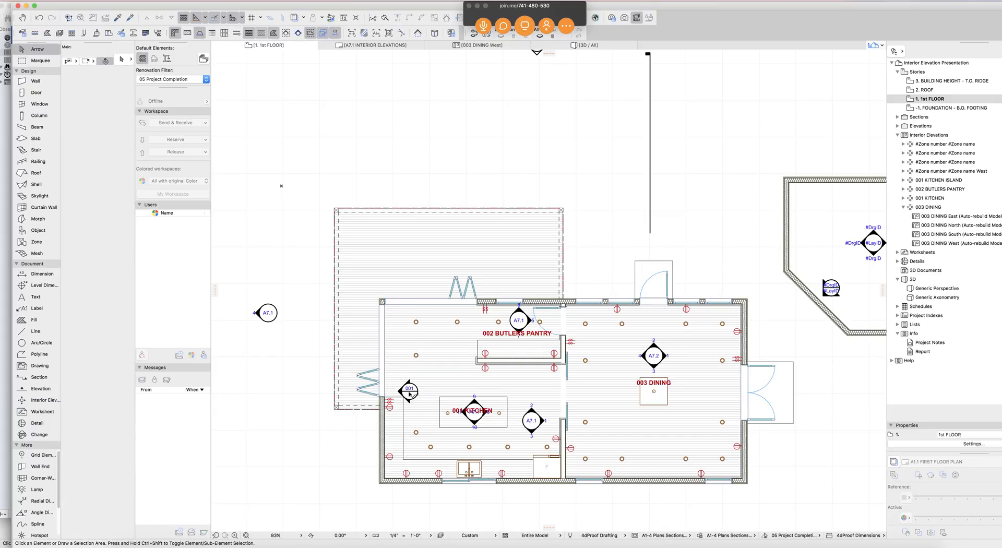
pyautogui.click(409, 391)
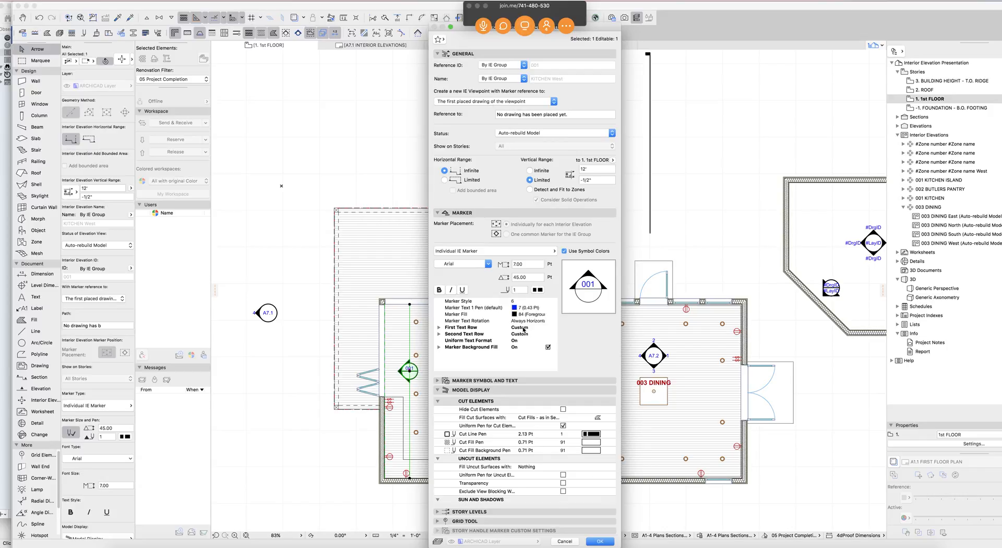
pyautogui.click(521, 327)
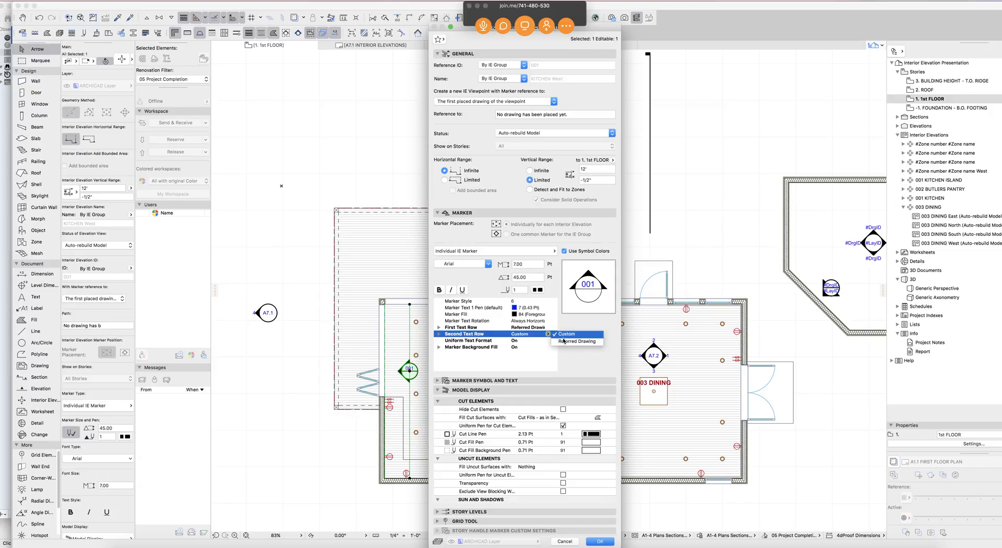
pyautogui.click(577, 340)
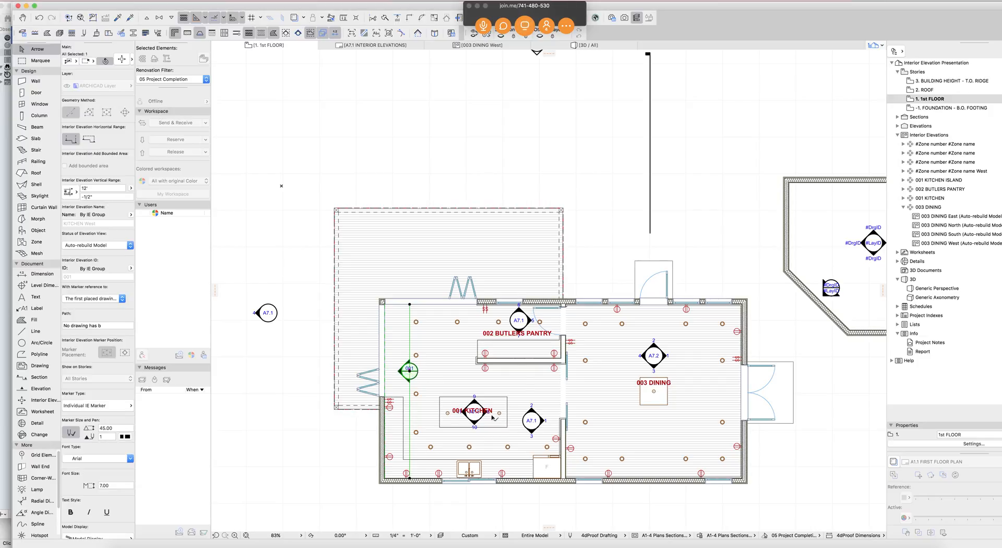
pyautogui.moveTo(521, 390)
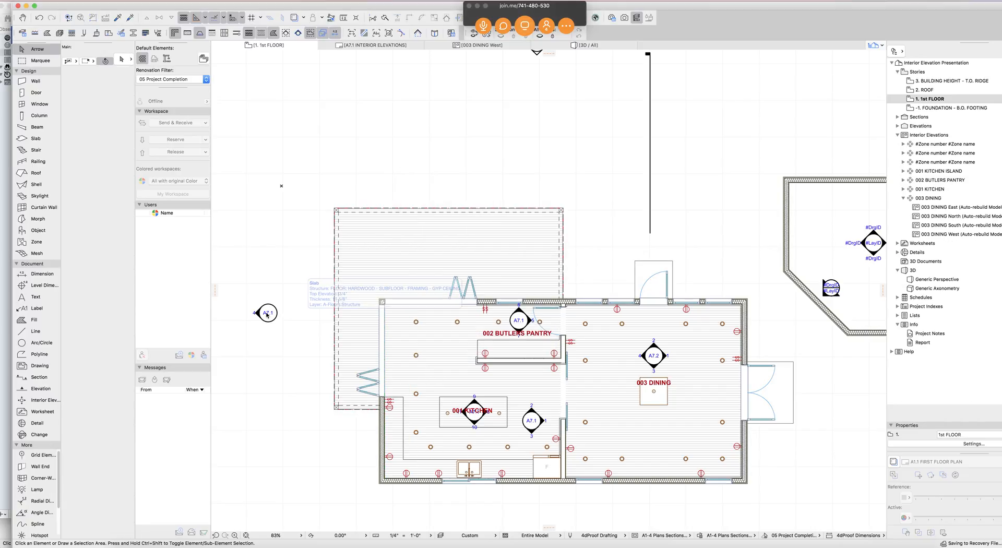
# - Select the kitchen's west-side elevation marker, then bring up QuickTime Player's application menu
pyautogui.click(267, 312)
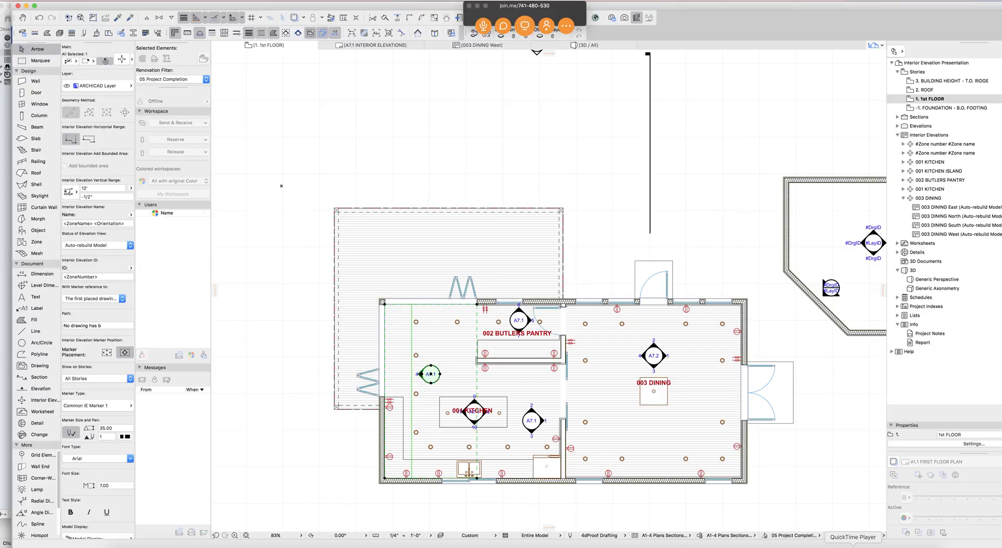
pyautogui.click(18, 5)
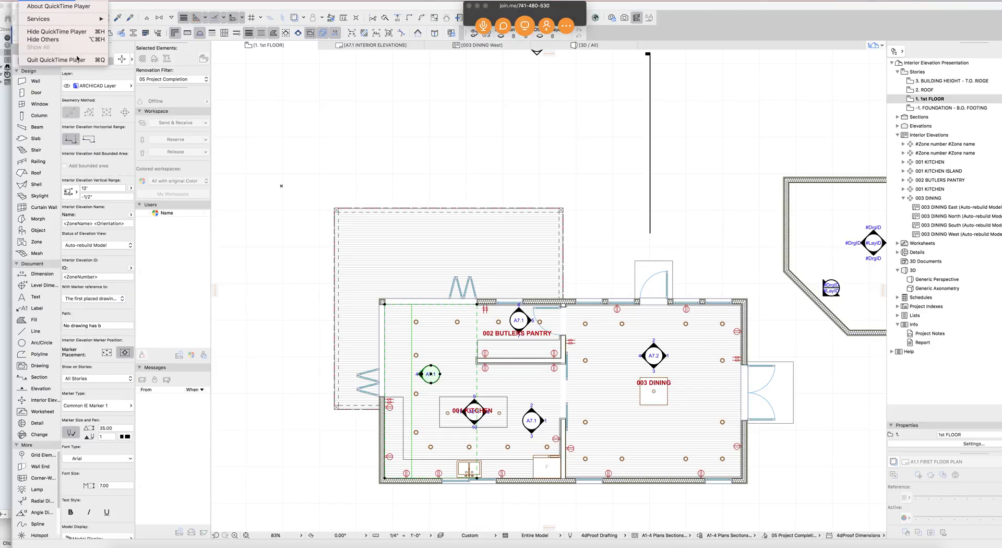
pyautogui.moveTo(57, 40)
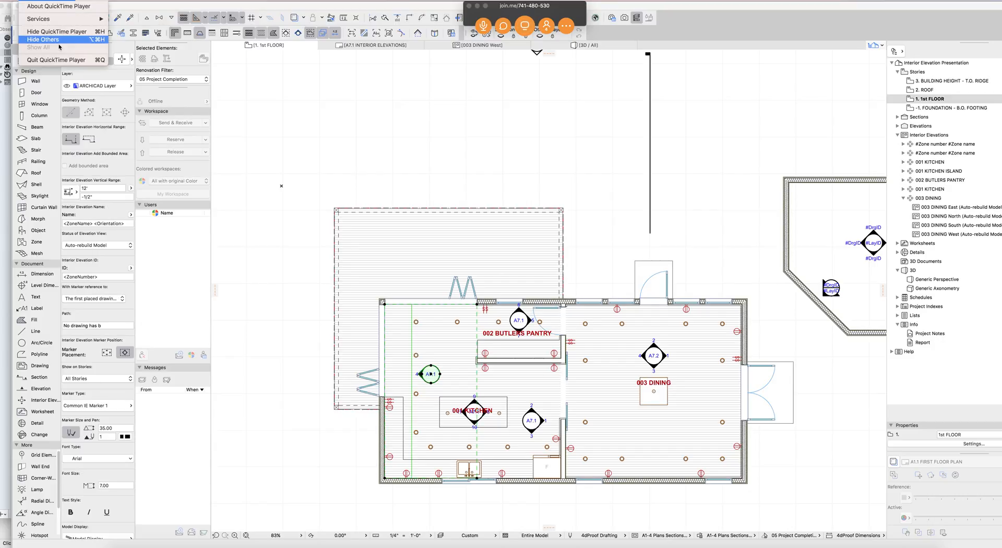
# - Quit QuickTime Player and name the screen recording 'Interior Elev'
pyautogui.click(47, 60)
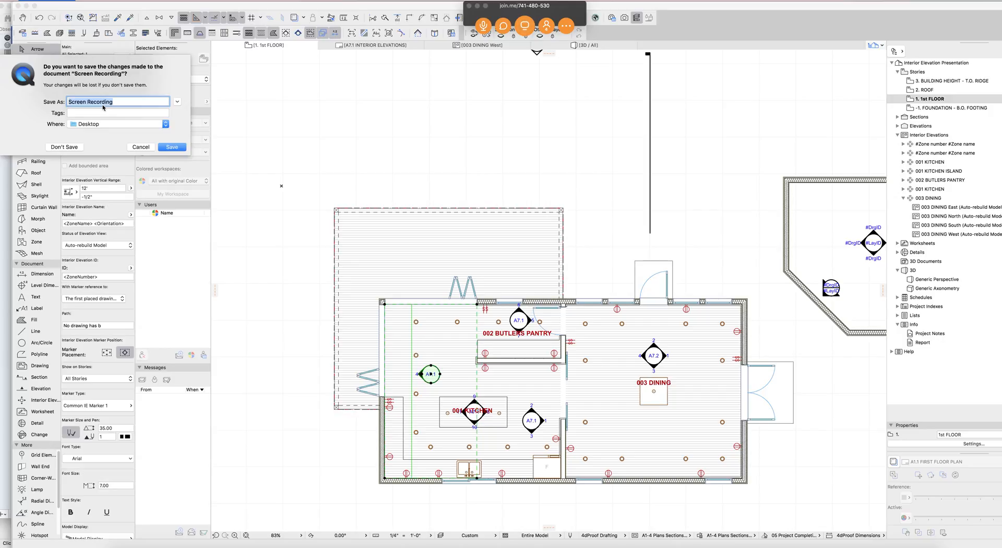
pyautogui.write('Interior Elev')
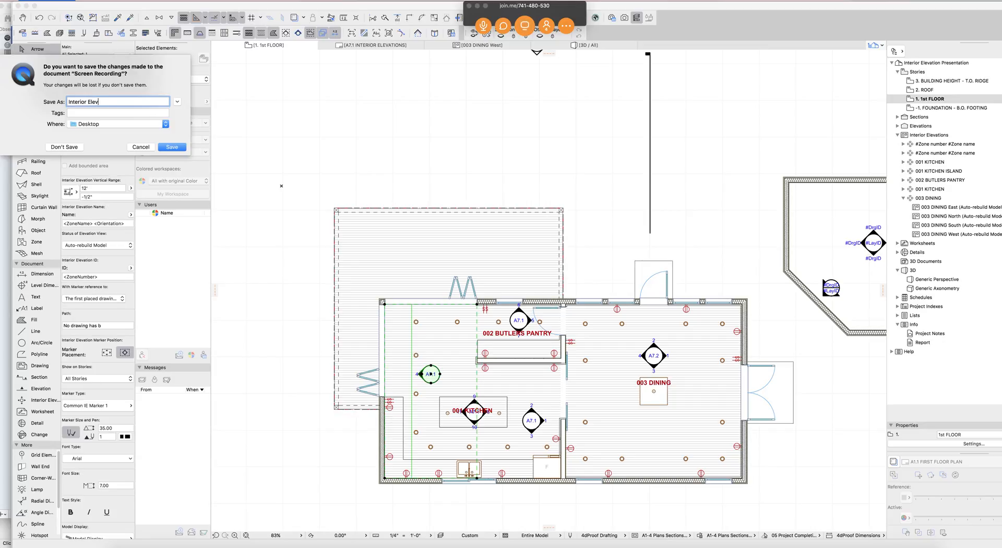